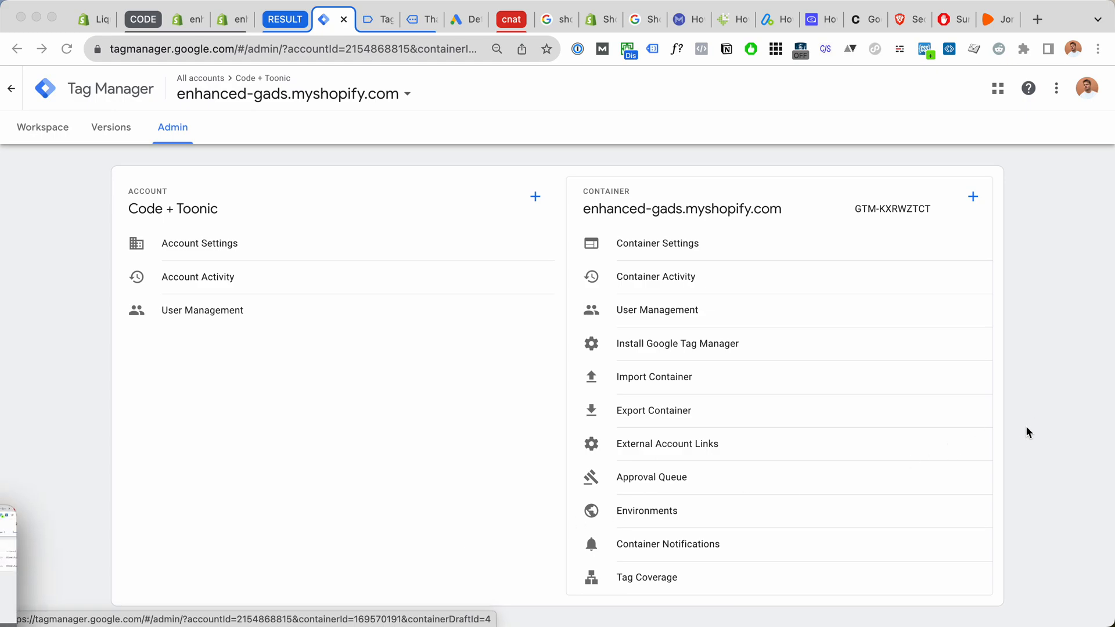
mouse_move(1054, 410)
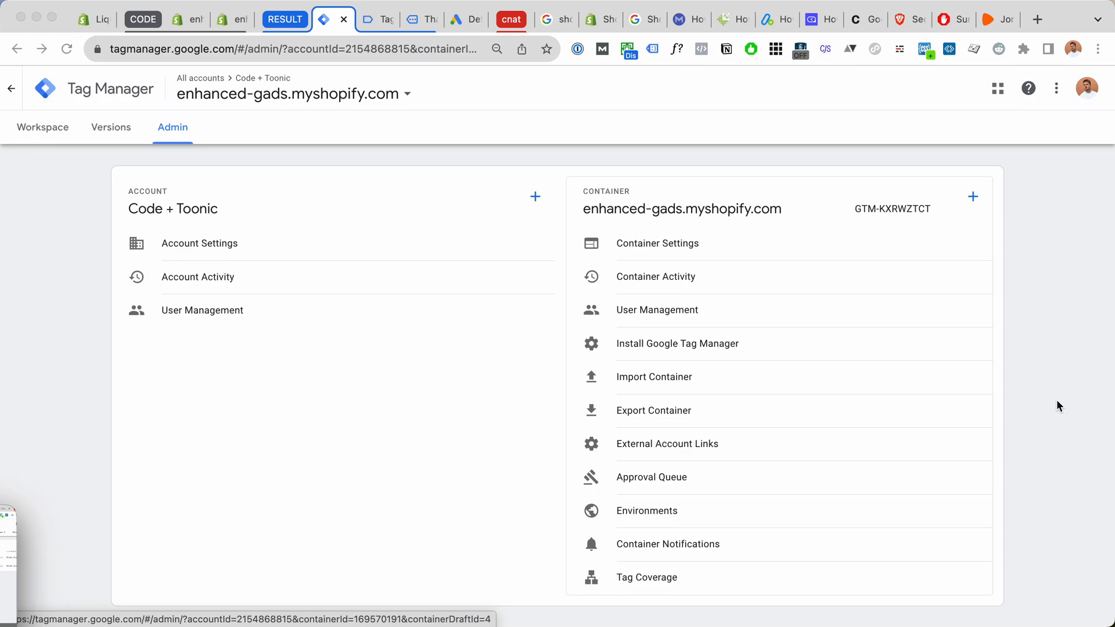
mouse_move(534, 106)
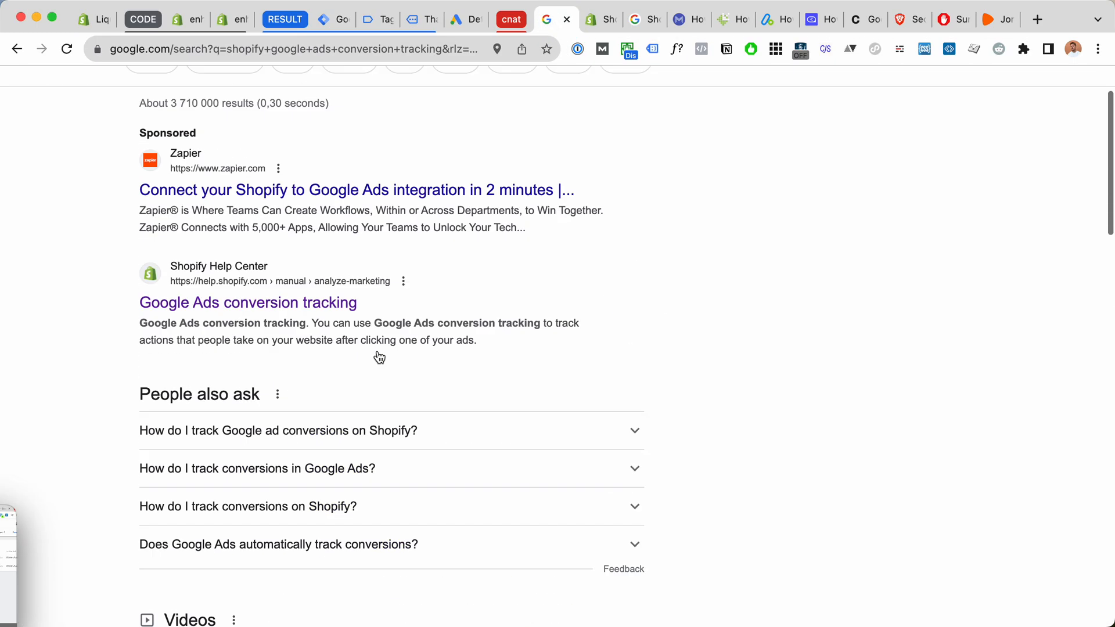
Return to the Shopify Help Center article and view its example gtag conversion event snippet
scroll(up, 3)
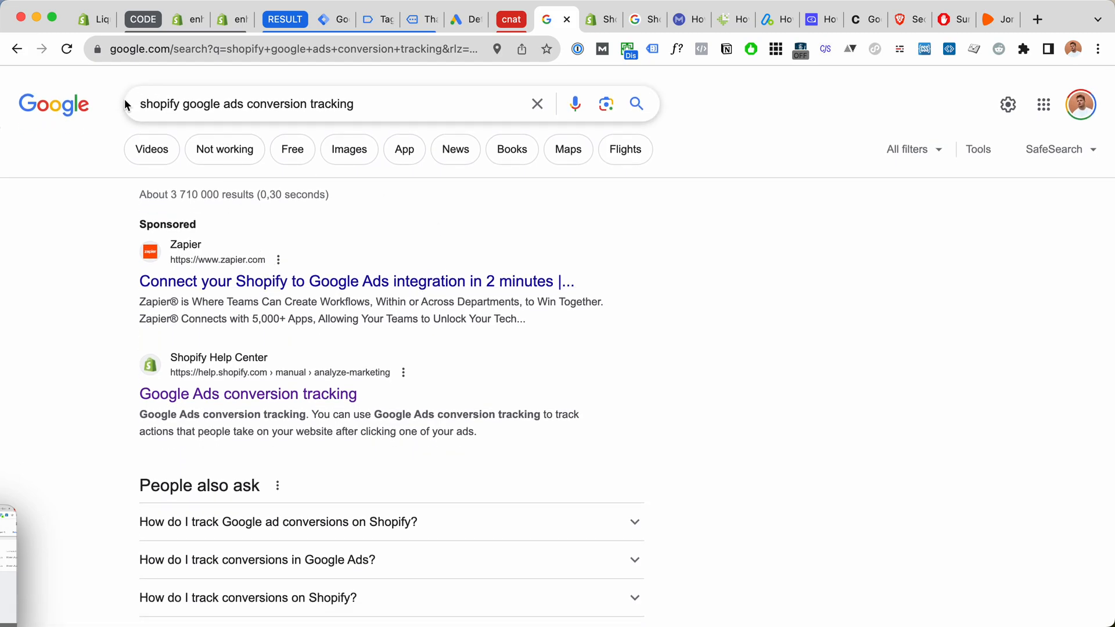
mouse_move(328, 195)
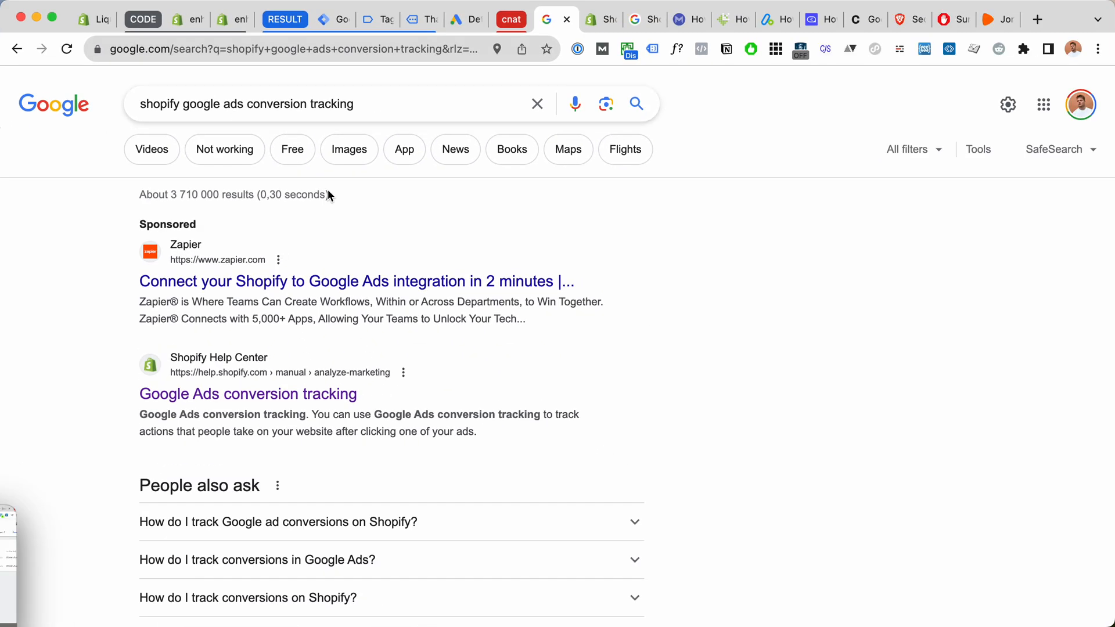
mouse_move(511, 227)
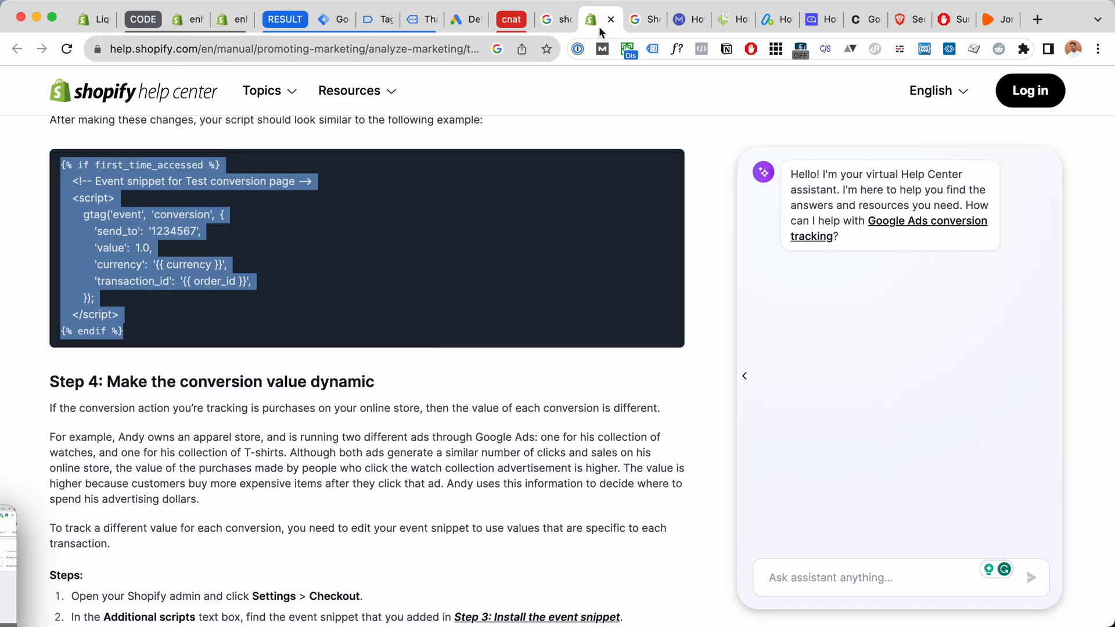
scroll(up, 3)
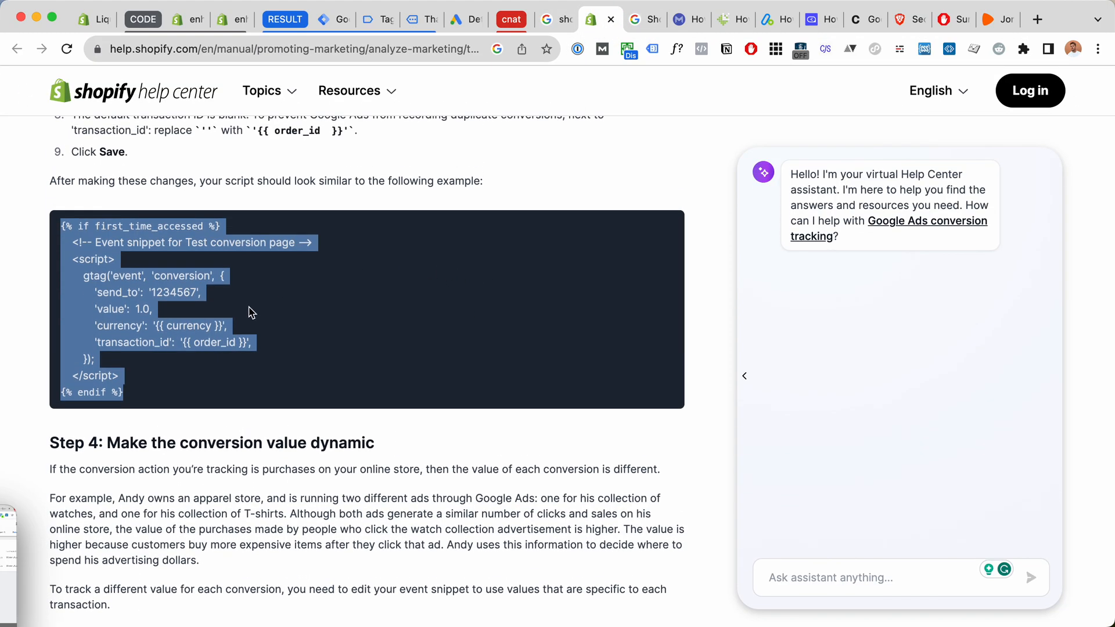
mouse_move(124, 399)
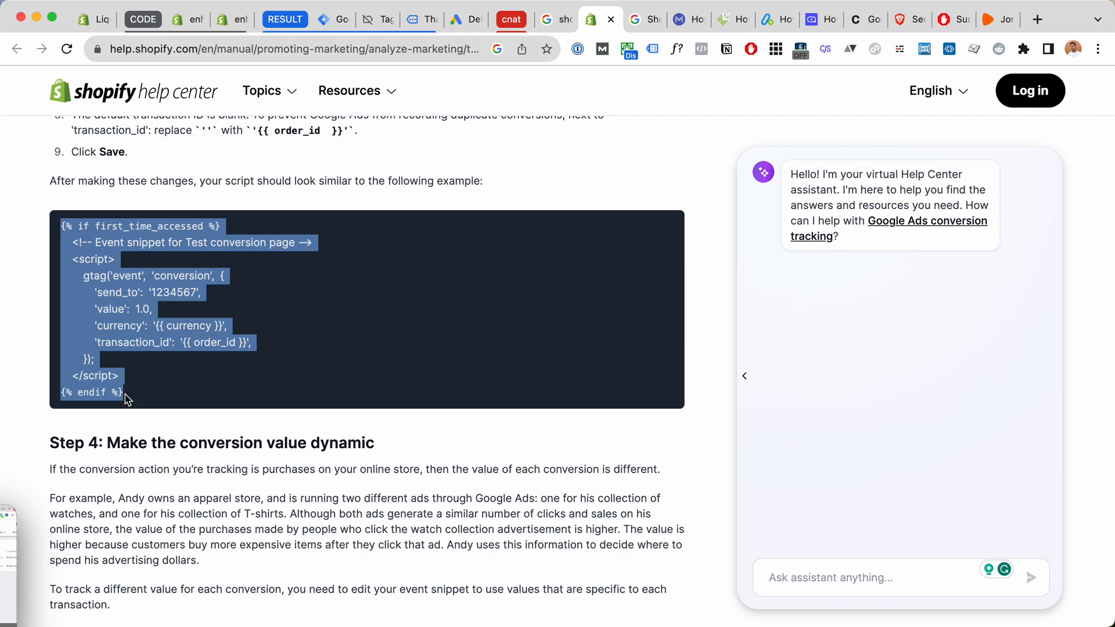
scroll(up, 3)
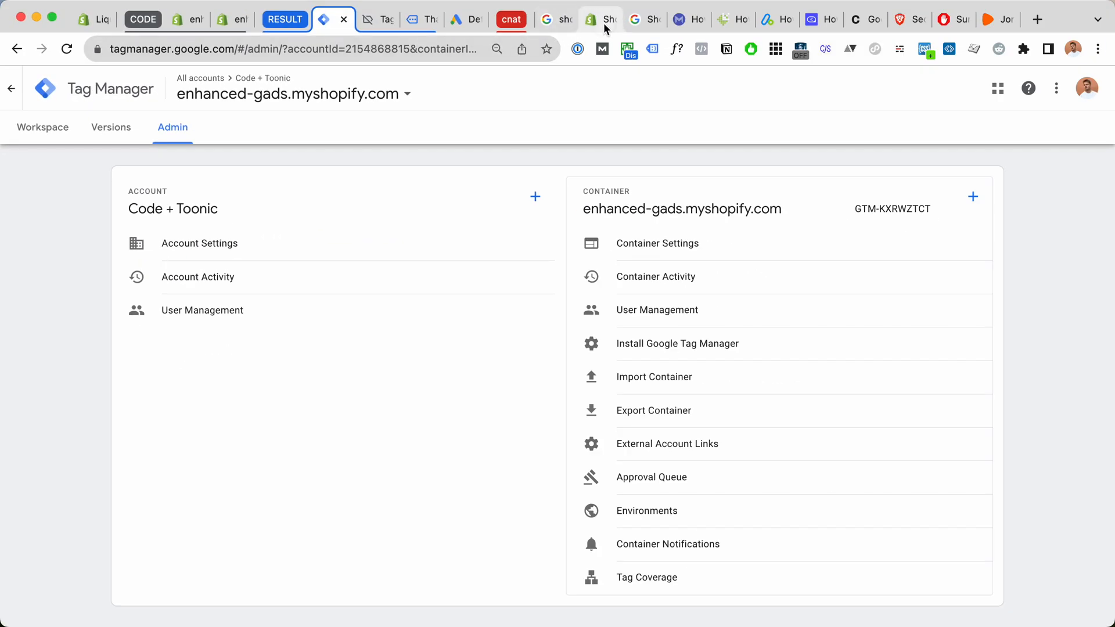
click(600, 20)
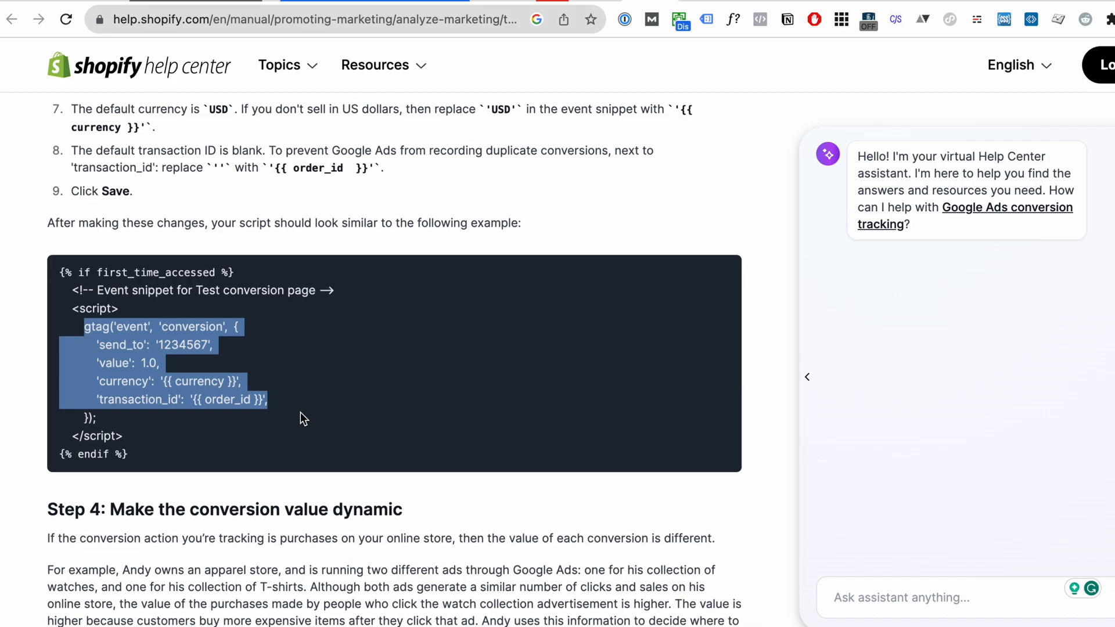
mouse_move(306, 411)
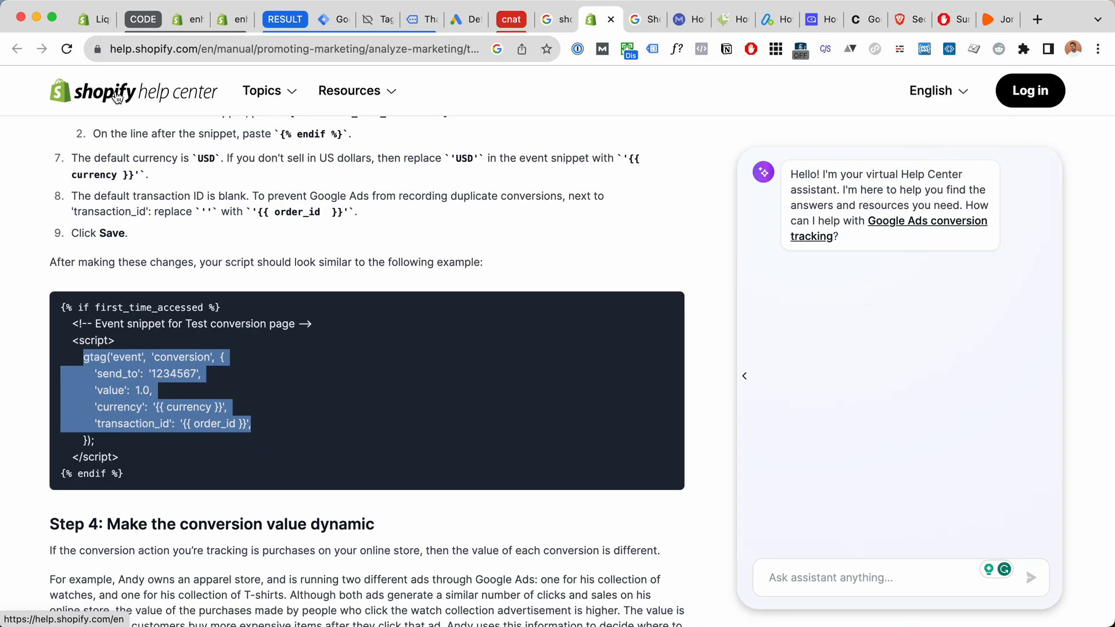
mouse_move(294, 192)
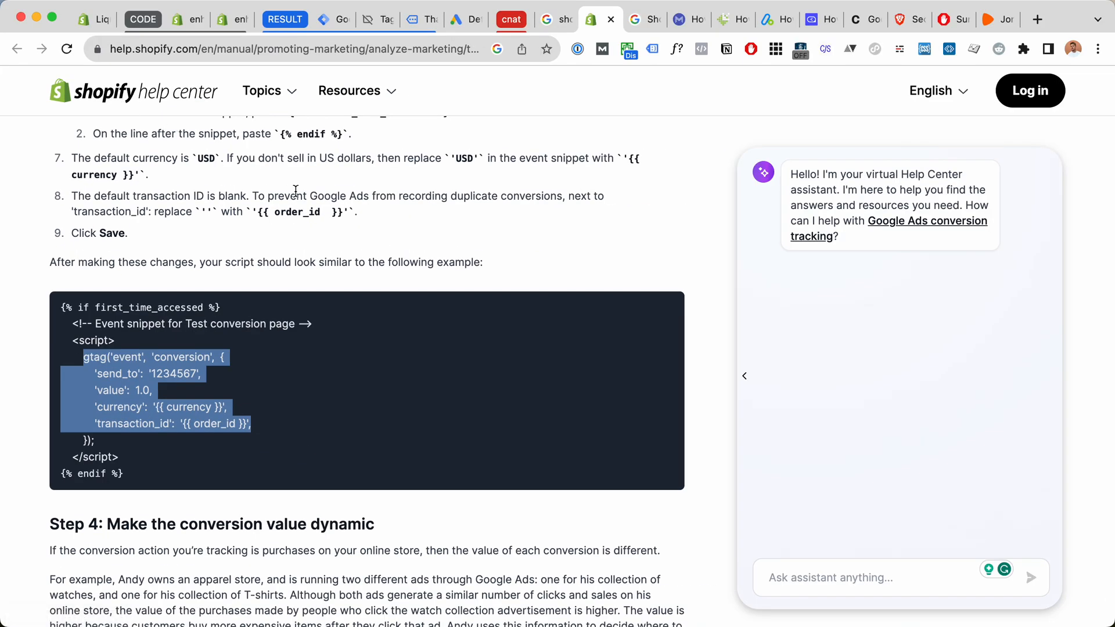
Skim the Code + Tonic enhanced conversion tracking post, then show the AdBlock homepage
click(865, 20)
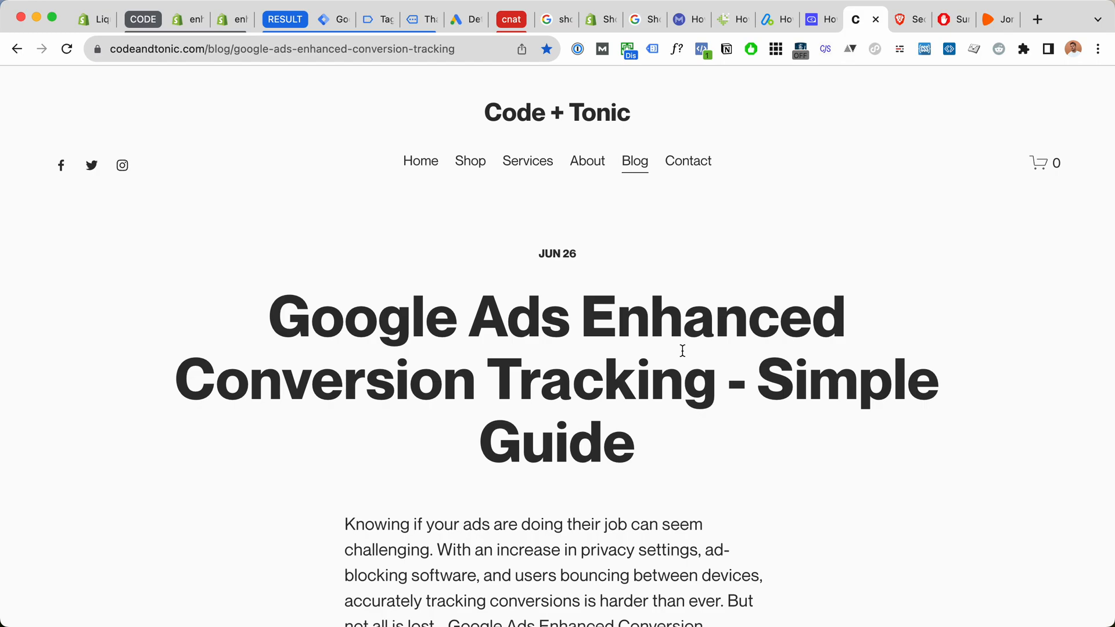
scroll(down, 3)
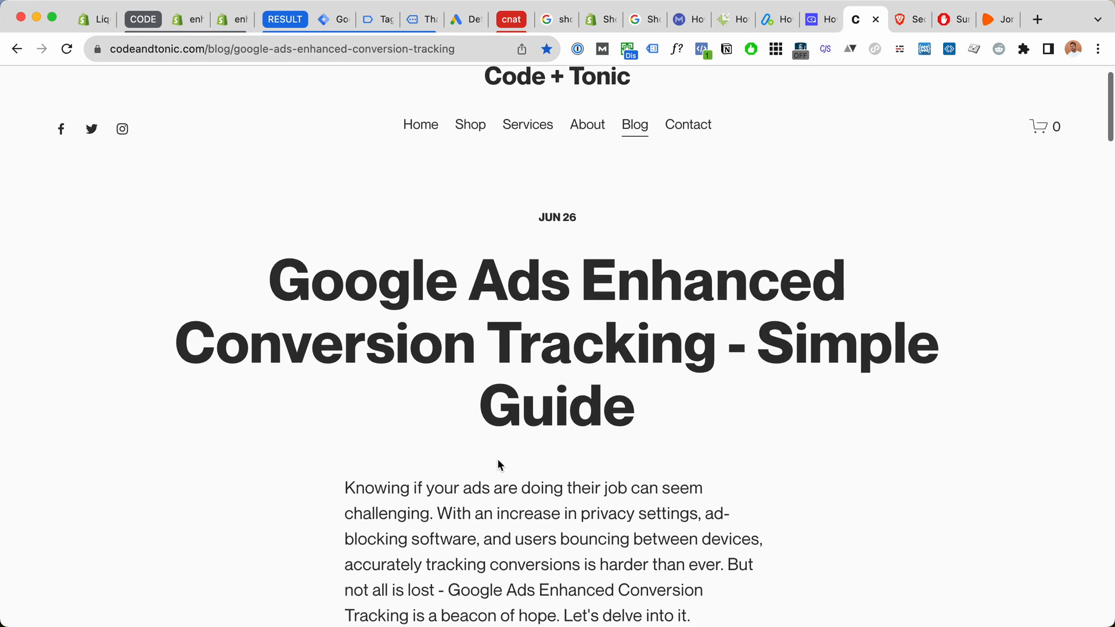
scroll(down, 3)
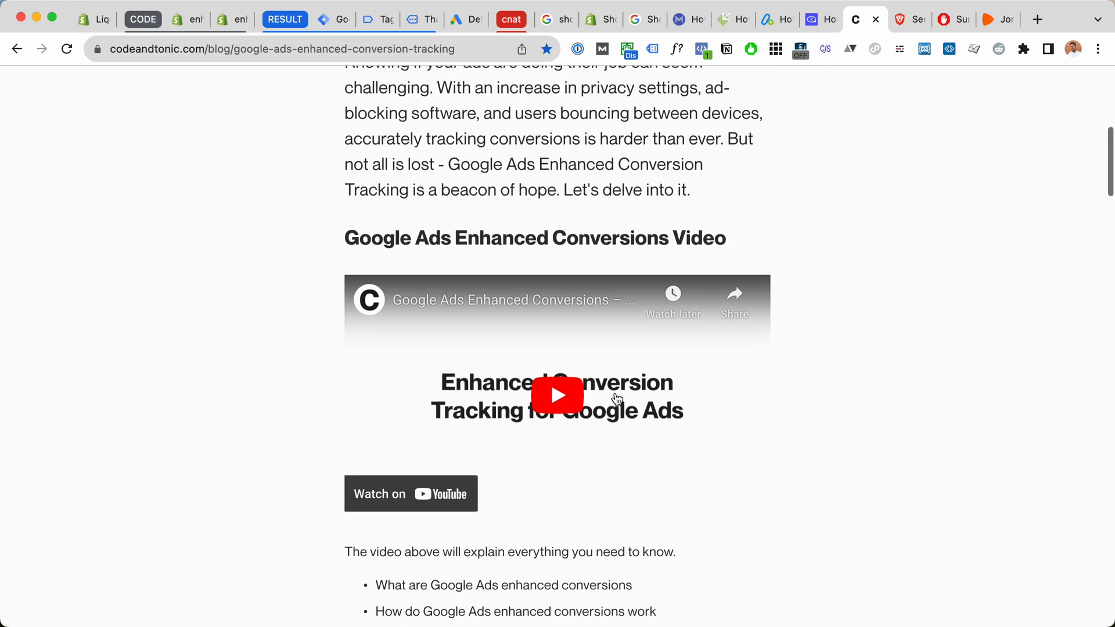
scroll(up, 3)
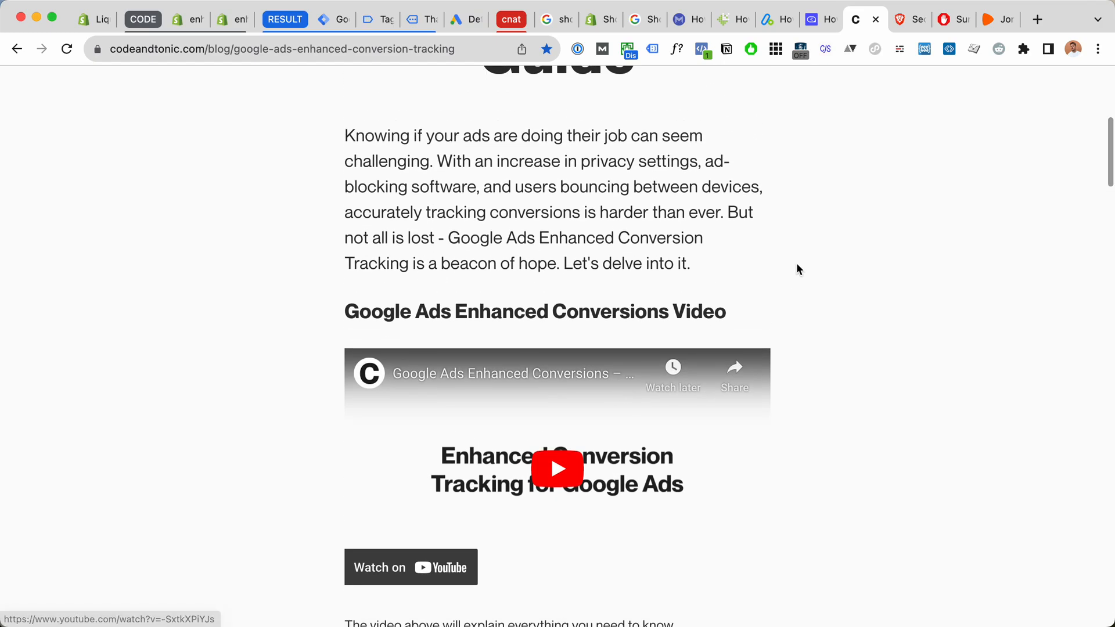
click(917, 20)
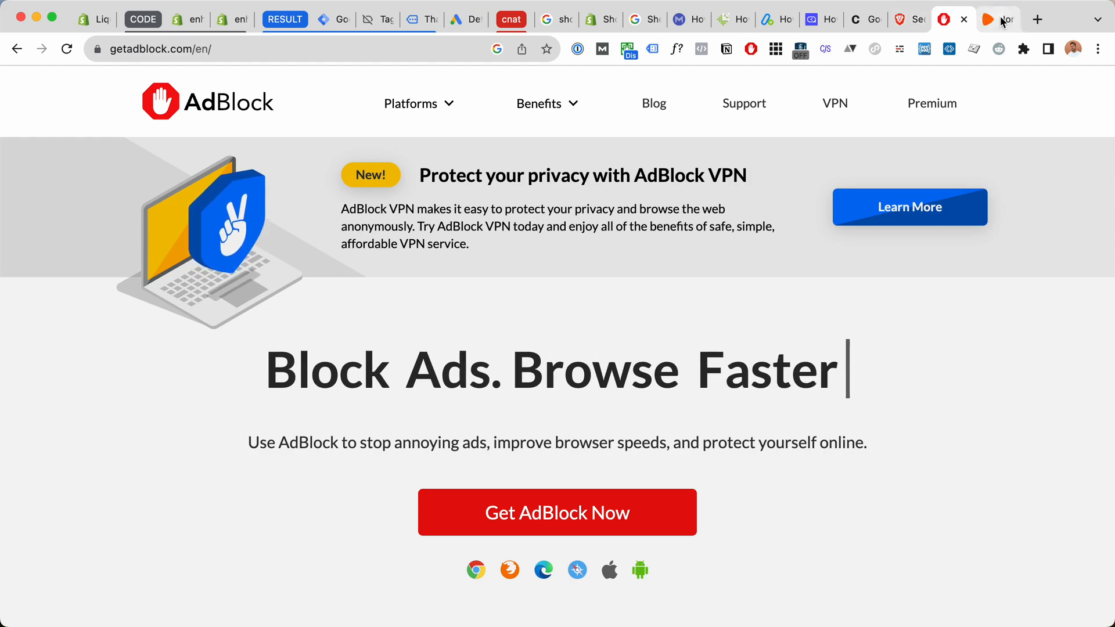
Show the Zalando Air Jordan 1 Mid sneaker product page and scroll it slightly
click(997, 20)
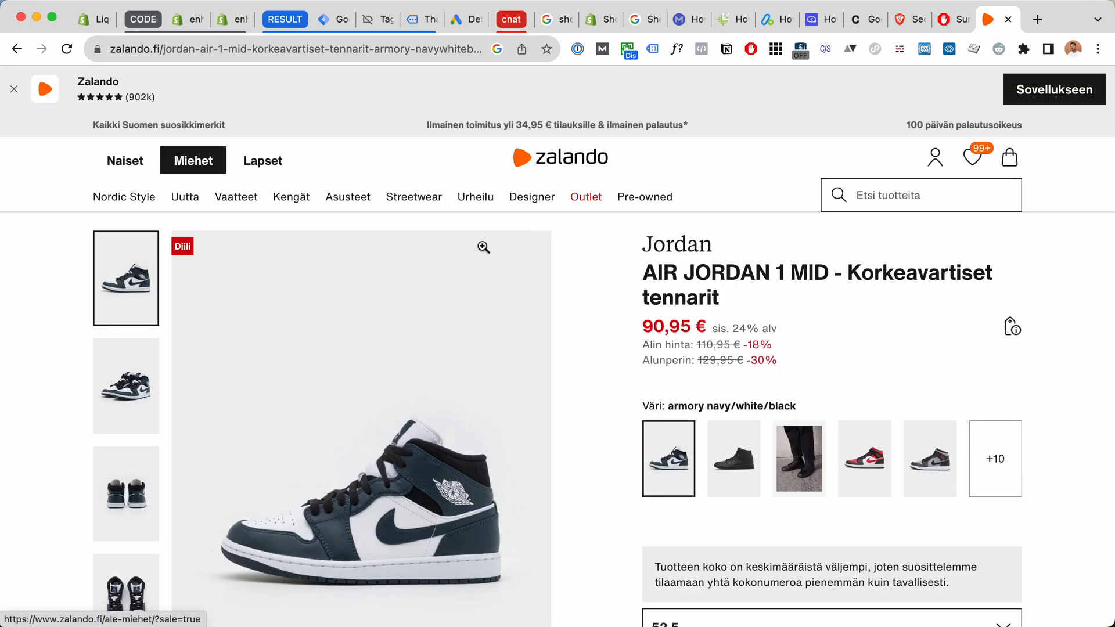
mouse_move(626, 426)
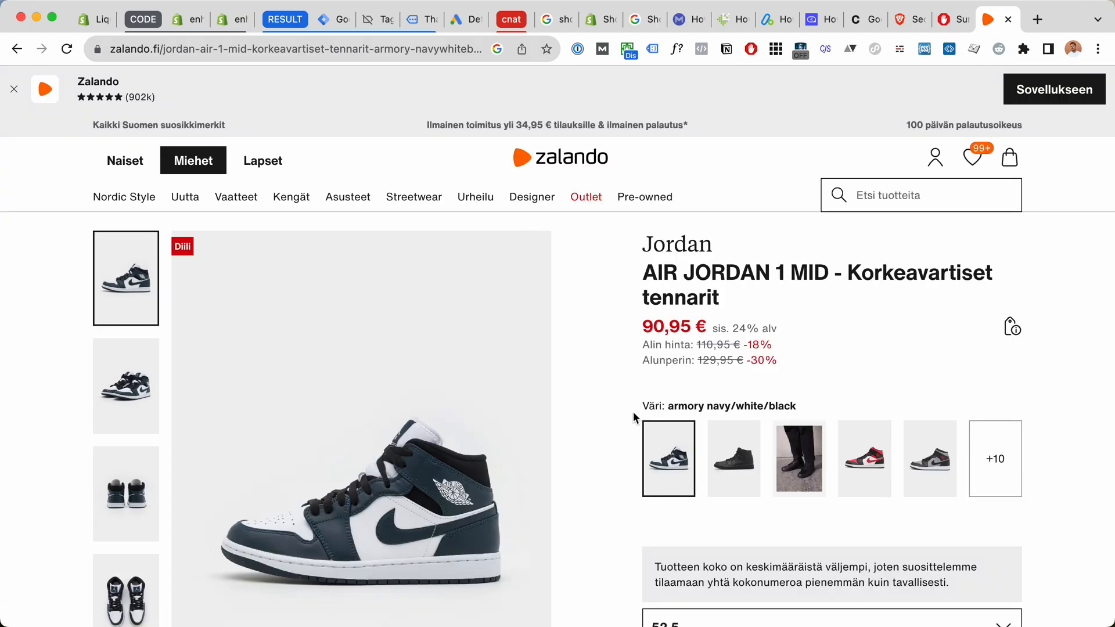
mouse_move(608, 347)
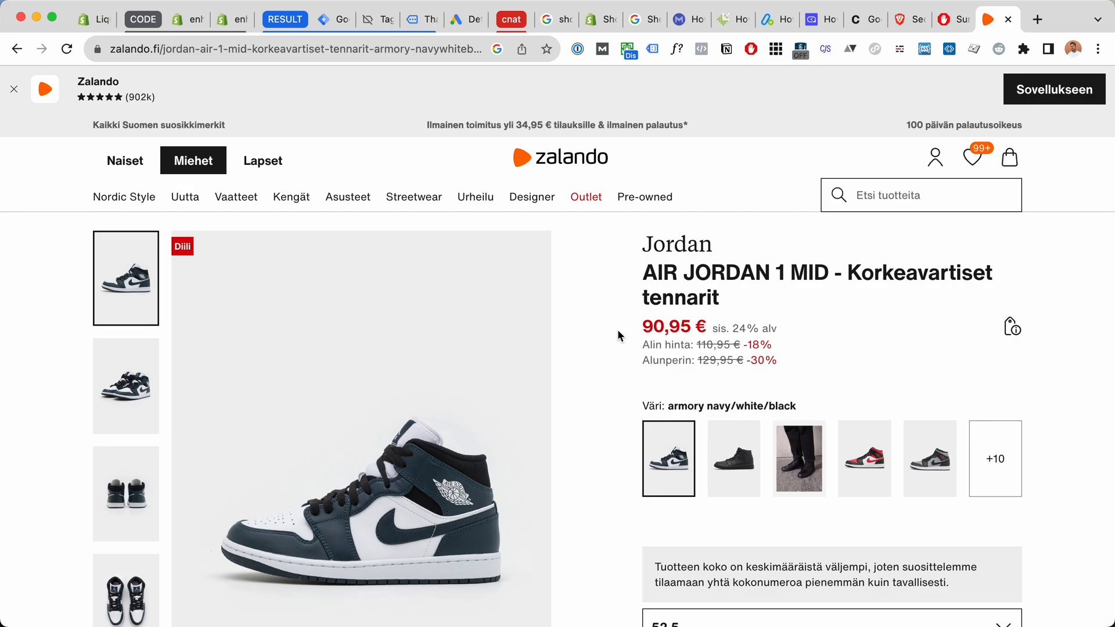
scroll(down, 3)
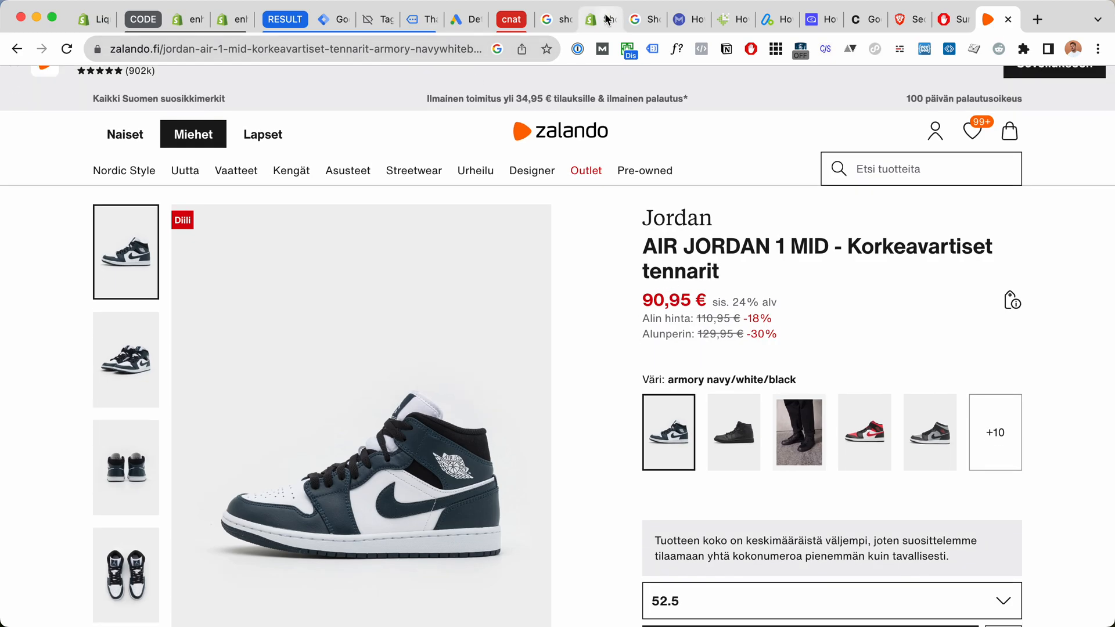
Review the Shopify conversion tracking article and the Code + Tonic blog post again
click(591, 19)
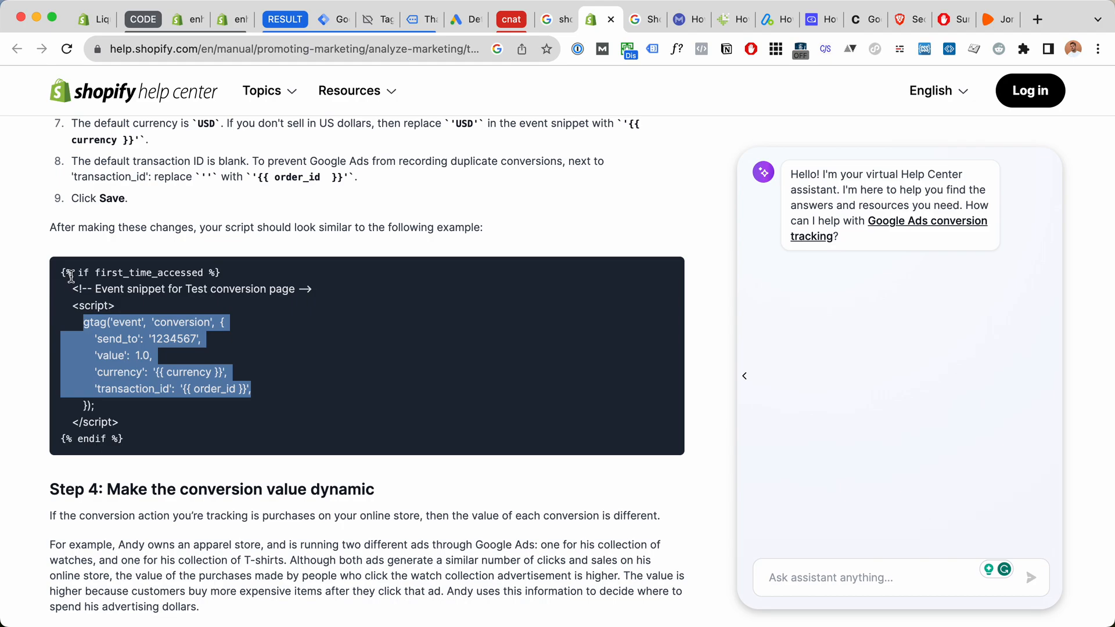
scroll(down, 3)
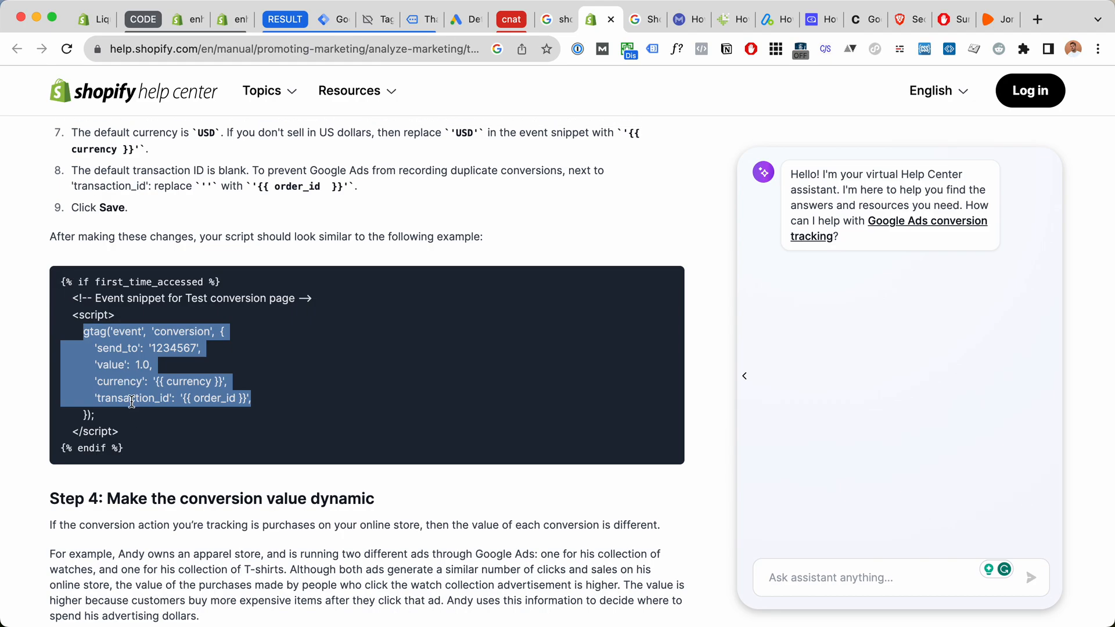
mouse_move(128, 458)
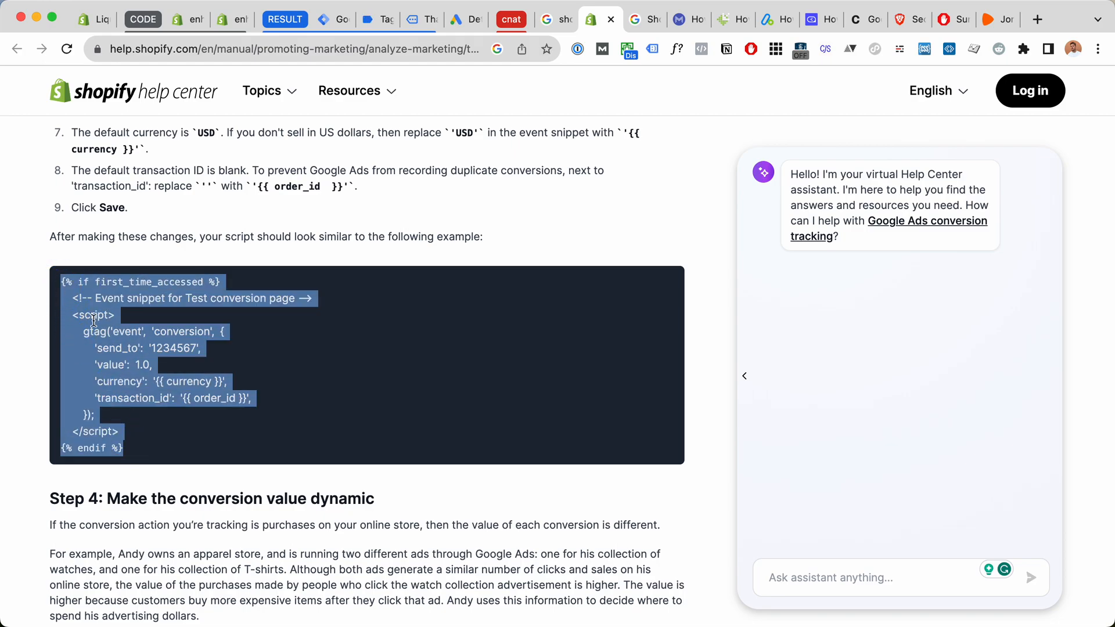
mouse_move(917, 27)
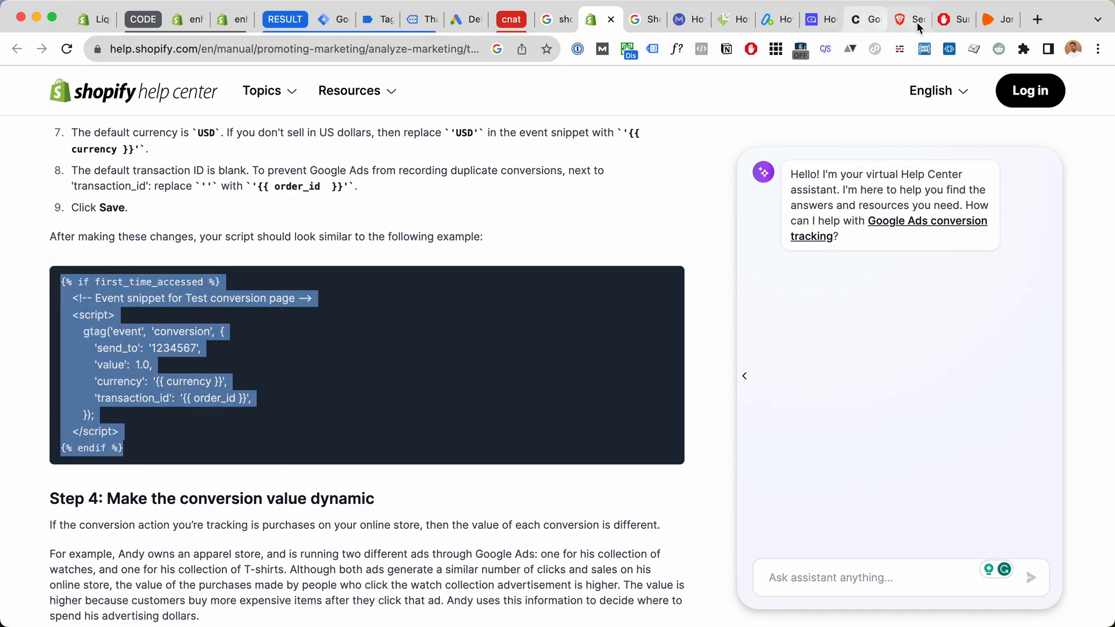
click(866, 20)
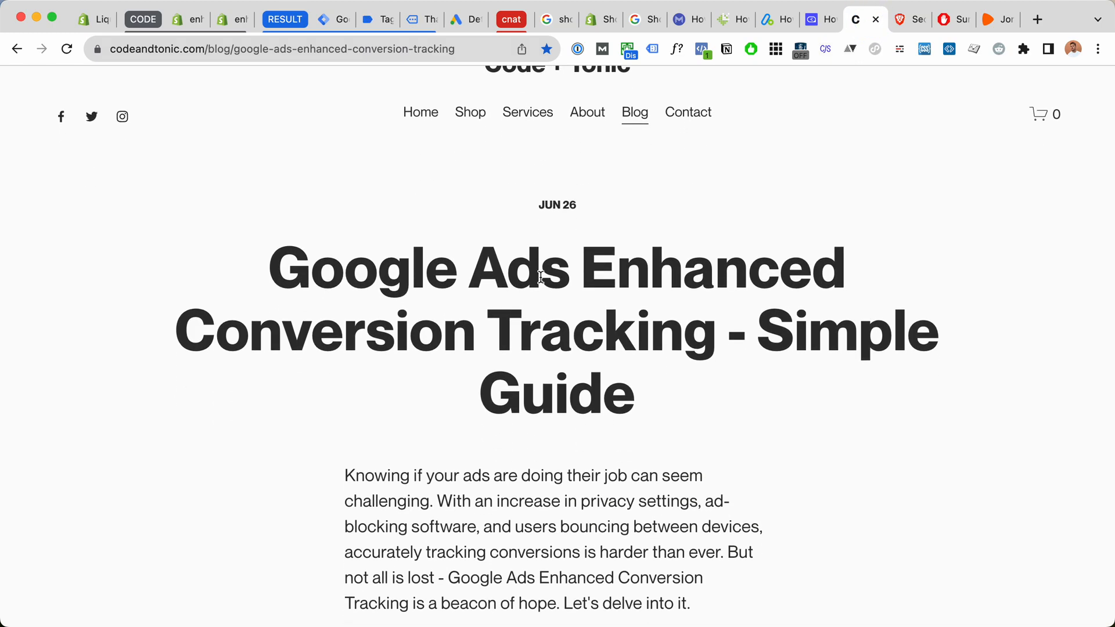
Show the Tag Manager installation code, then the Shopify theme.liquid editor with the GTM head snippet
click(334, 20)
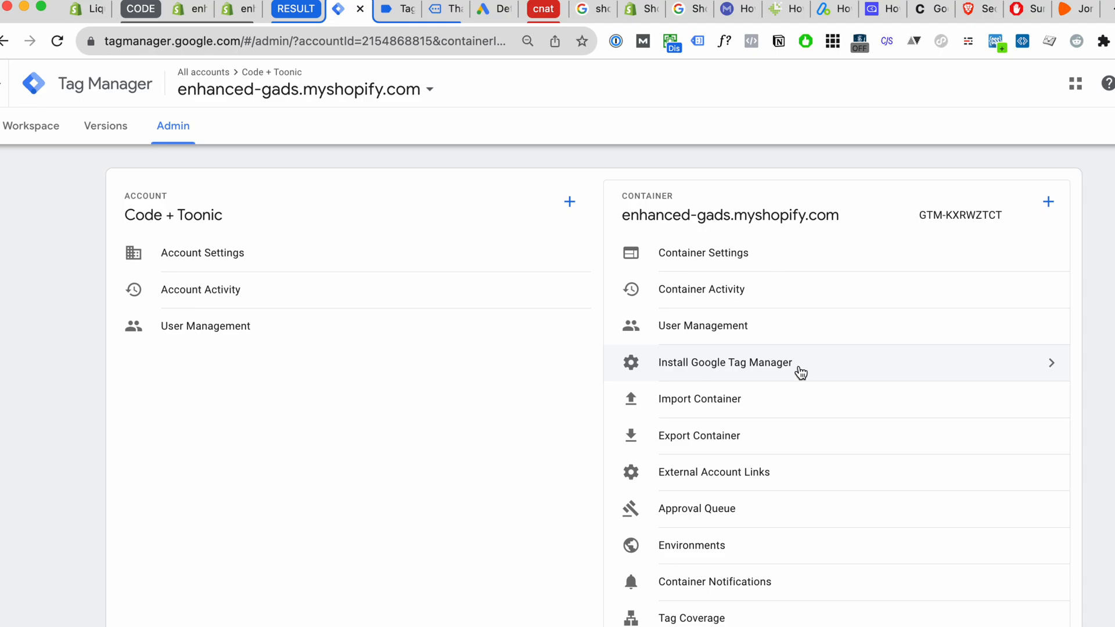
click(725, 363)
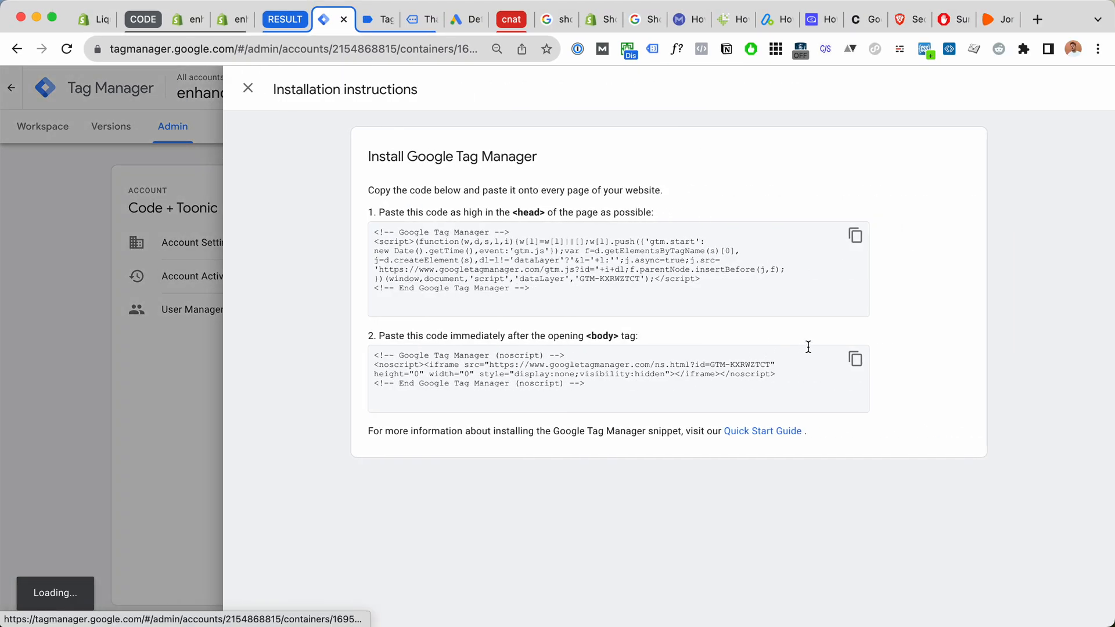
click(855, 236)
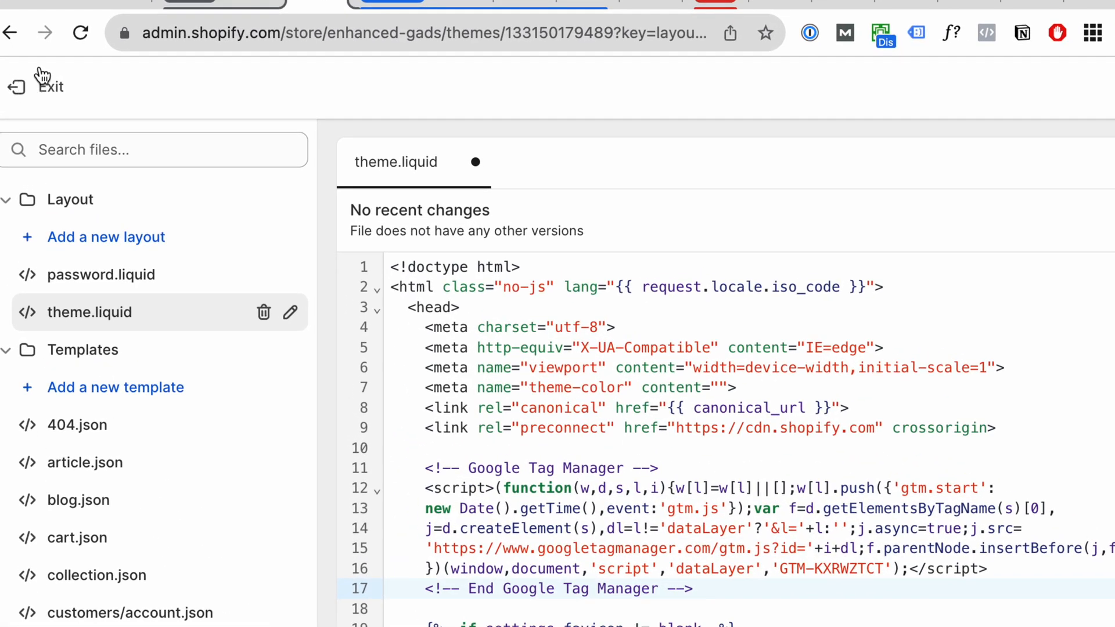
mouse_move(8, 110)
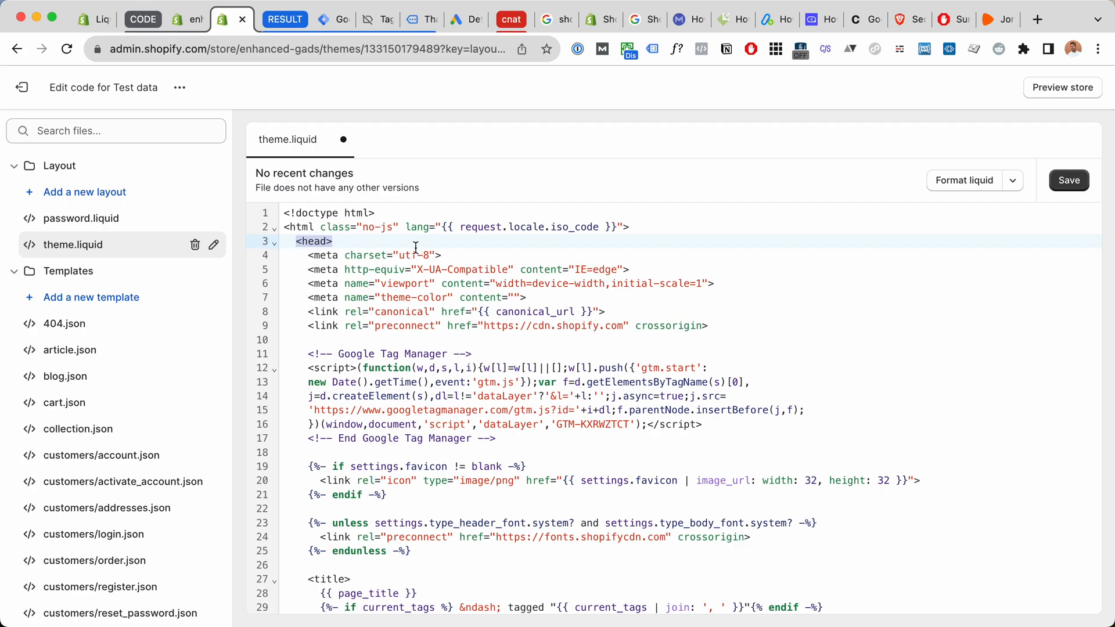
mouse_move(1069, 180)
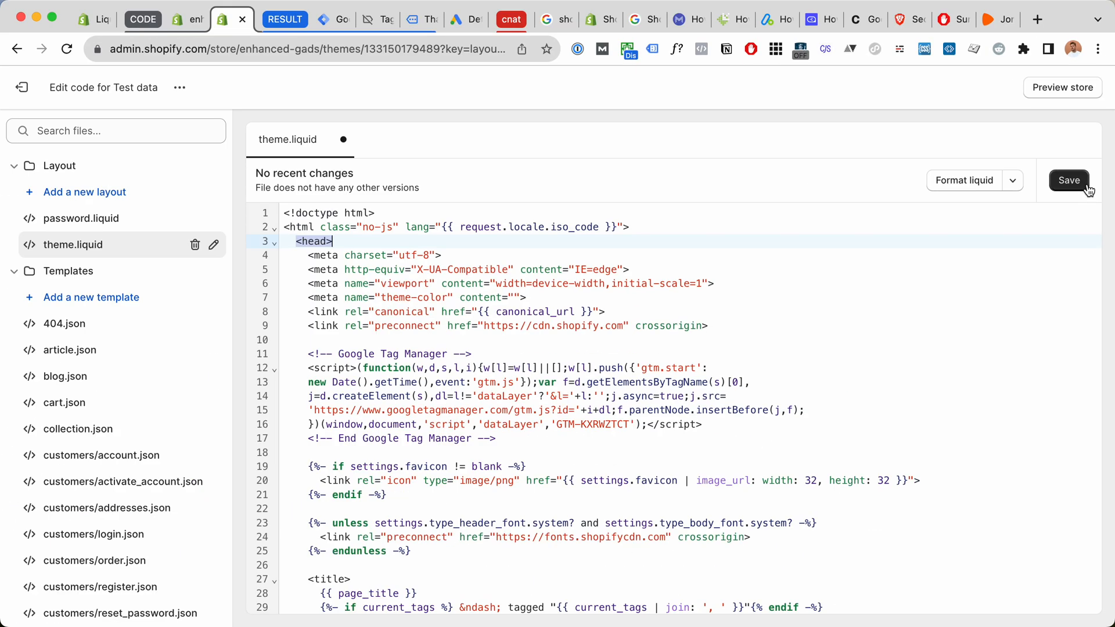
Save theme.liquid with the GTM-KXRWZTCT snippet and return to the Tag Manager container admin
click(342, 20)
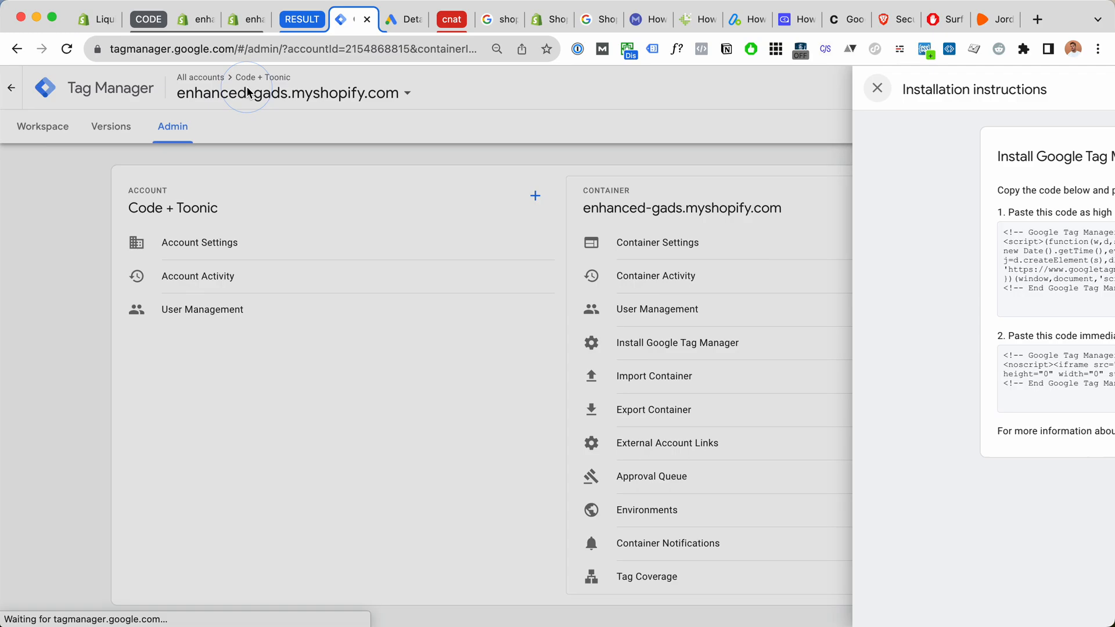
Start previewing container GTM-KXRWZTCT from the workspace, bringing up Tag Assistant's connect dialog
click(42, 126)
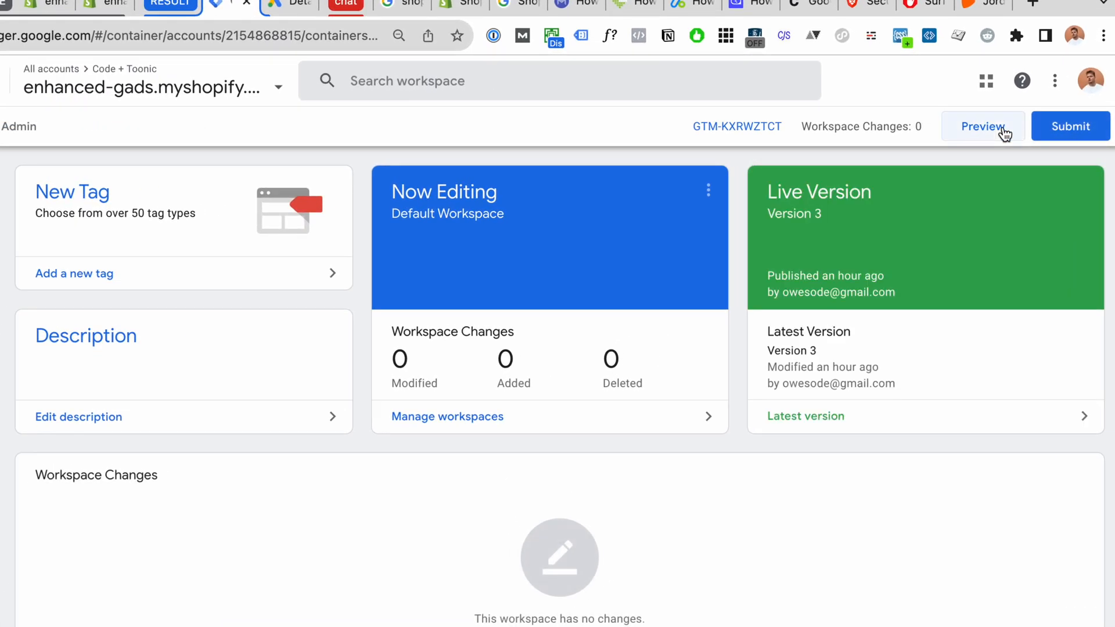
click(983, 125)
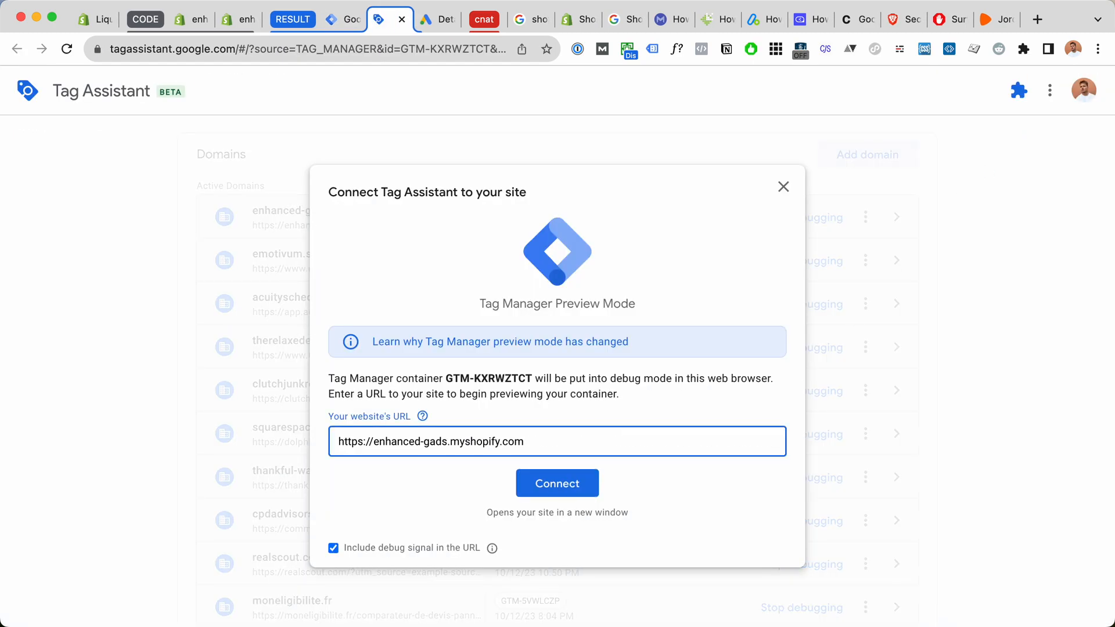
Connect Tag Assistant to enhanced-gads.myshopify.com and continue to the debug summary
click(556, 483)
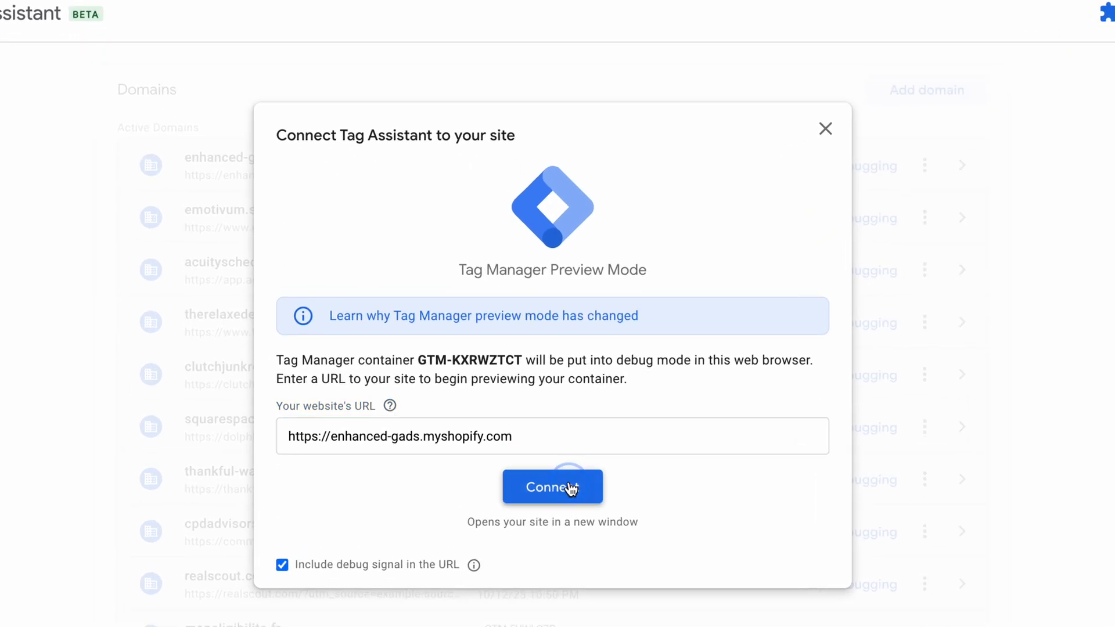
click(551, 486)
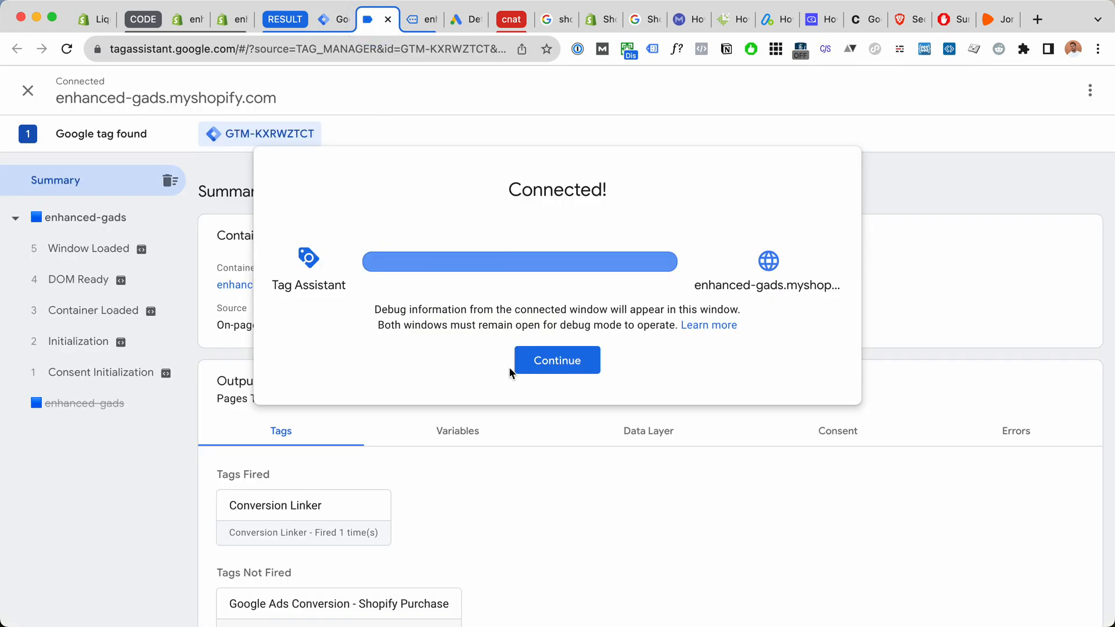
click(557, 360)
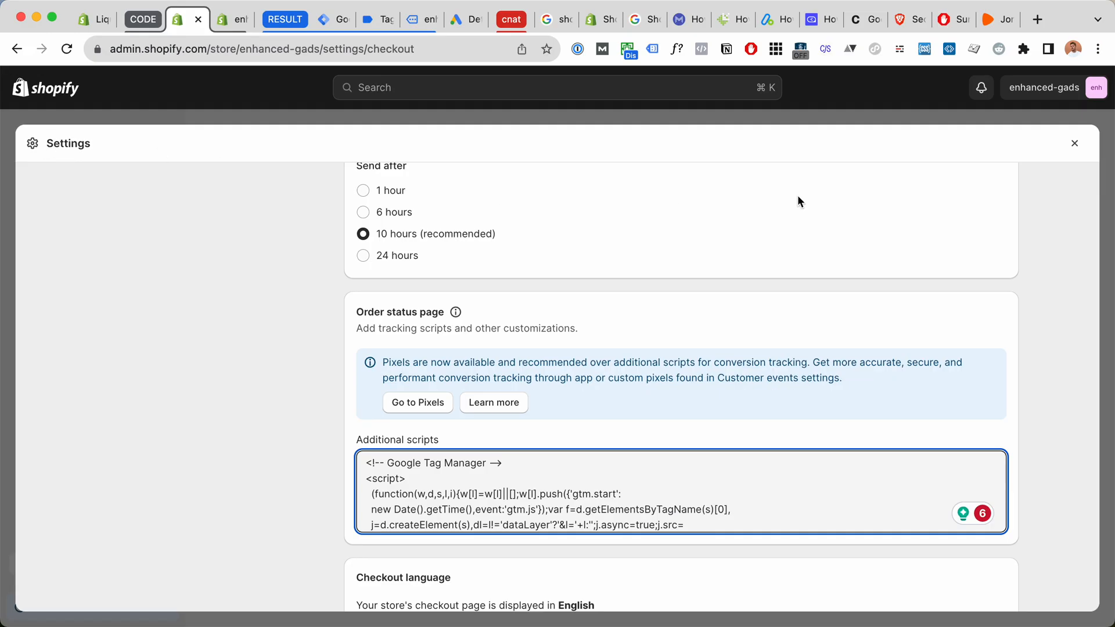
Go to Shopify checkout settings and focus the order status page's additional scripts
click(57, 361)
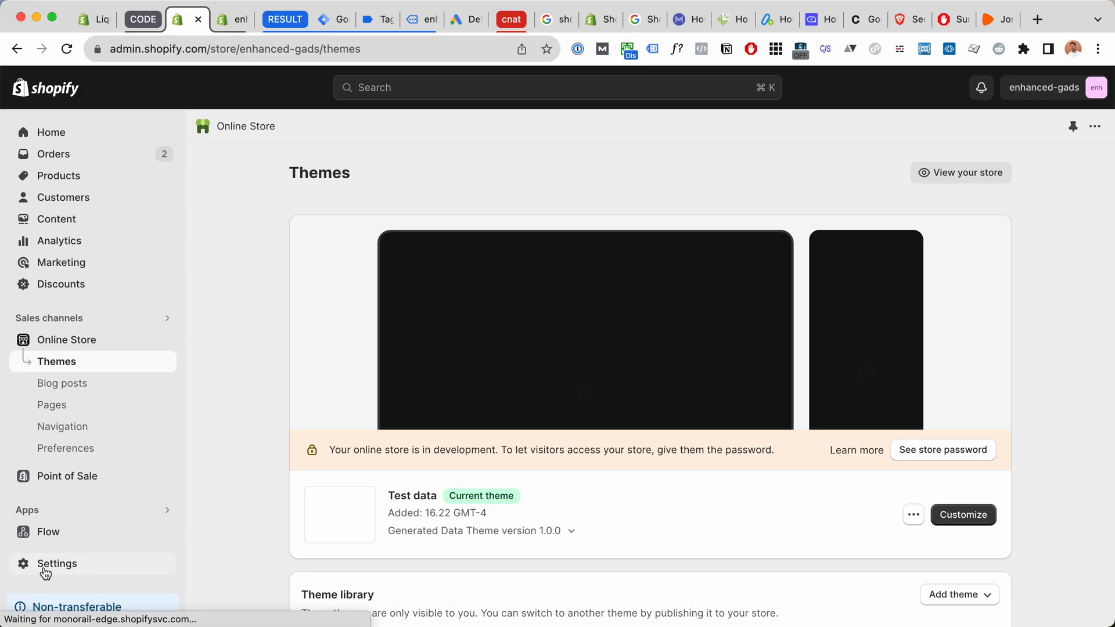
click(56, 564)
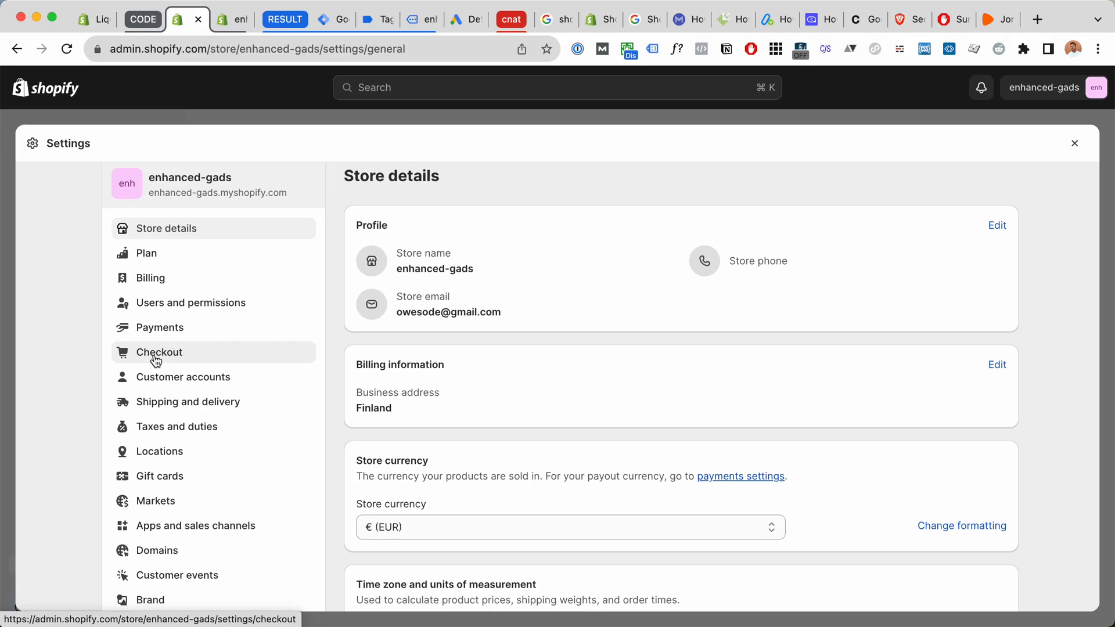
click(159, 352)
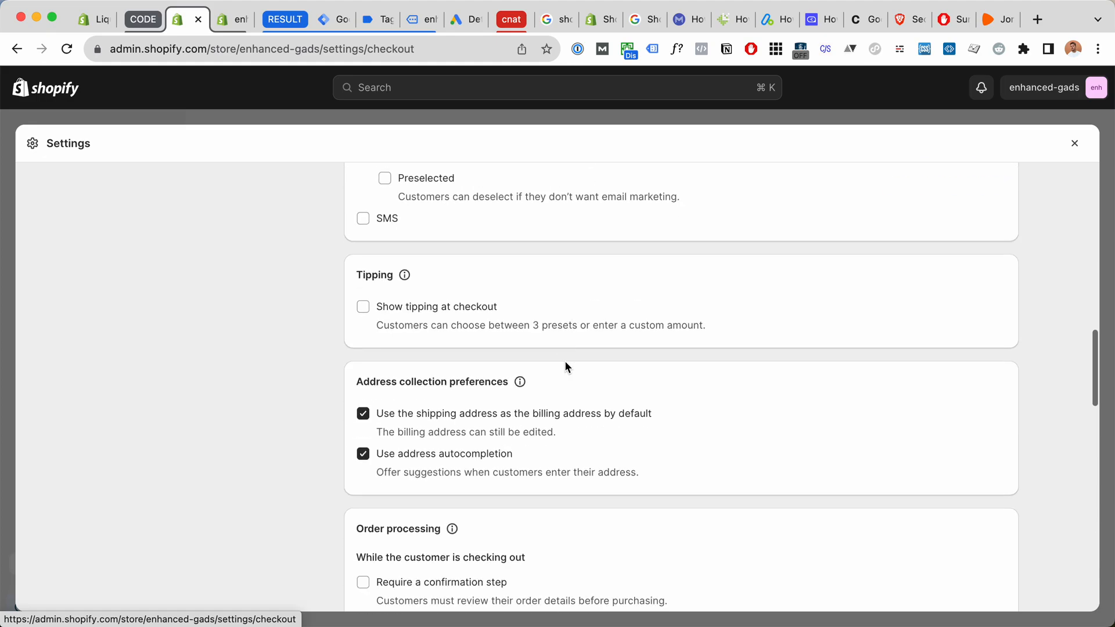
scroll(down, 3)
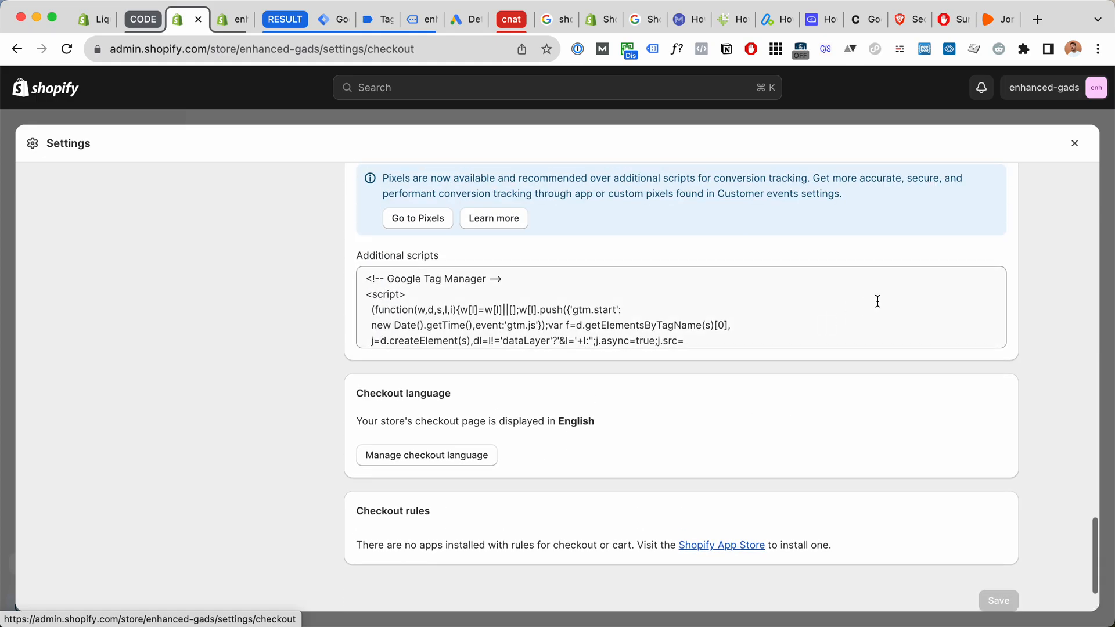
mouse_move(951, 312)
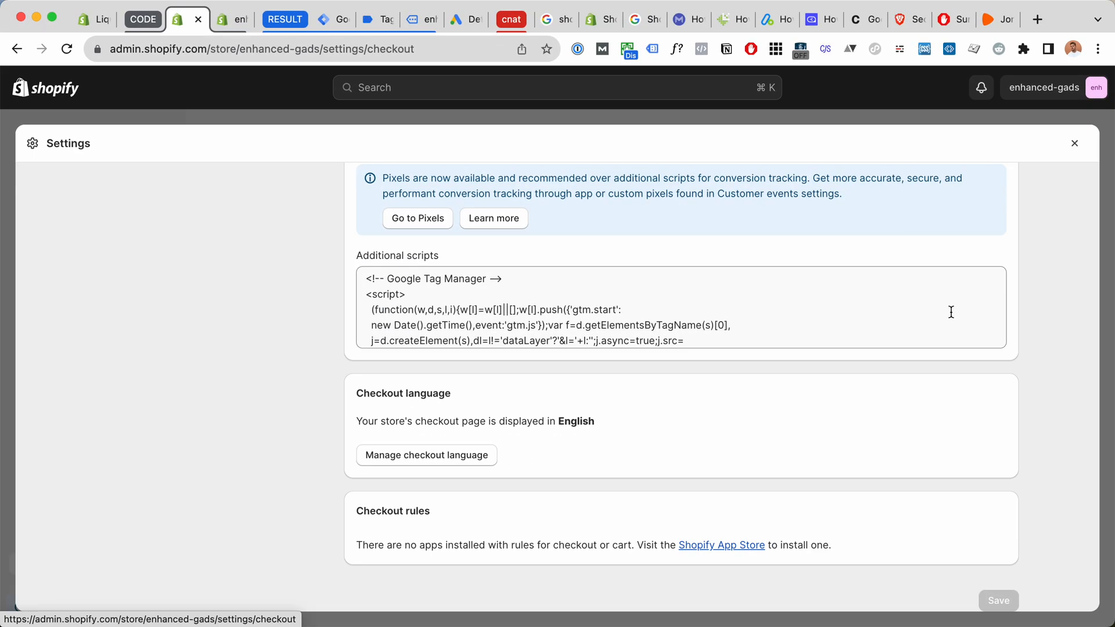
click(669, 309)
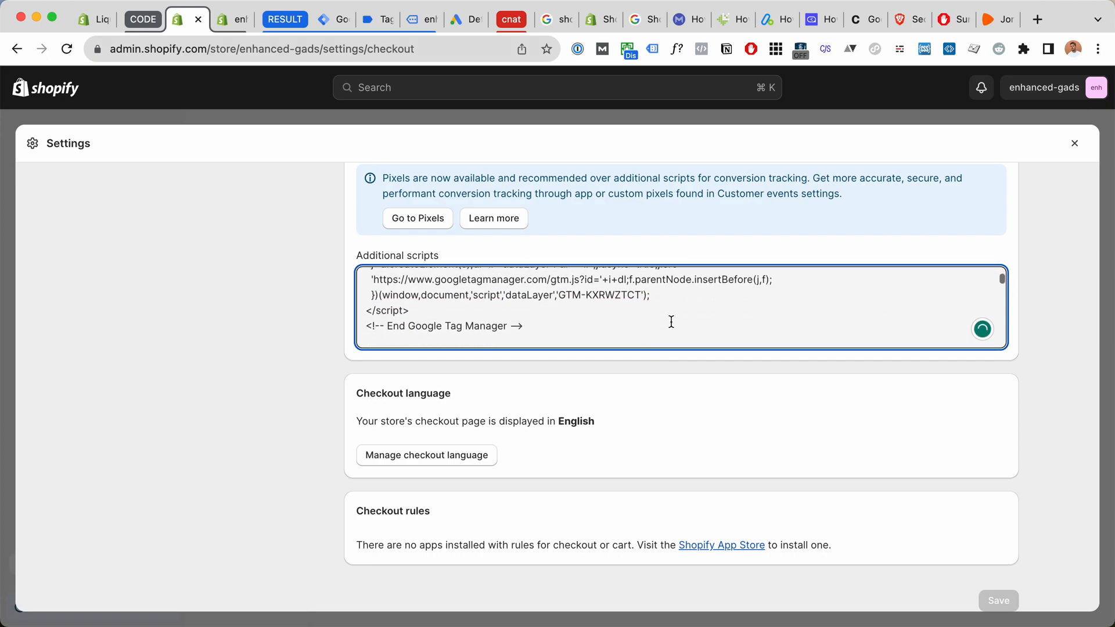
Scroll through the dataLayer push script and select the 'shopifyOrderDetails' event name
scroll(up, 3)
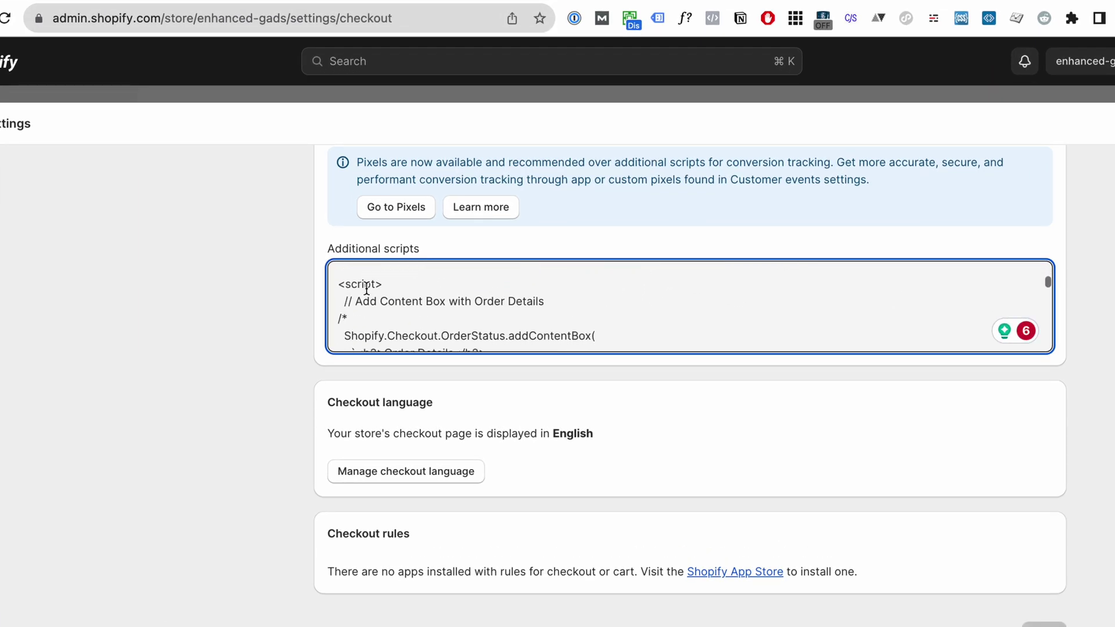
scroll(down, 3)
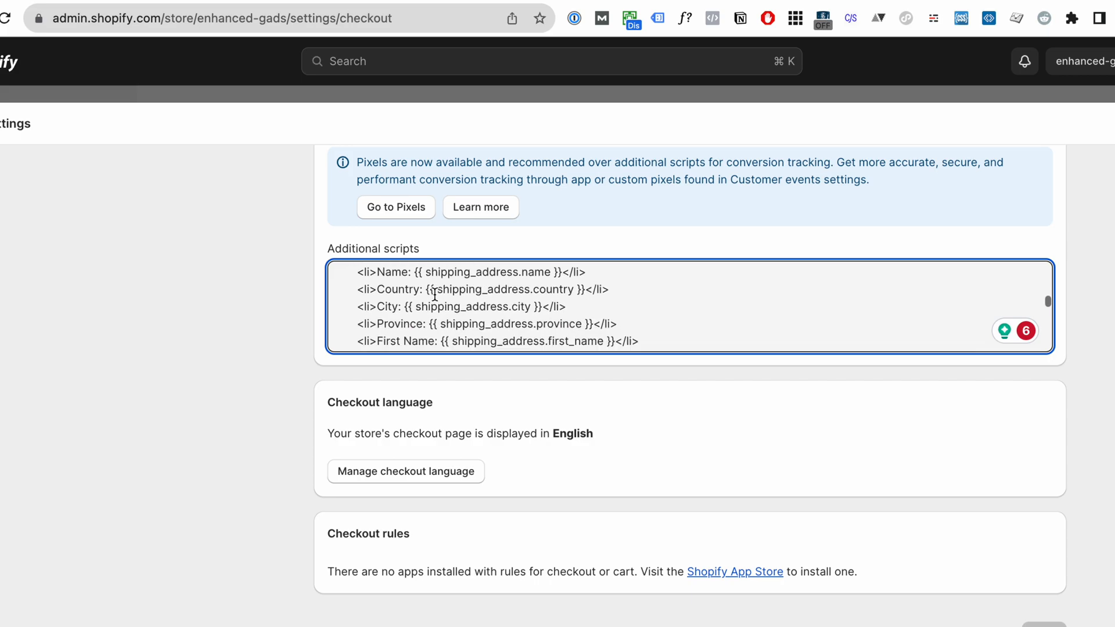
scroll(up, 3)
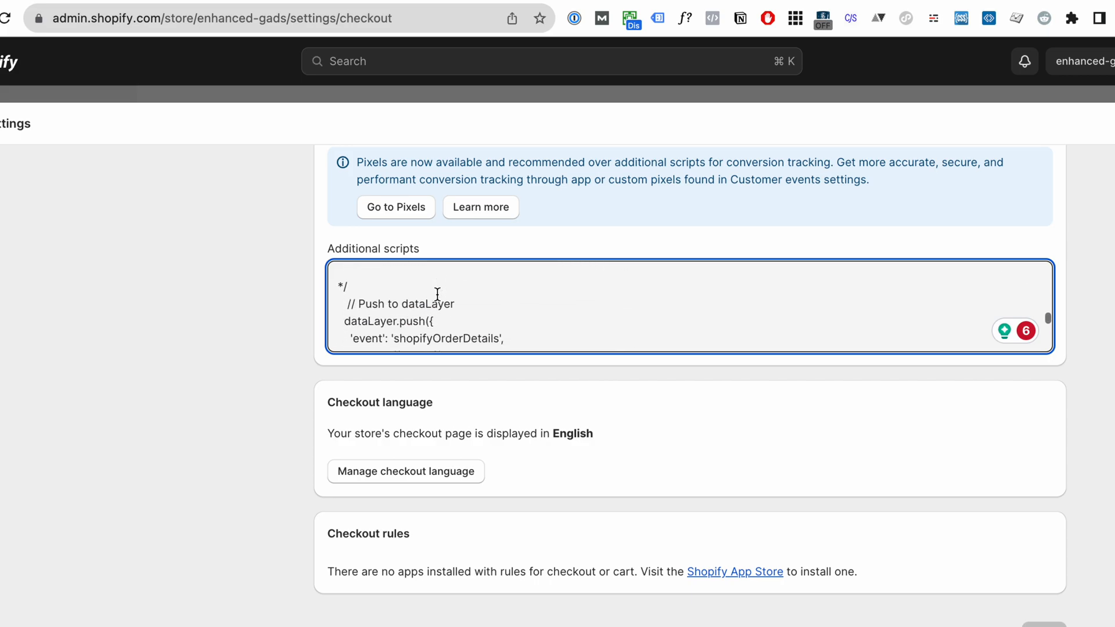
scroll(down, 3)
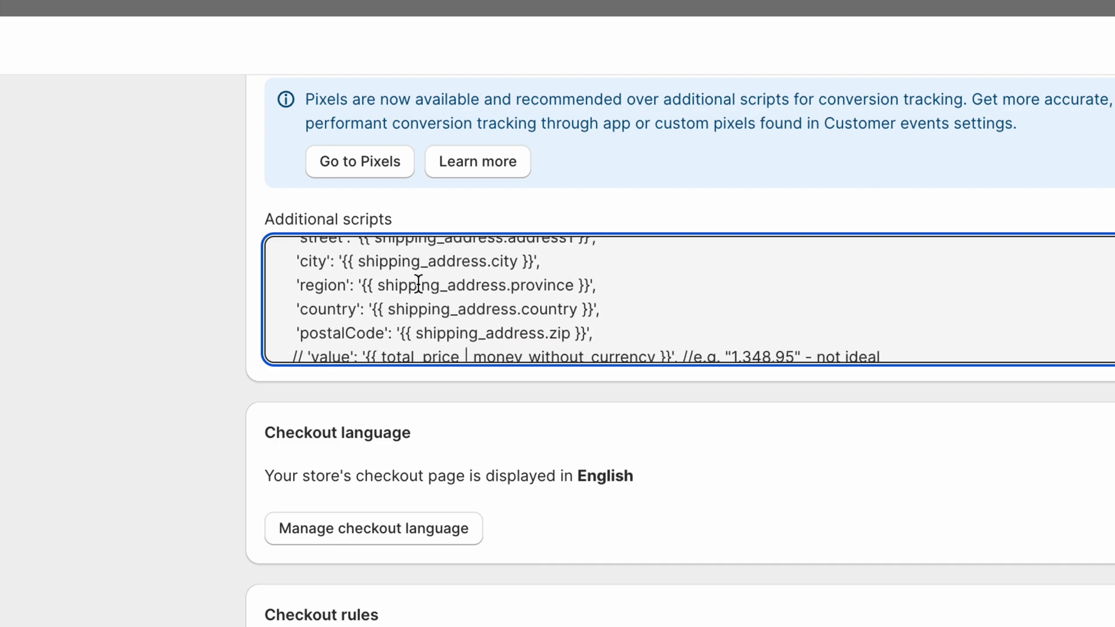
scroll(up, 3)
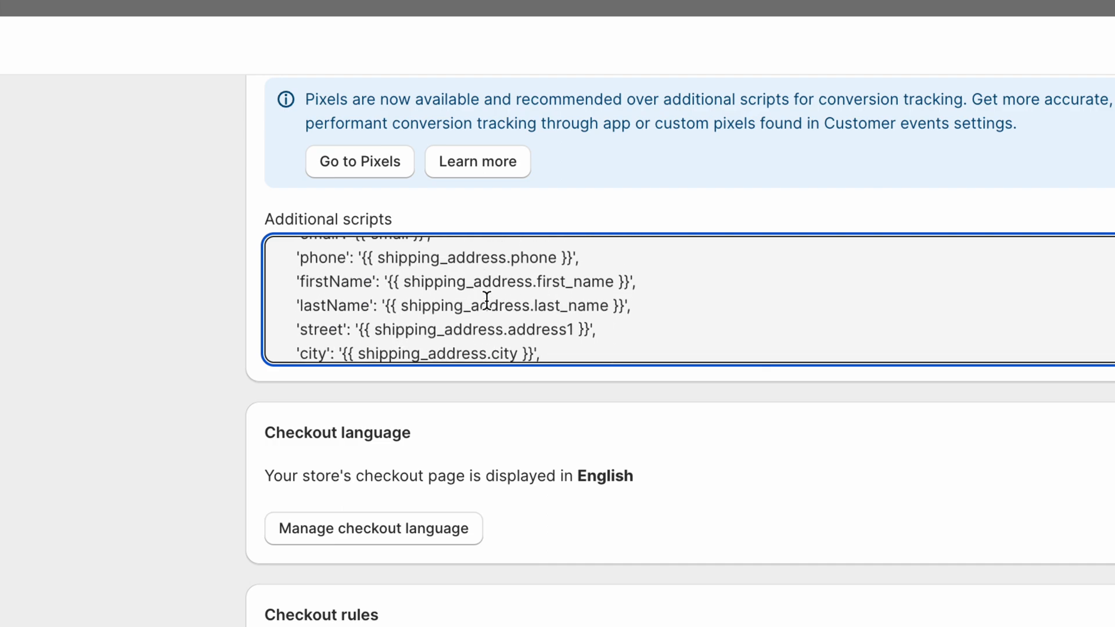
scroll(up, 3)
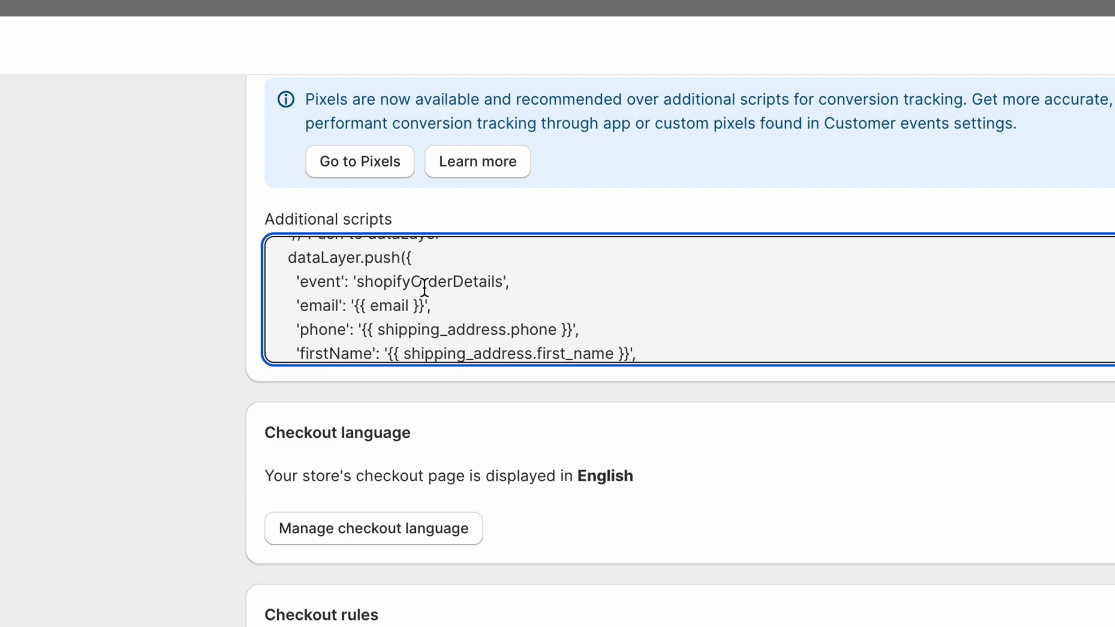
double_click(430, 281)
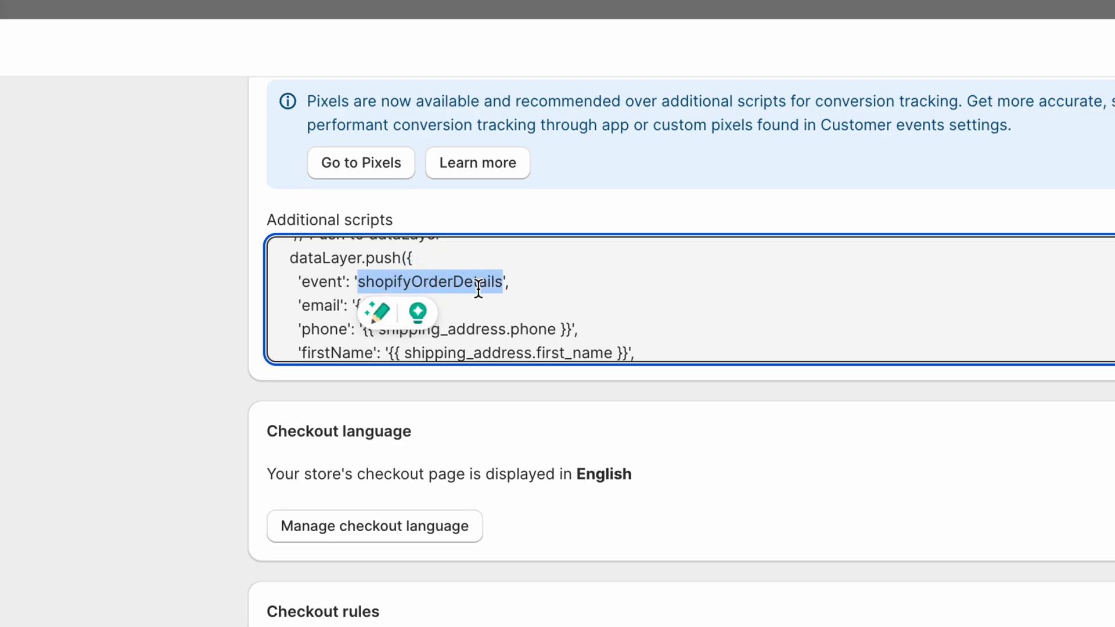
Review Tag Manager's user-defined variables against the order status script, scrolling the User-Provided Data variable's dl.* mappings
click(334, 20)
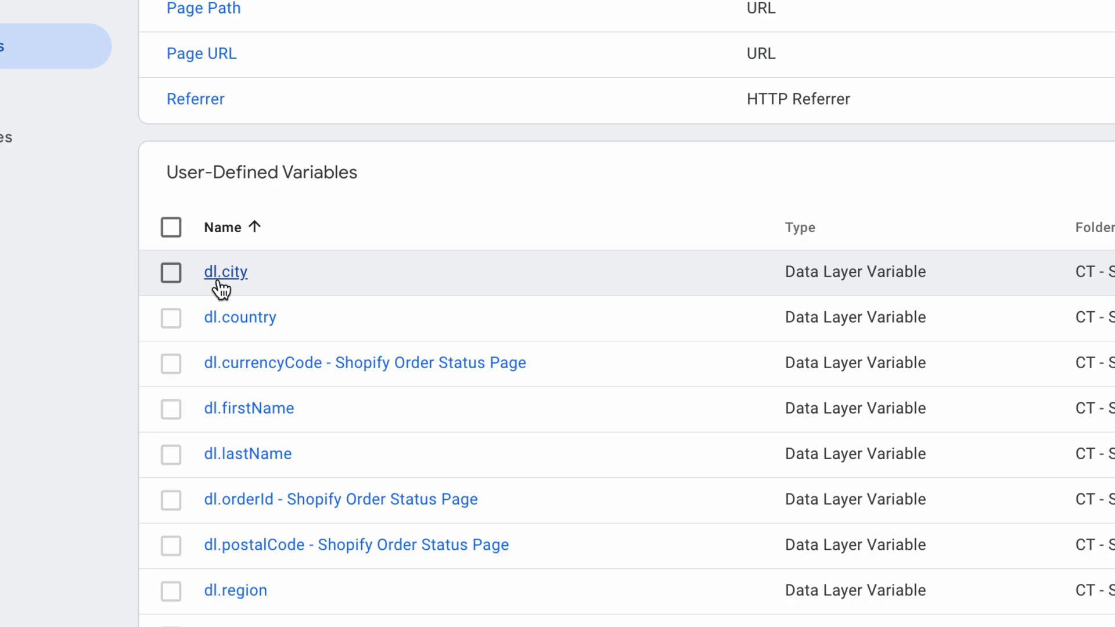
mouse_move(294, 553)
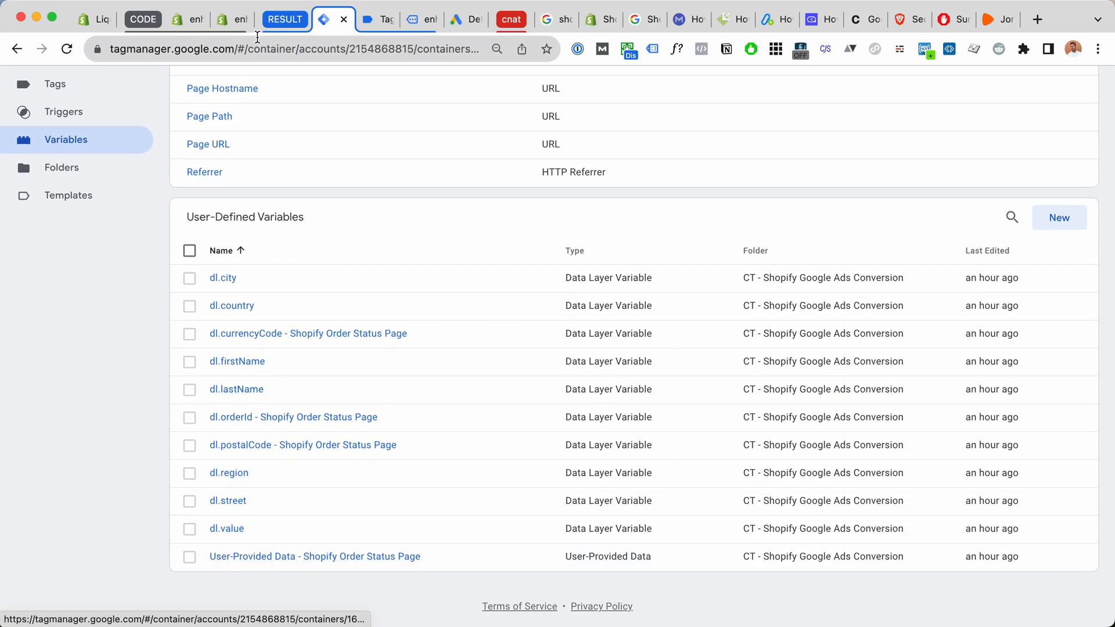
click(185, 20)
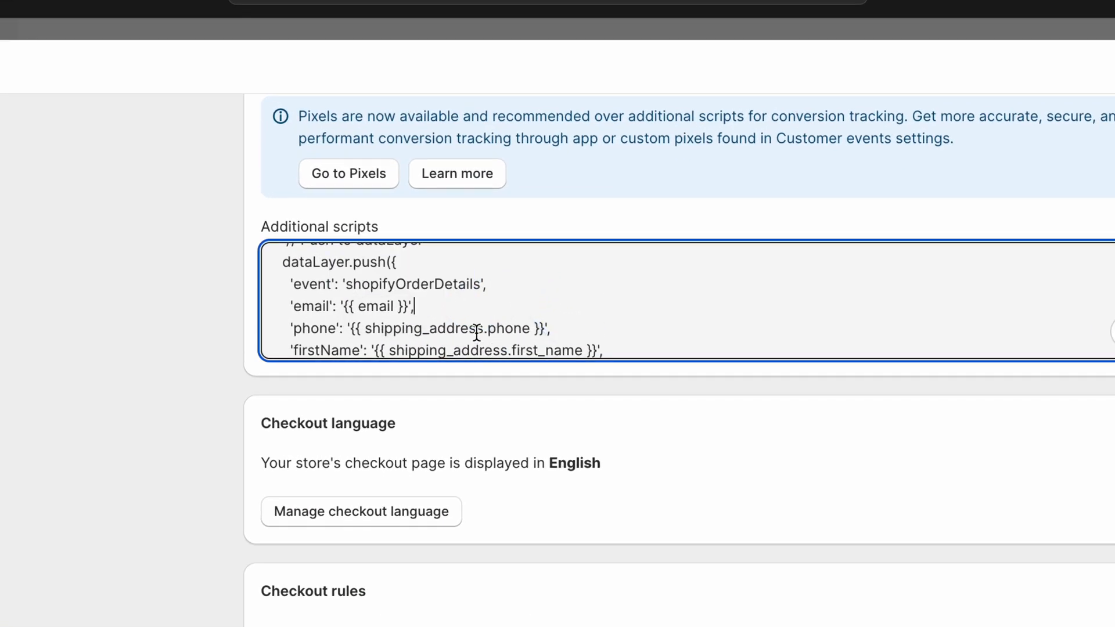
scroll(down, 3)
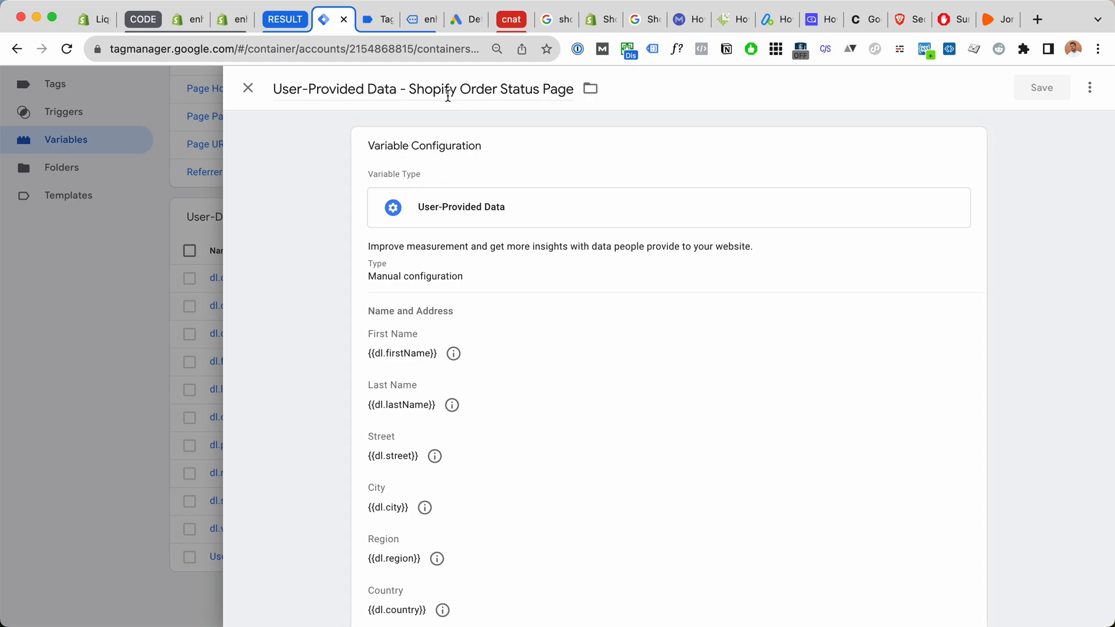
scroll(down, 3)
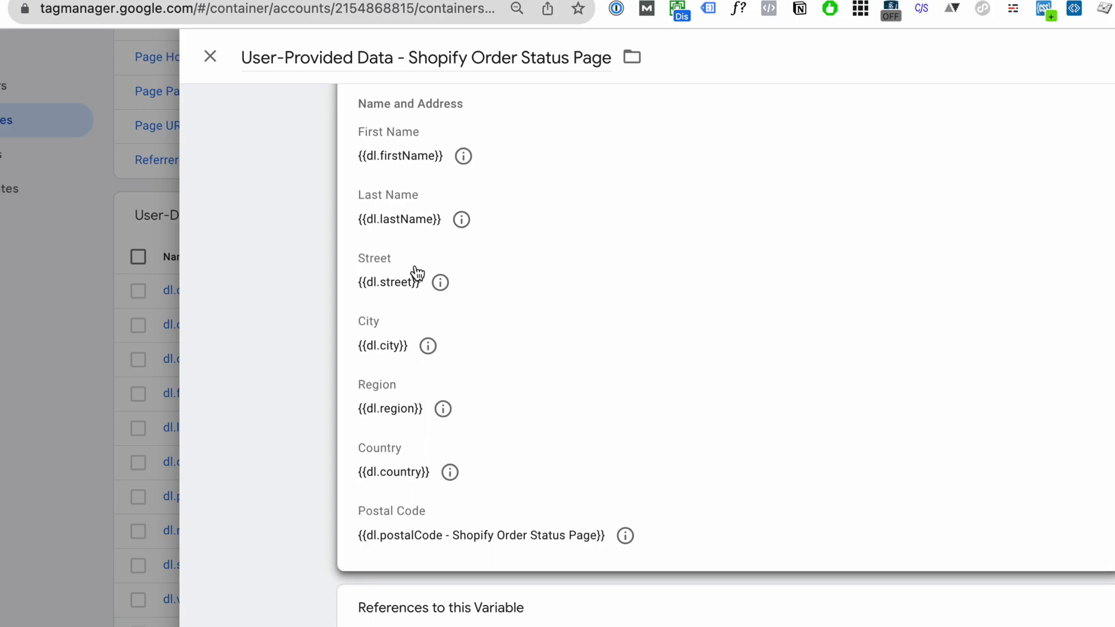
Check the shopifyOrderDetails Custom Event trigger against the Shopify script's event name, then list the container's tags
click(210, 55)
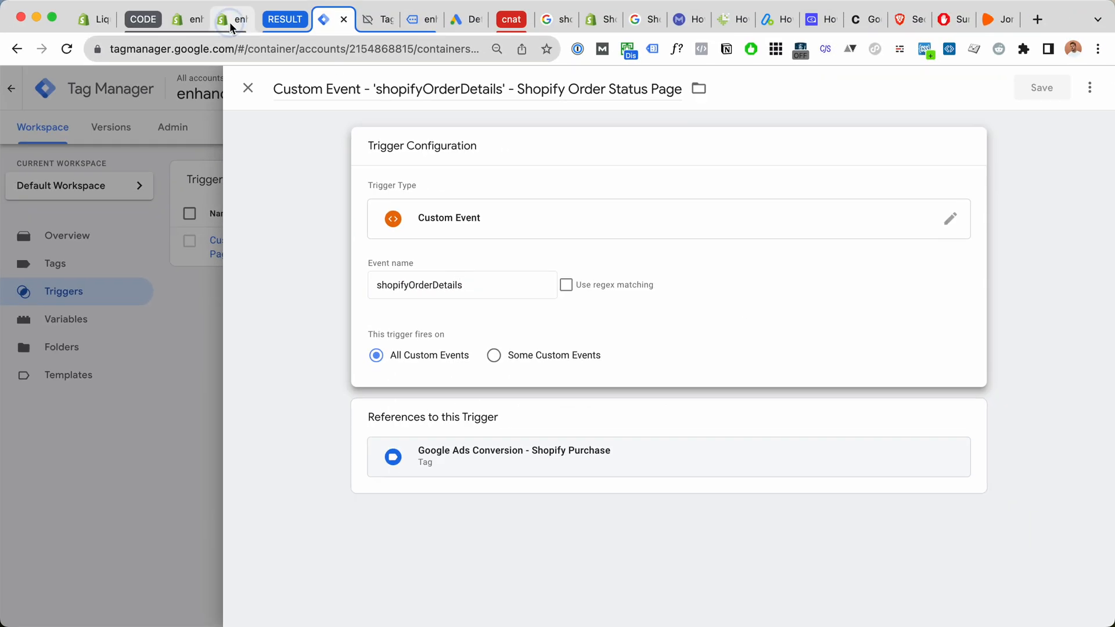
click(231, 20)
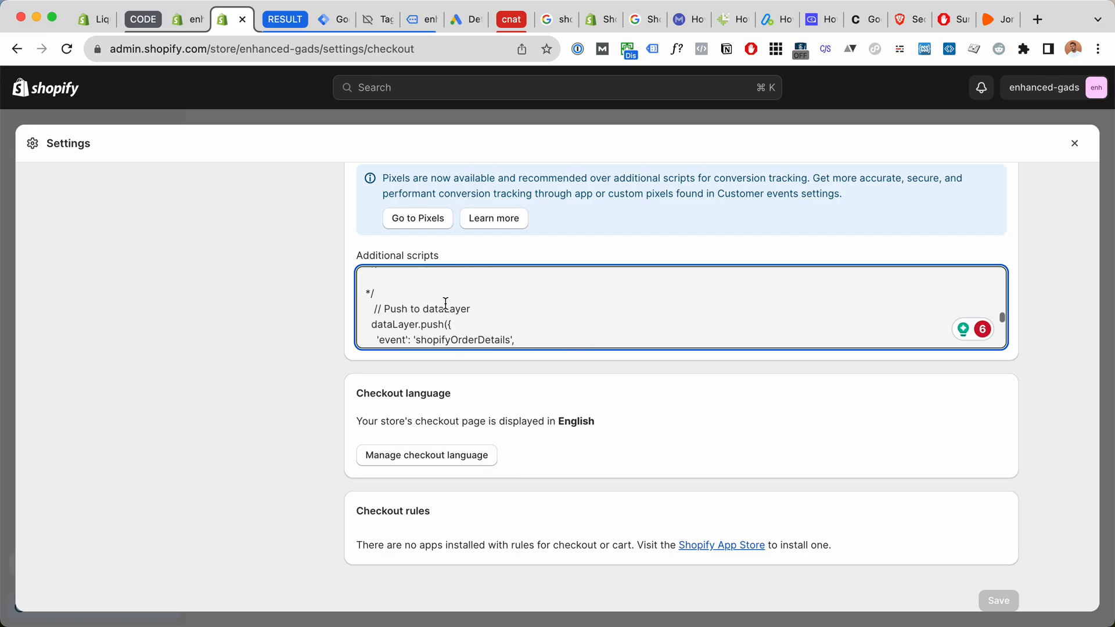
scroll(up, 3)
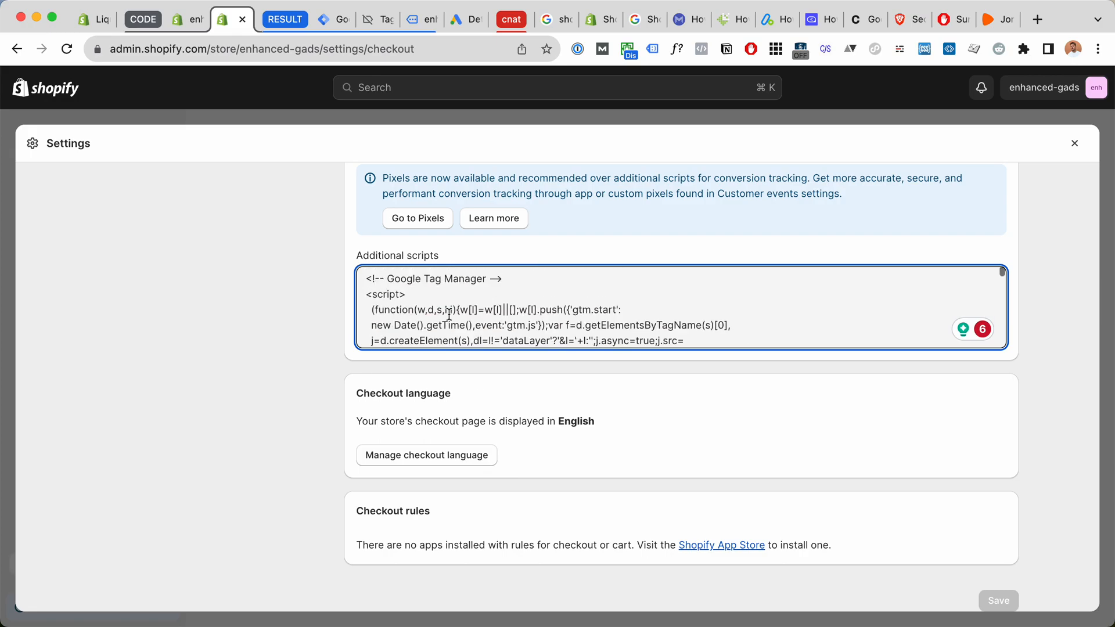
scroll(down, 3)
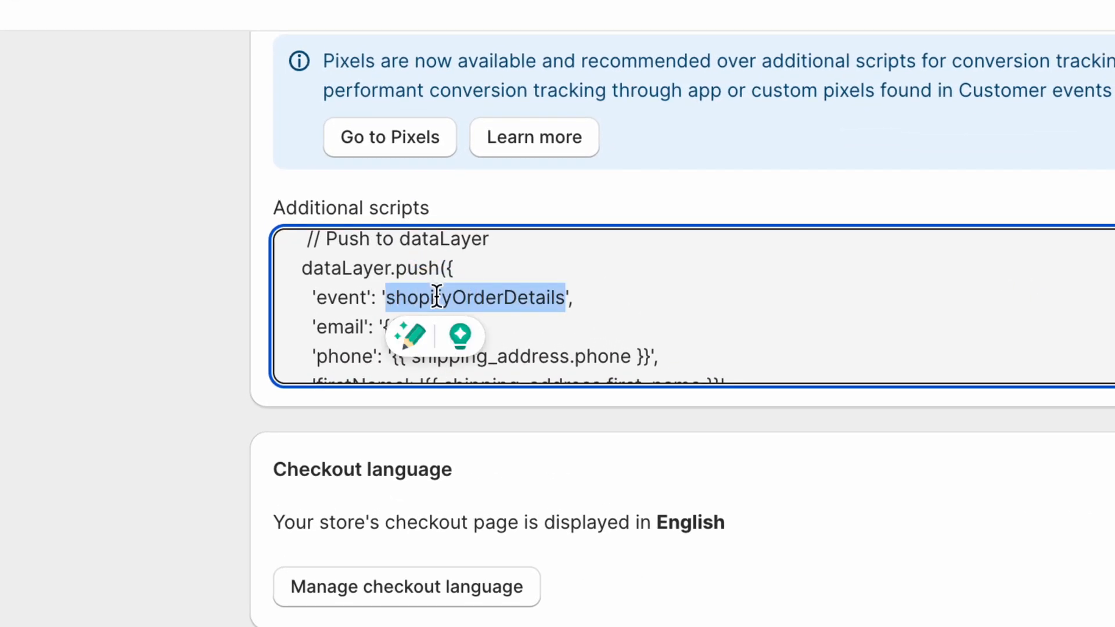
click(324, 20)
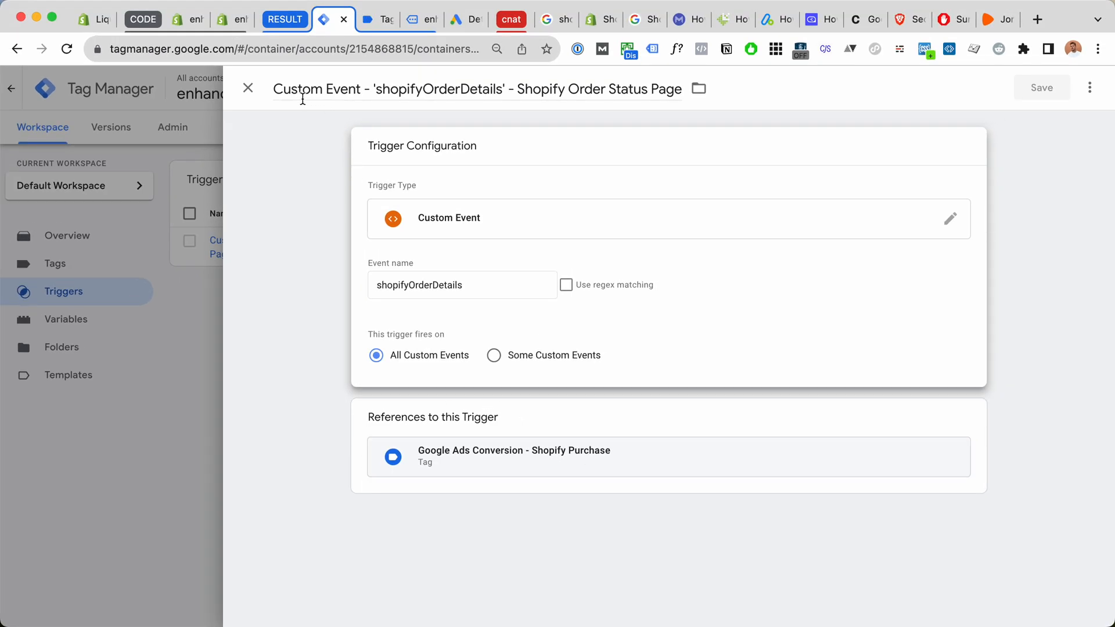
click(248, 88)
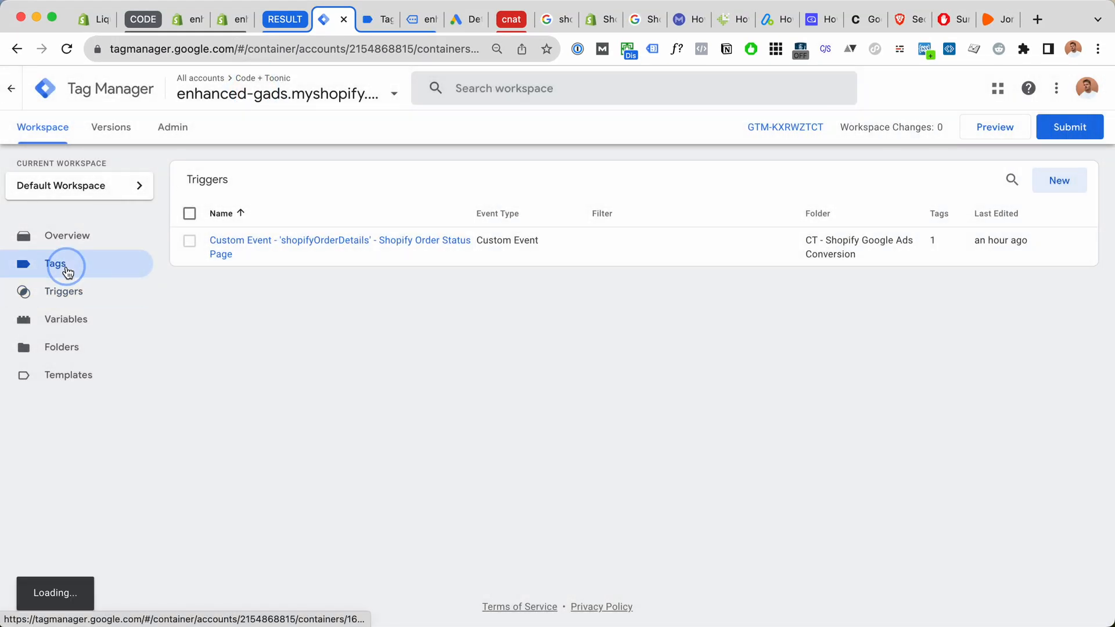
Open the Conversion Linker tag from the Tags list to review its Initialization - All Pages trigger
click(55, 264)
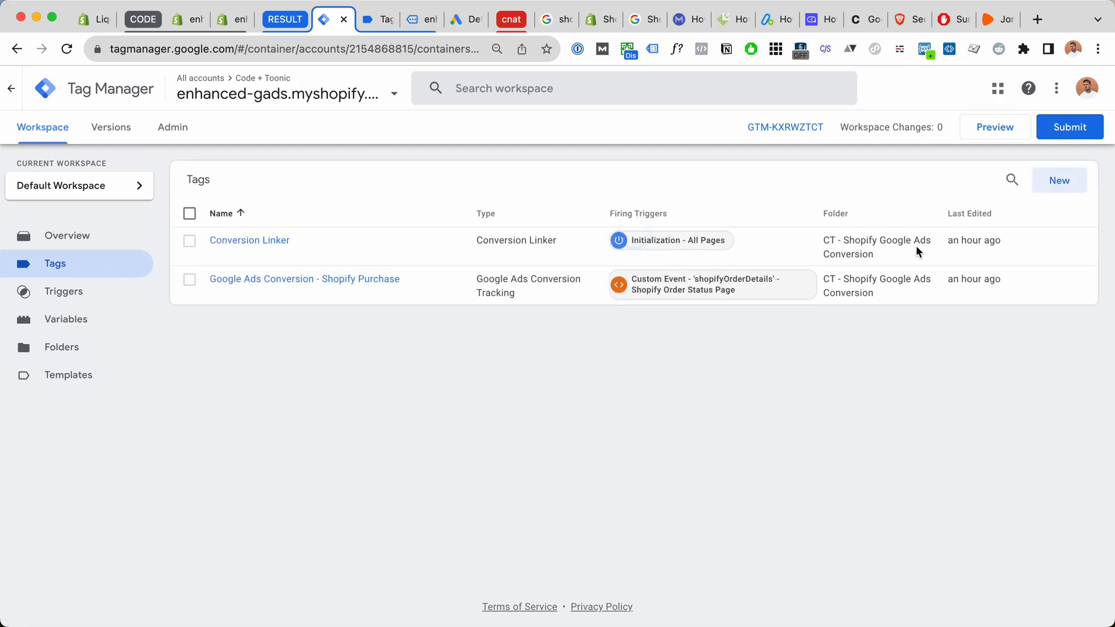
click(249, 240)
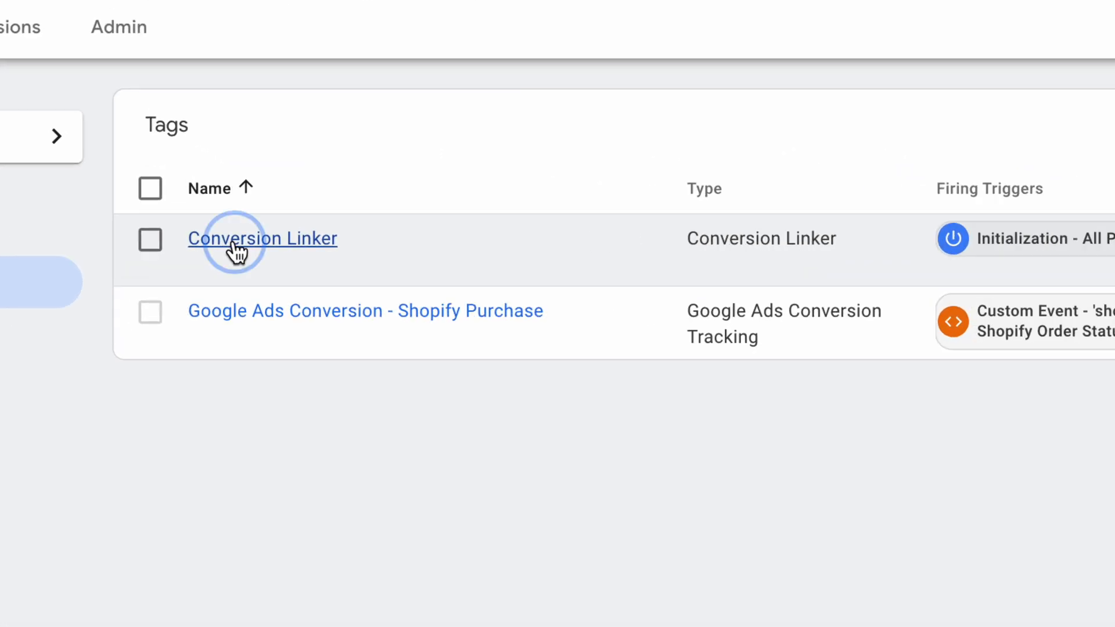
click(263, 237)
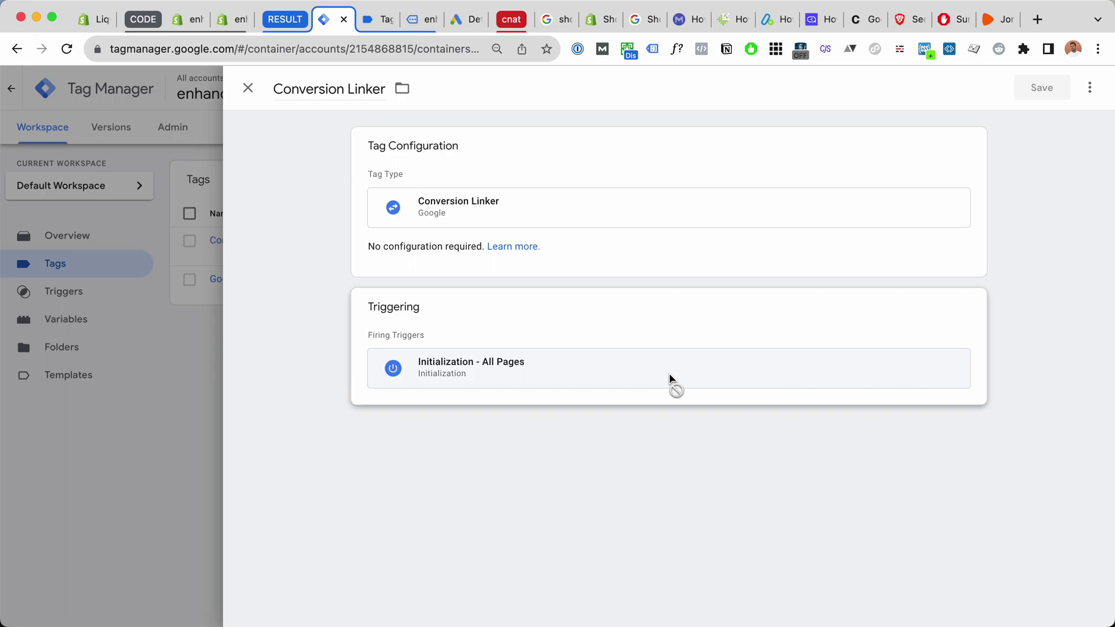
Follow a sponsored Nike ad from Google results and inspect the resulting _gcl_aw click-ID cookie in DevTools
click(981, 20)
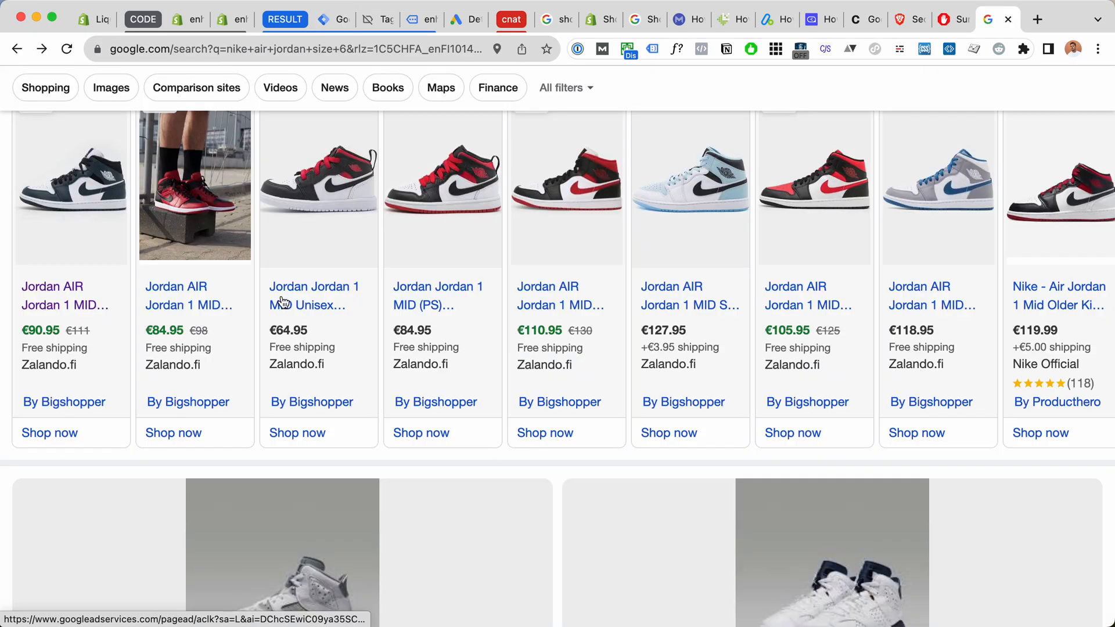
scroll(down, 3)
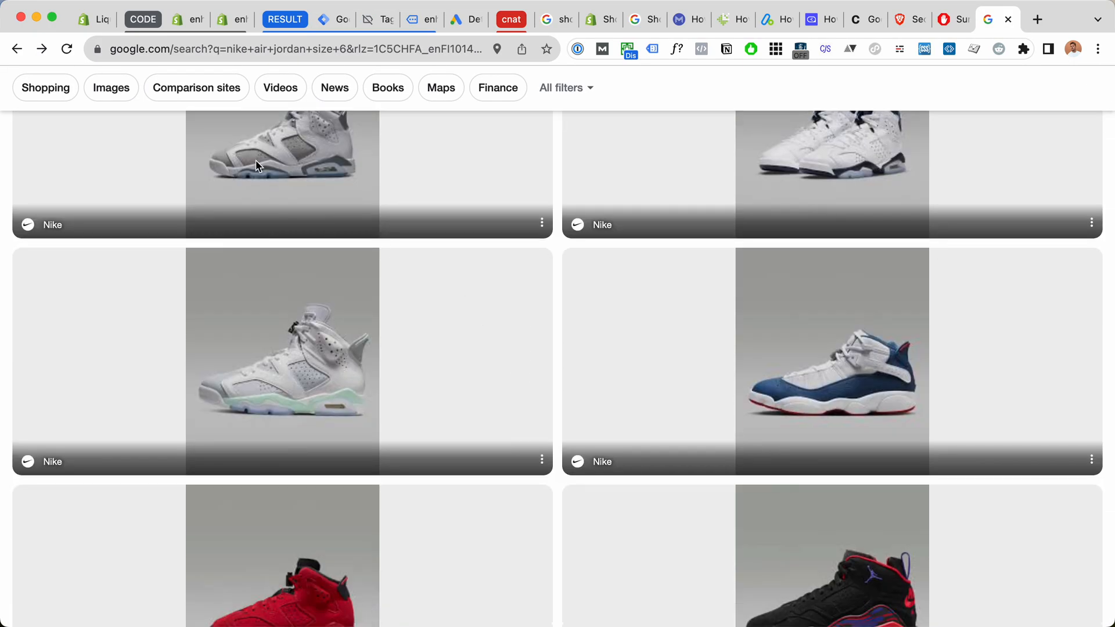
scroll(up, 3)
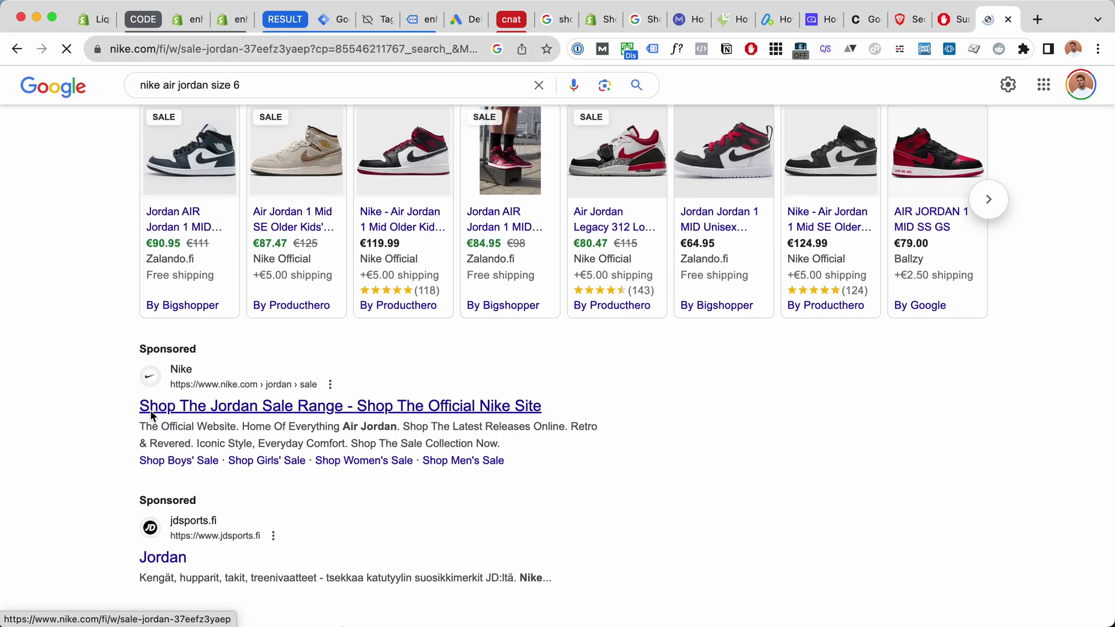
click(338, 406)
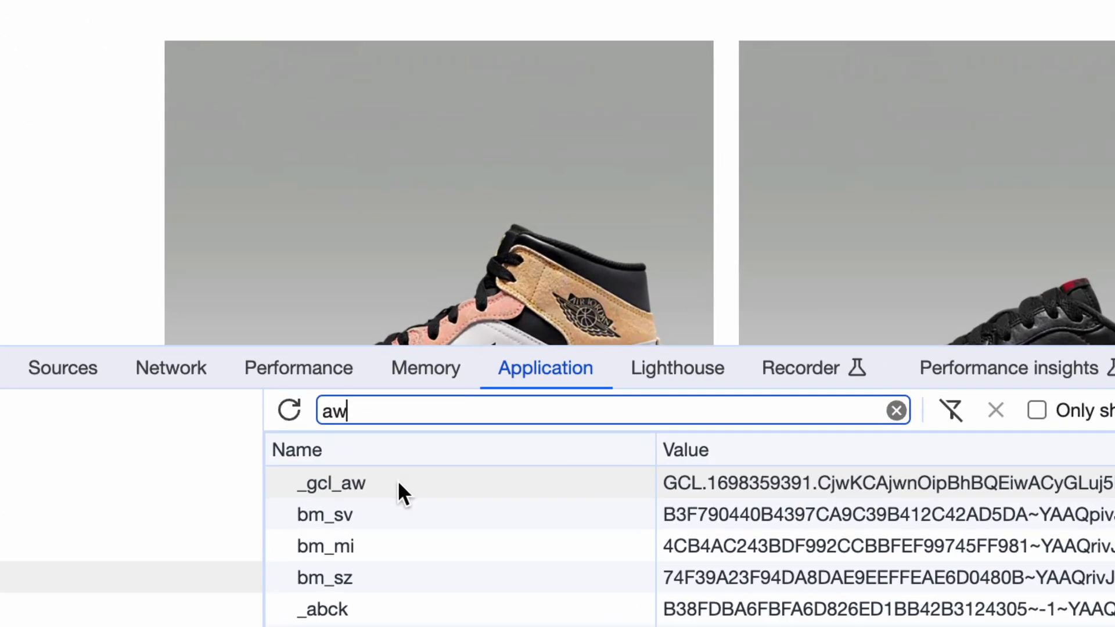
mouse_move(988, 492)
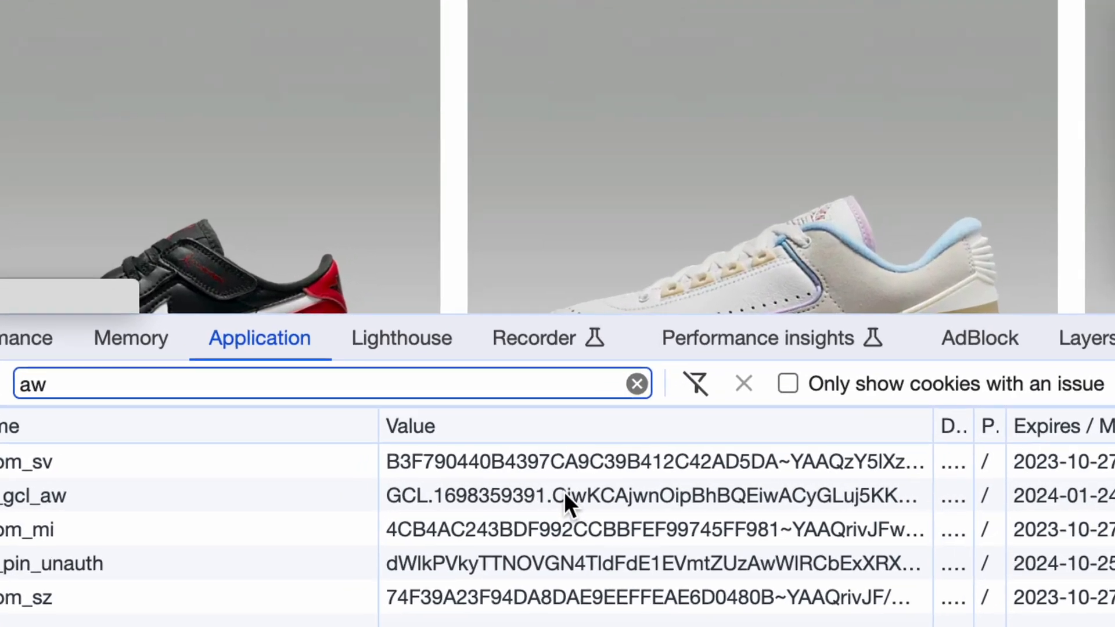
click(635, 383)
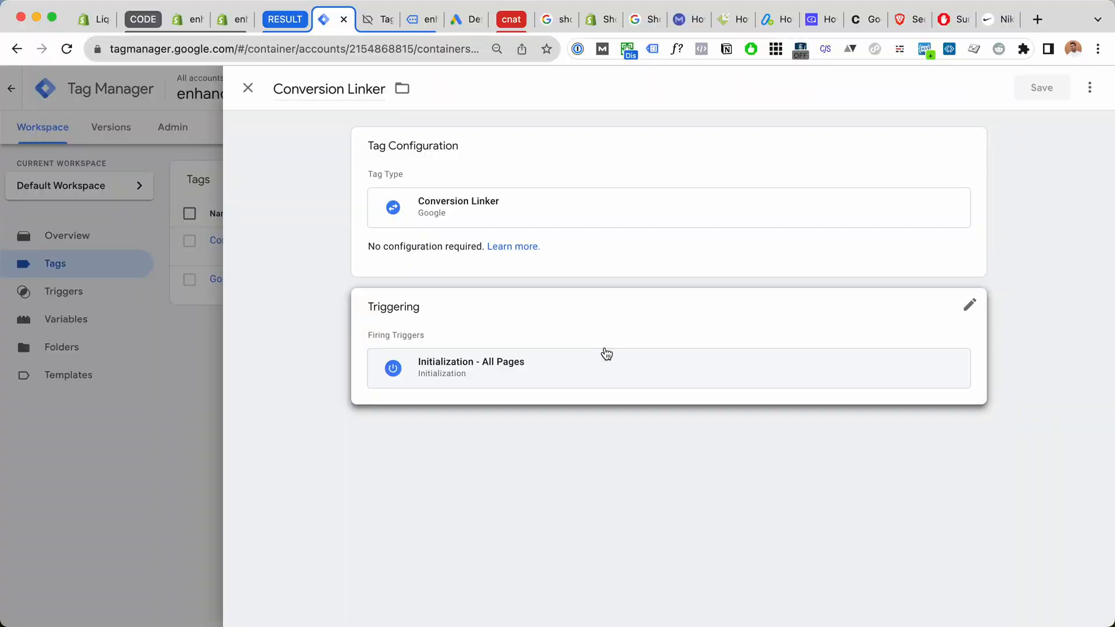
mouse_move(246, 89)
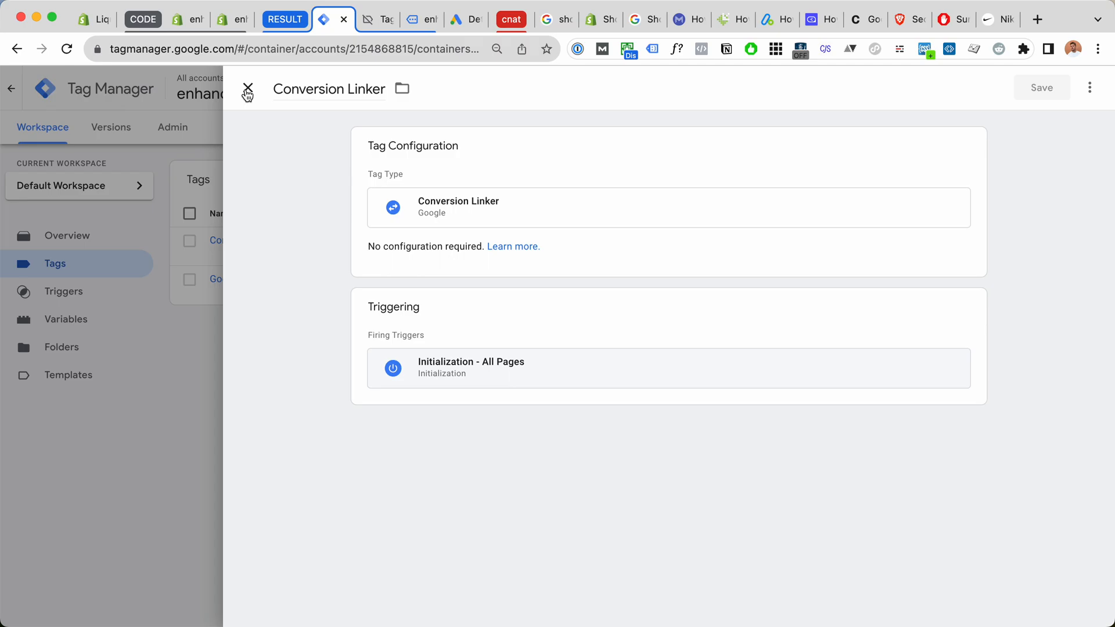
Reveal the conversion action's Tag Manager instructions showing Conversion ID 402734751 and its label
click(247, 88)
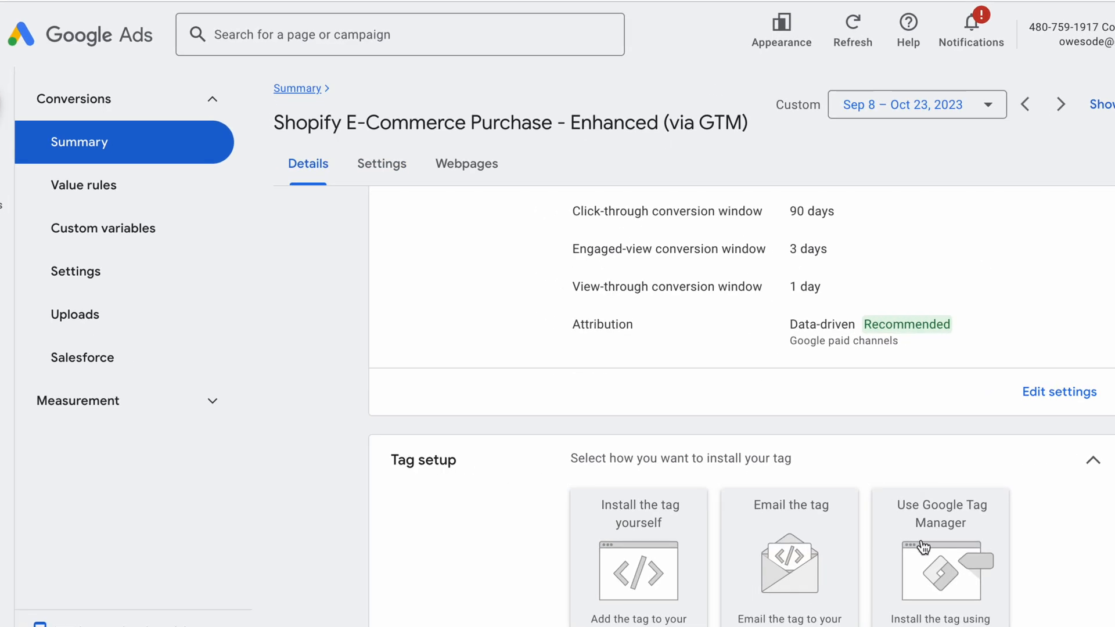
click(940, 514)
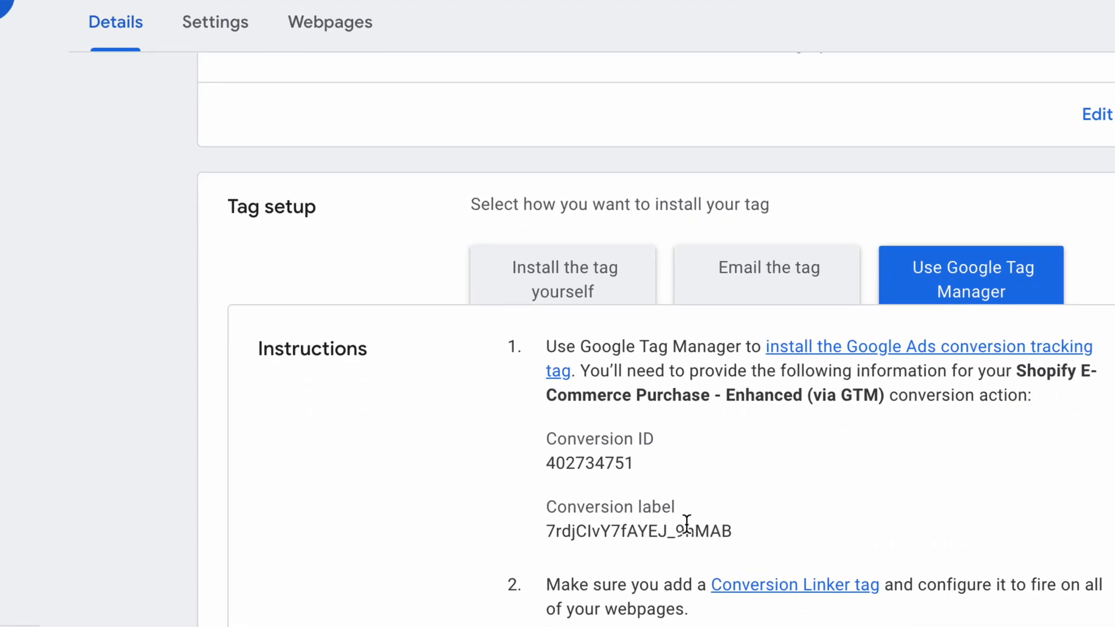
click(335, 20)
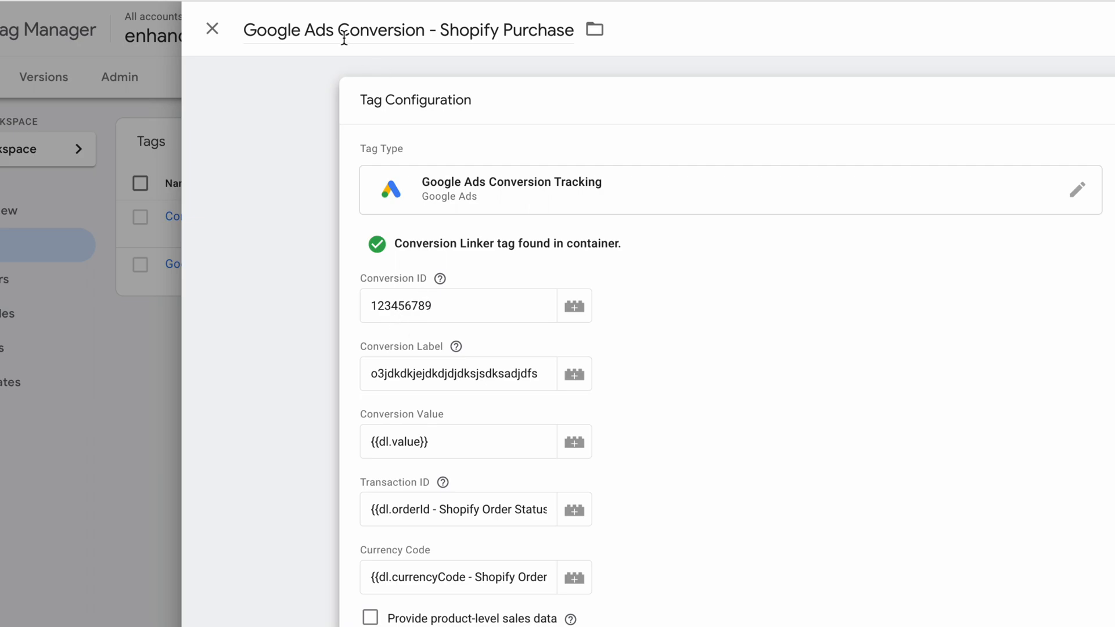
Review the purchase tag's dl variables for value, transaction ID, currency and user-provided data mapping
scroll(down, 3)
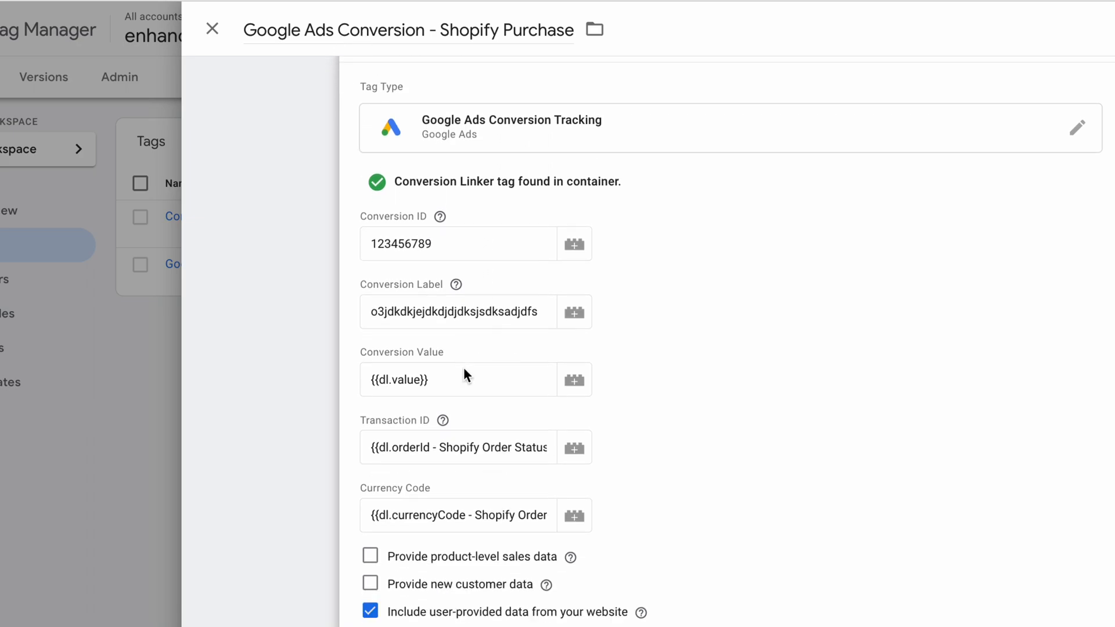
scroll(down, 3)
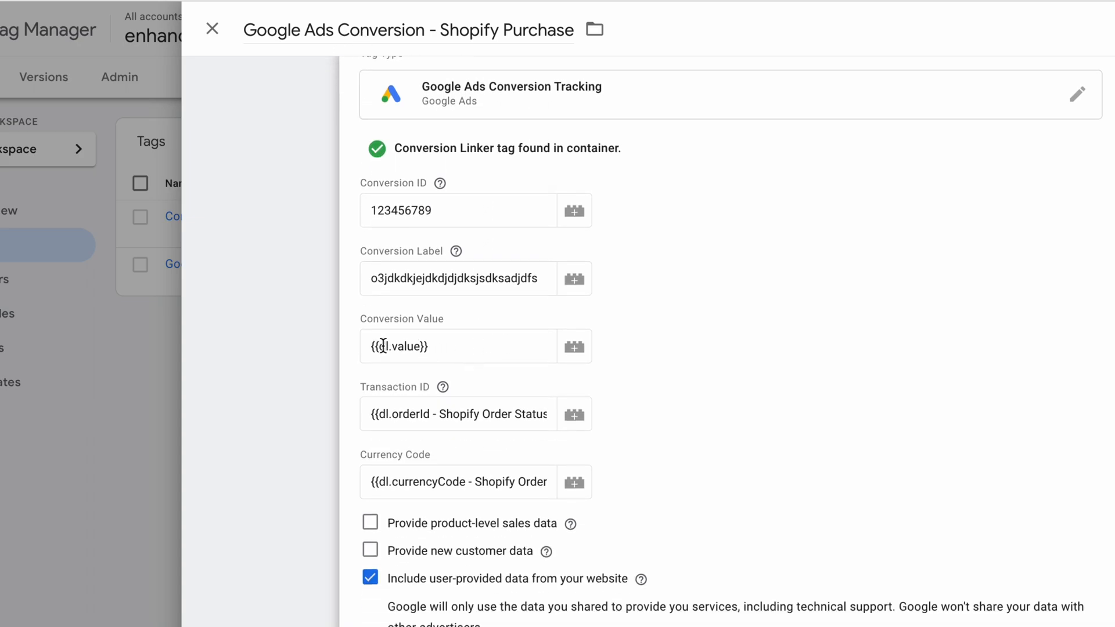
scroll(down, 3)
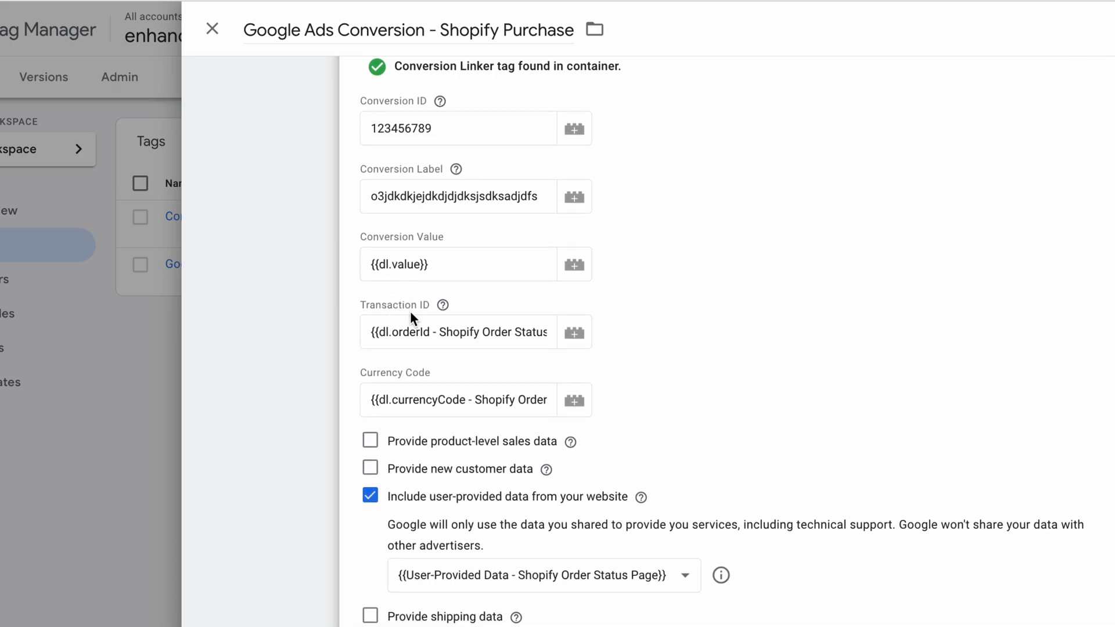
scroll(down, 3)
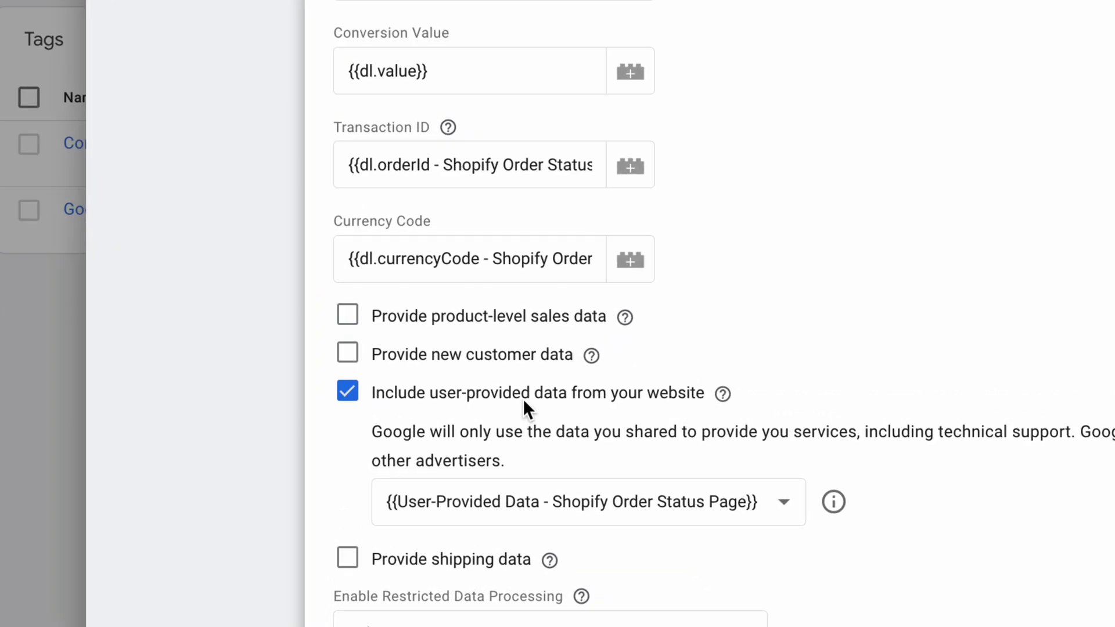
mouse_move(460, 518)
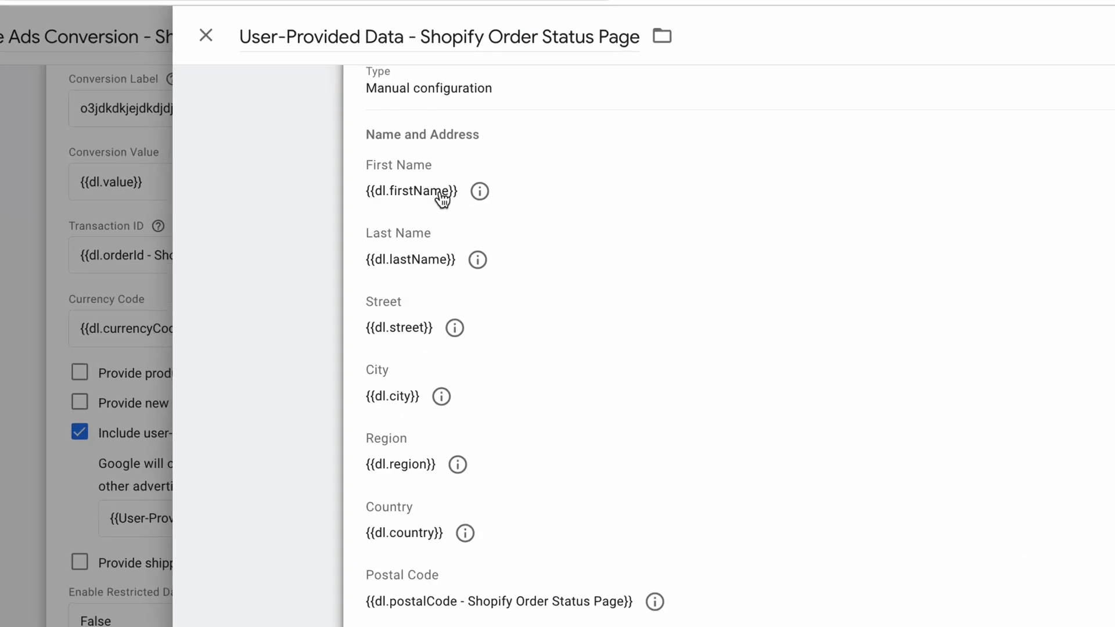
mouse_move(443, 216)
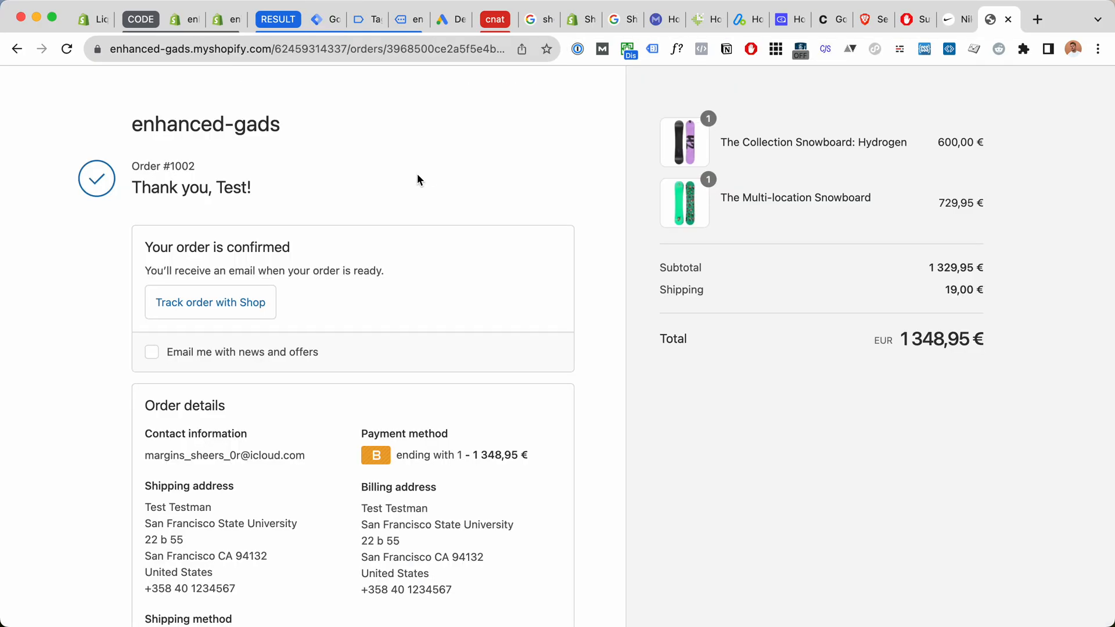
mouse_move(142, 141)
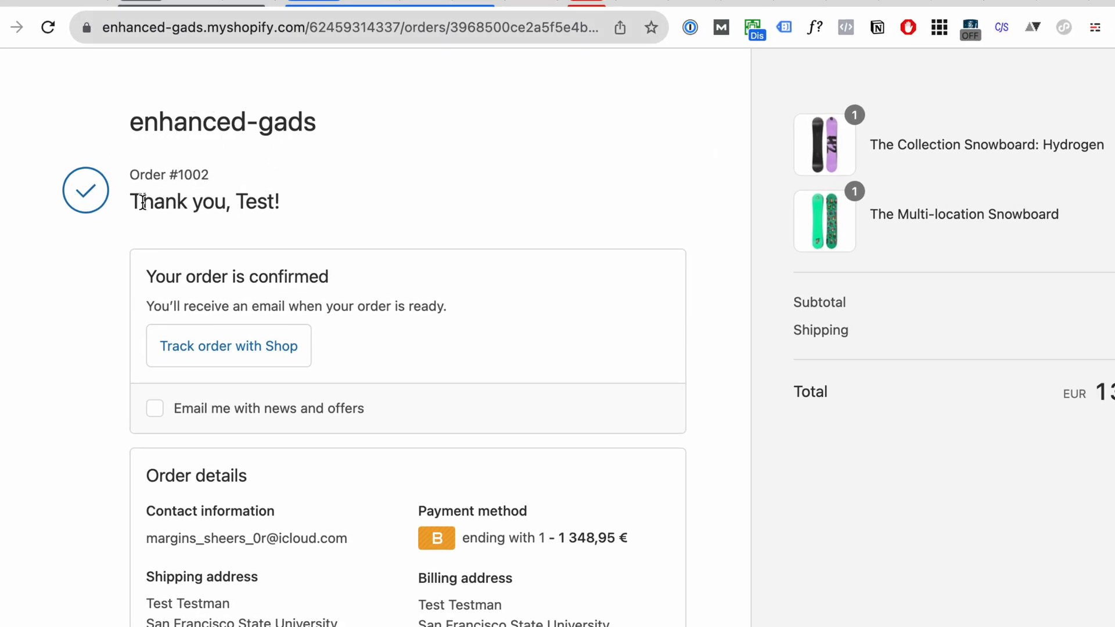
Copy the Order #1002 status page URL from the address bar
click(349, 27)
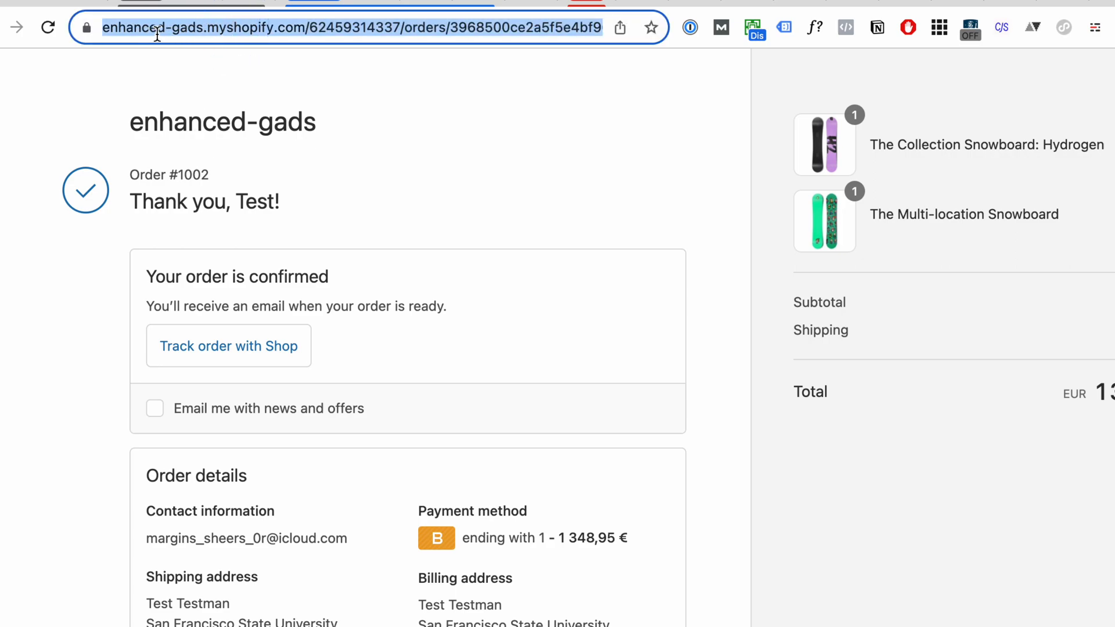
click(328, 20)
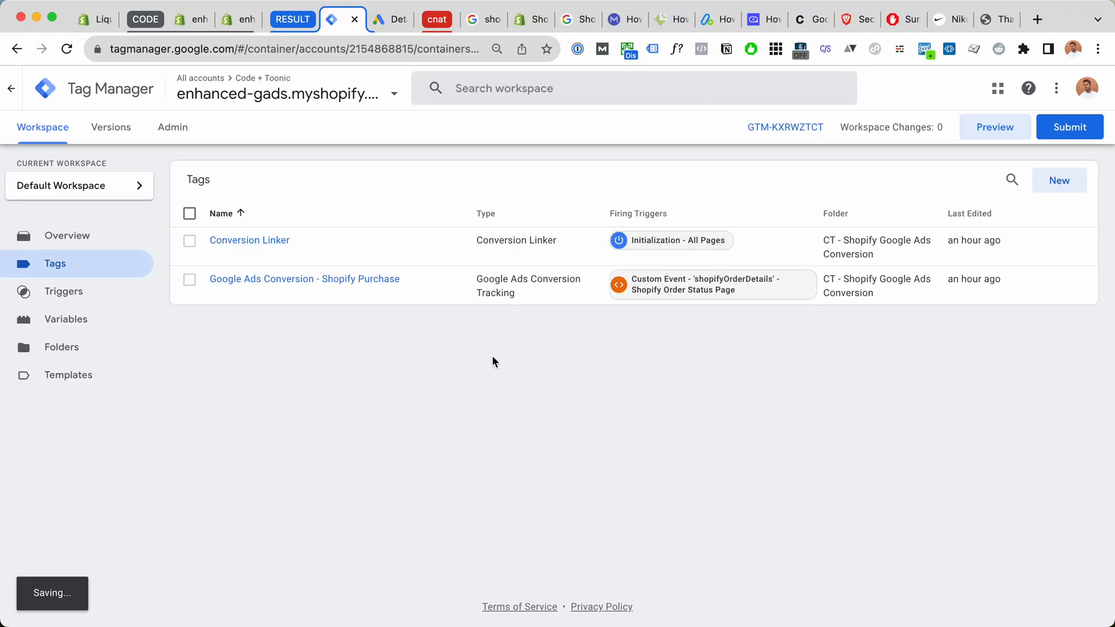
Start Preview with the order status URL, trimming its leftover gtm_debug parameter before connecting
click(994, 127)
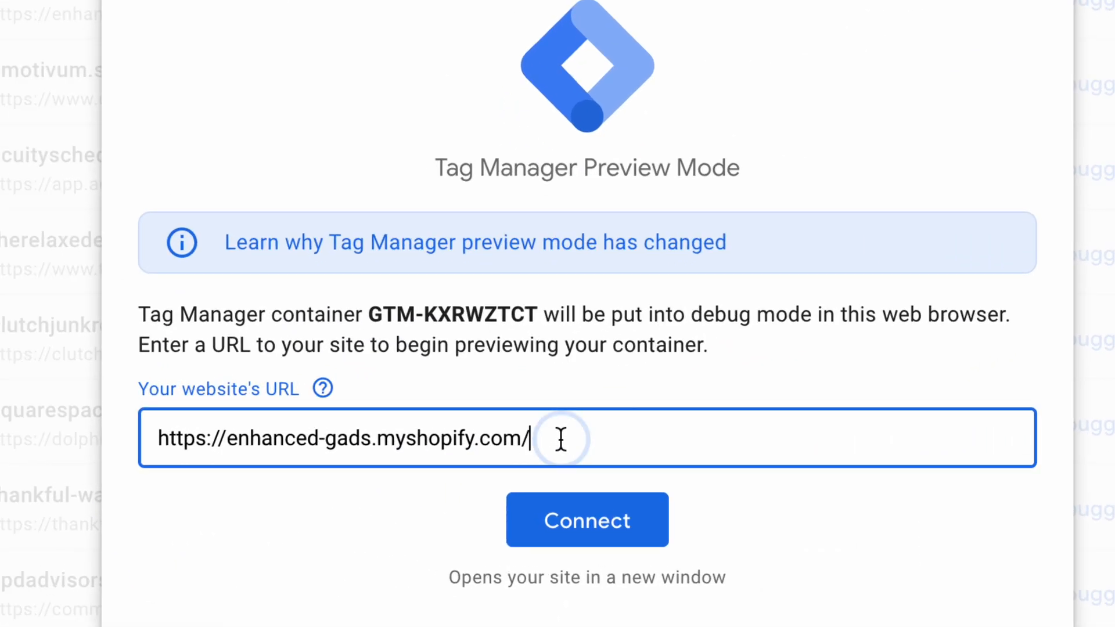
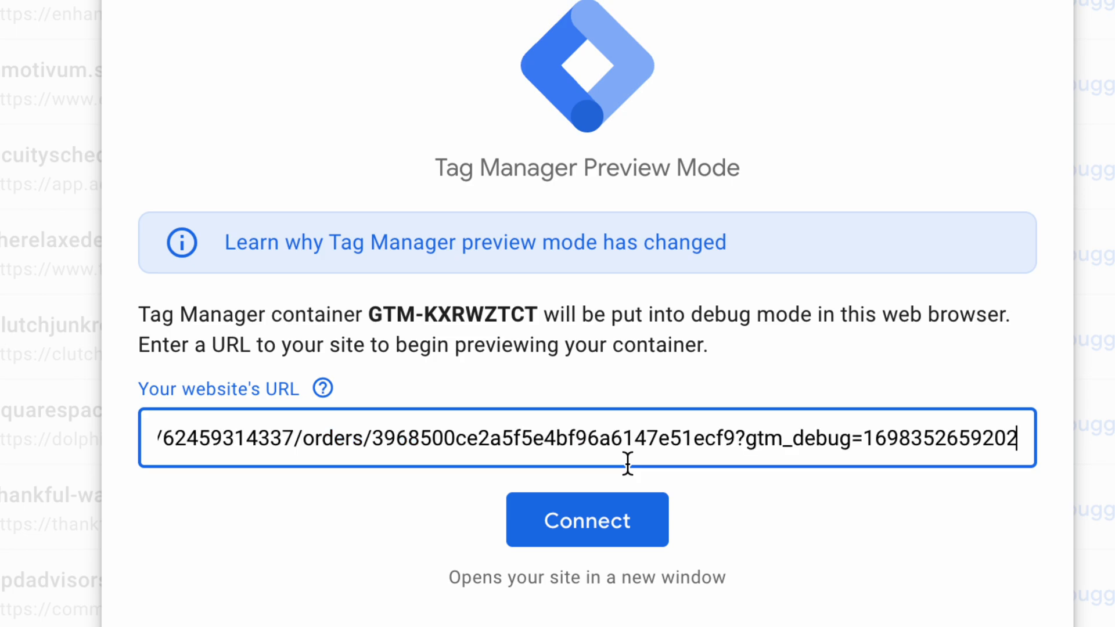
mouse_move(641, 437)
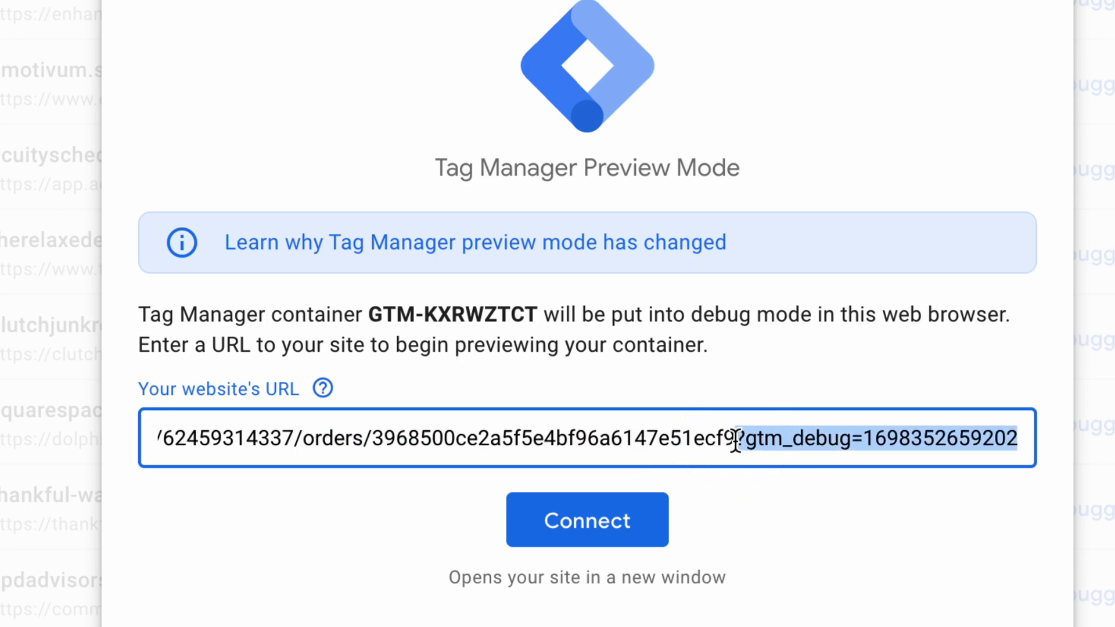
click(586, 519)
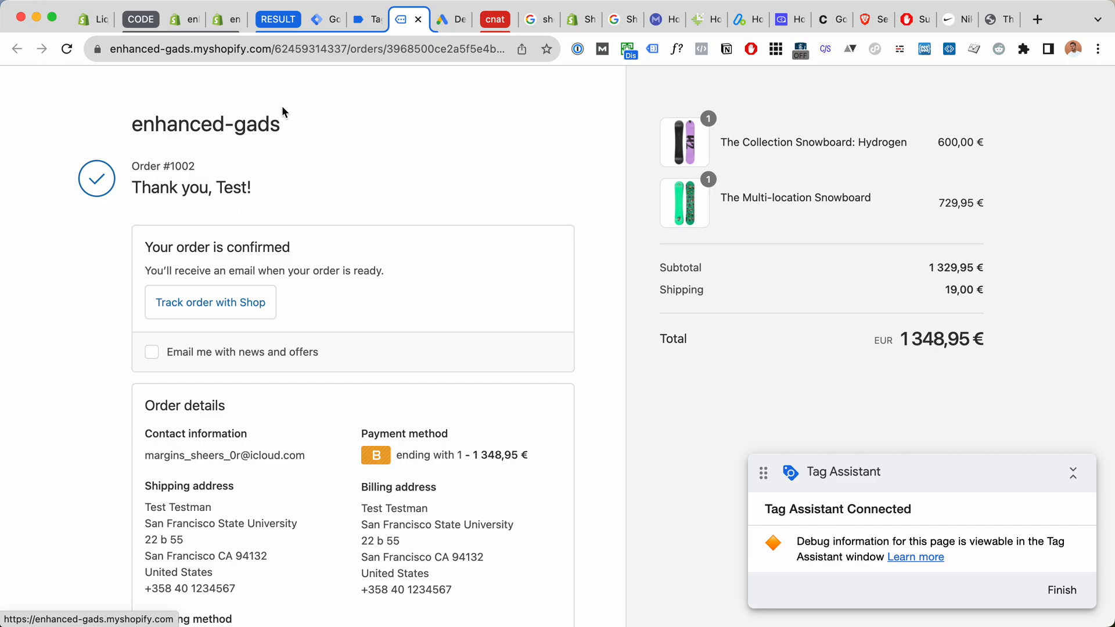
mouse_move(1088, 565)
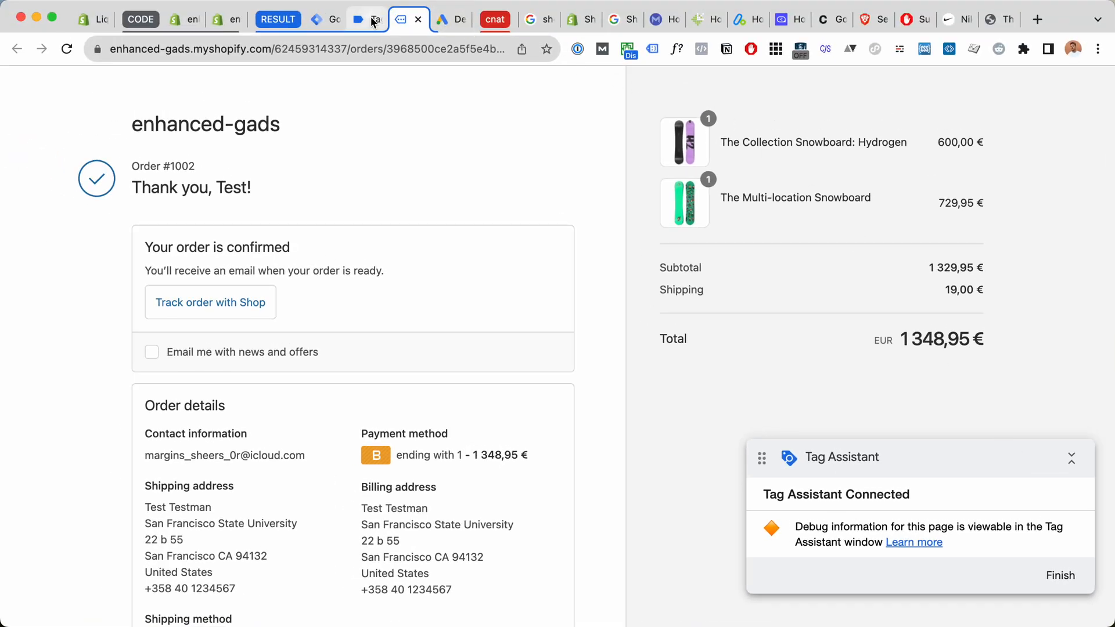
In Tag Assistant, review the Thank you page's Container Loaded event and its fired/not-fired tags
click(357, 20)
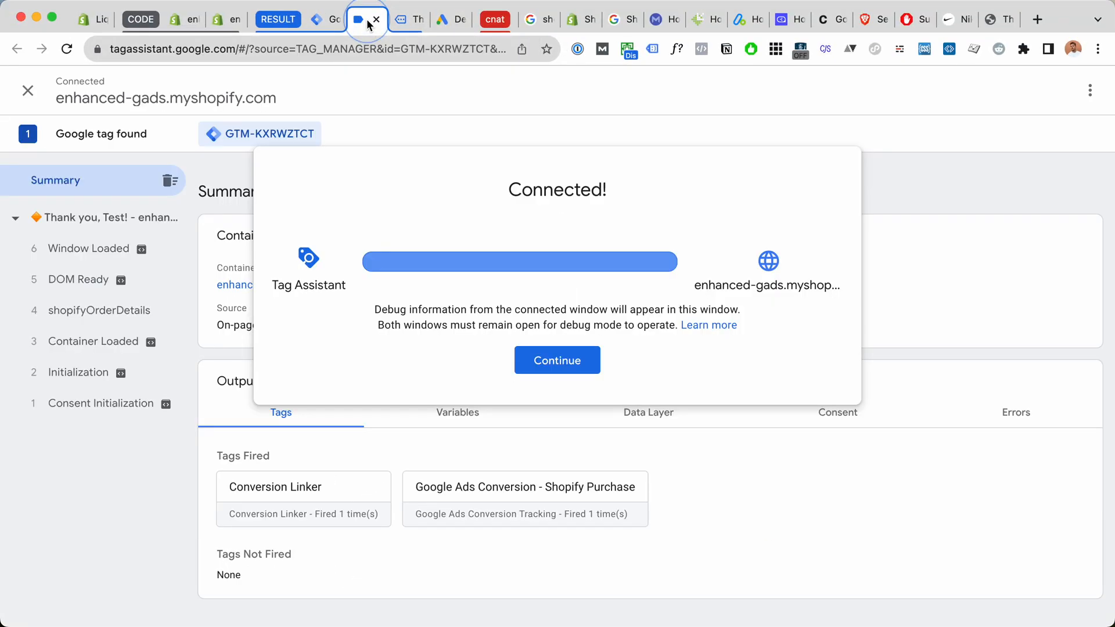
click(556, 360)
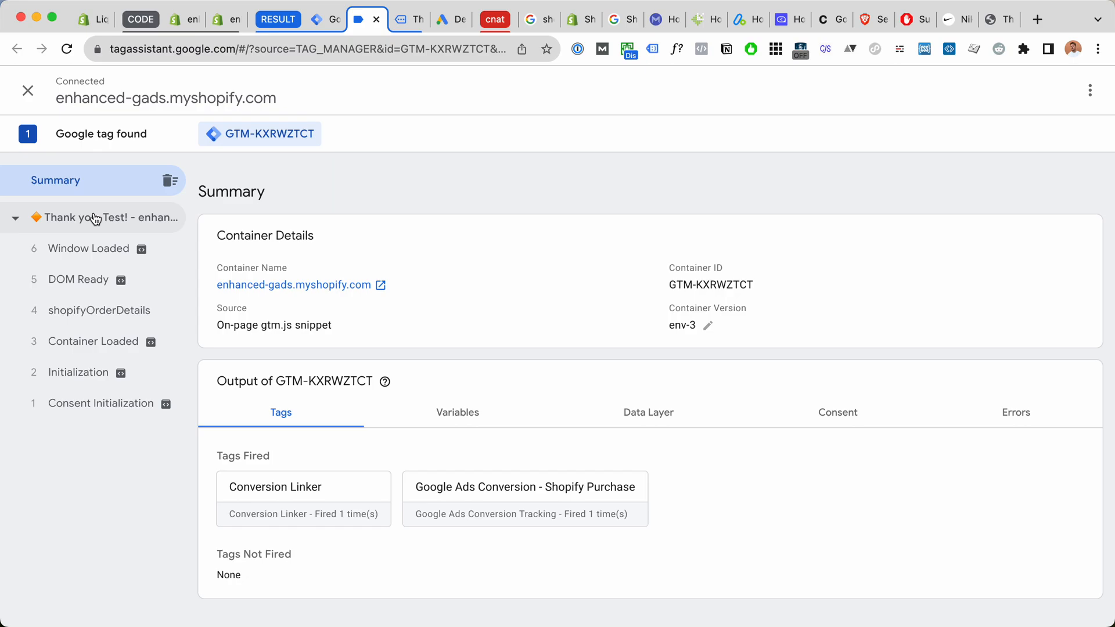
click(77, 372)
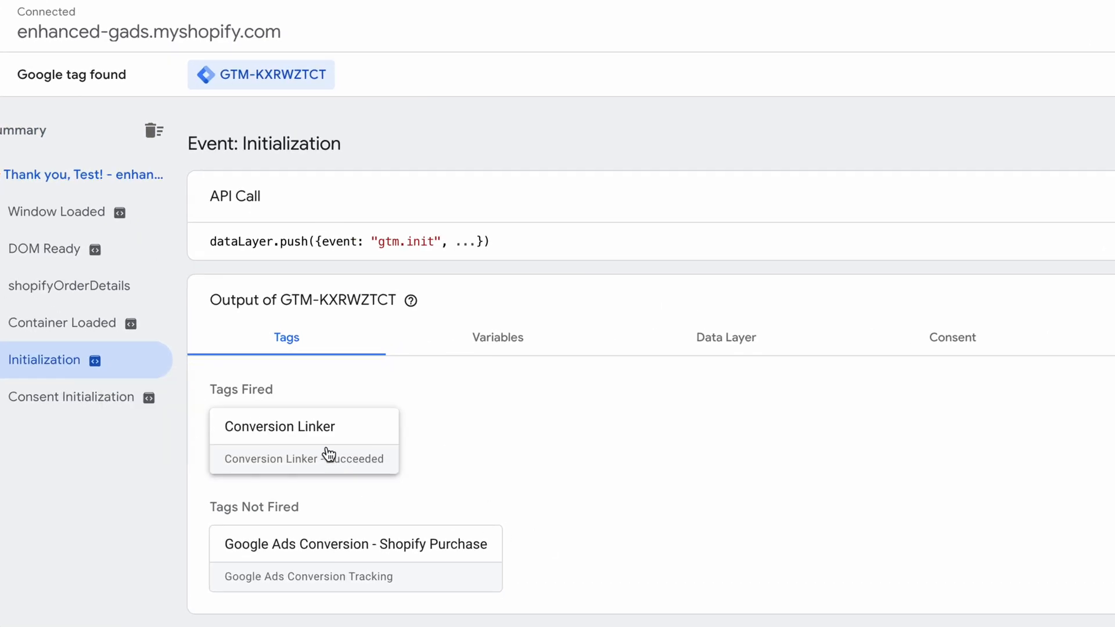
mouse_move(356, 563)
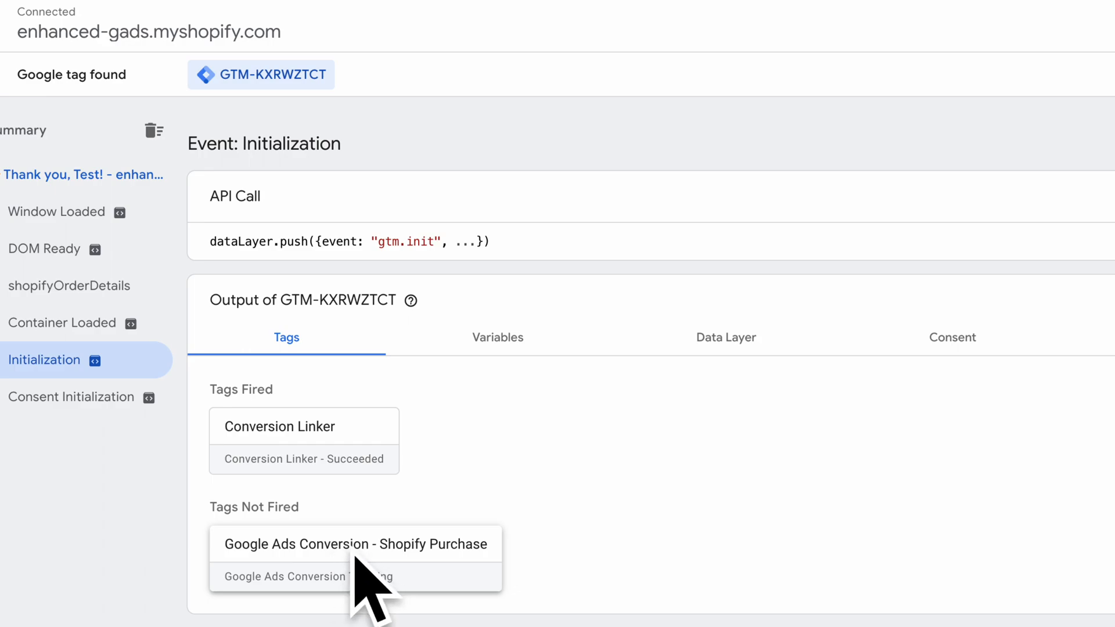
click(62, 323)
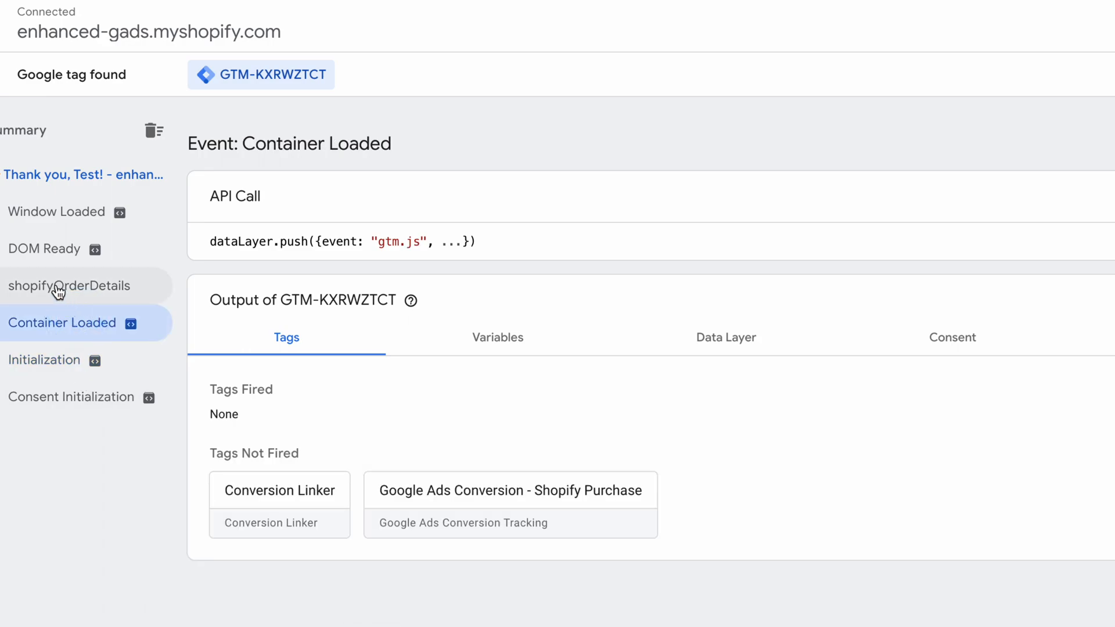
mouse_move(36, 287)
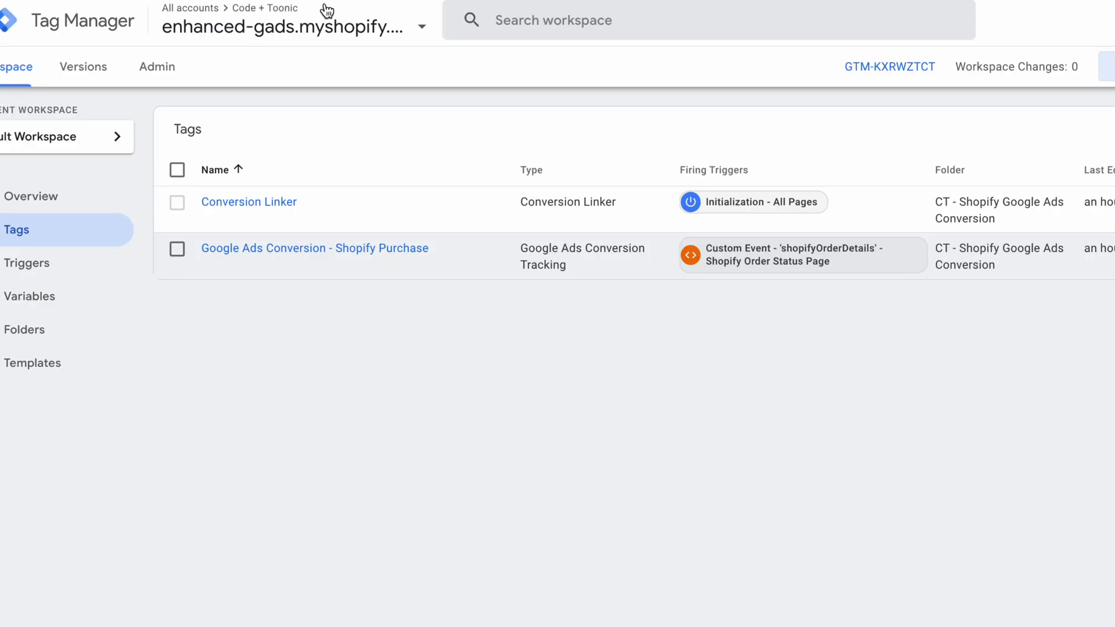
Show the Triggers list holding the shopifyOrderDetails Custom Event trigger
click(28, 263)
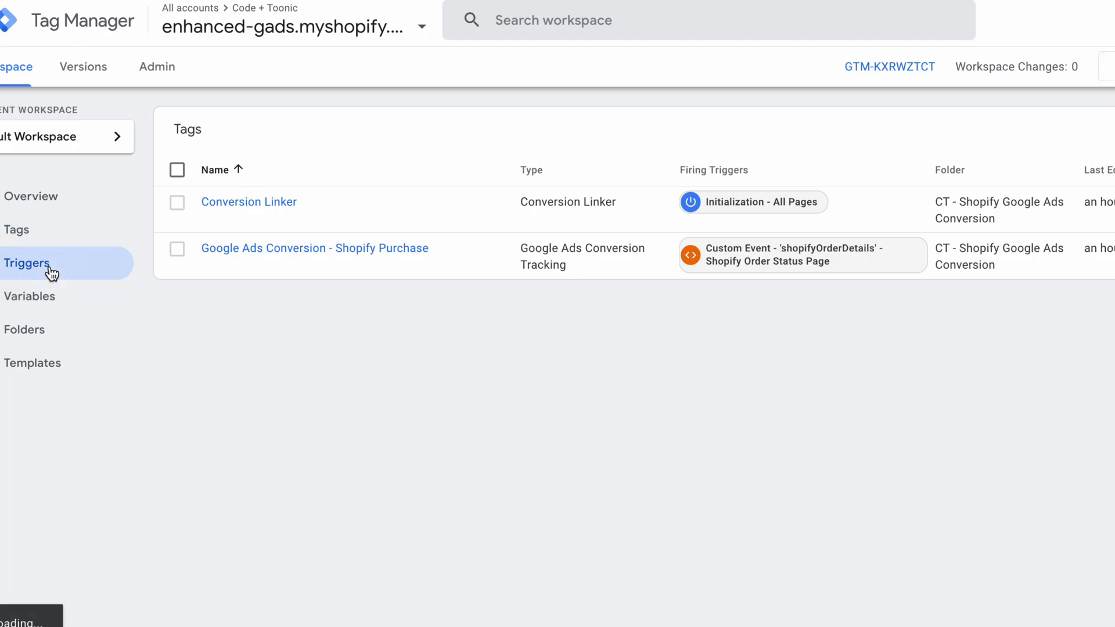
click(27, 263)
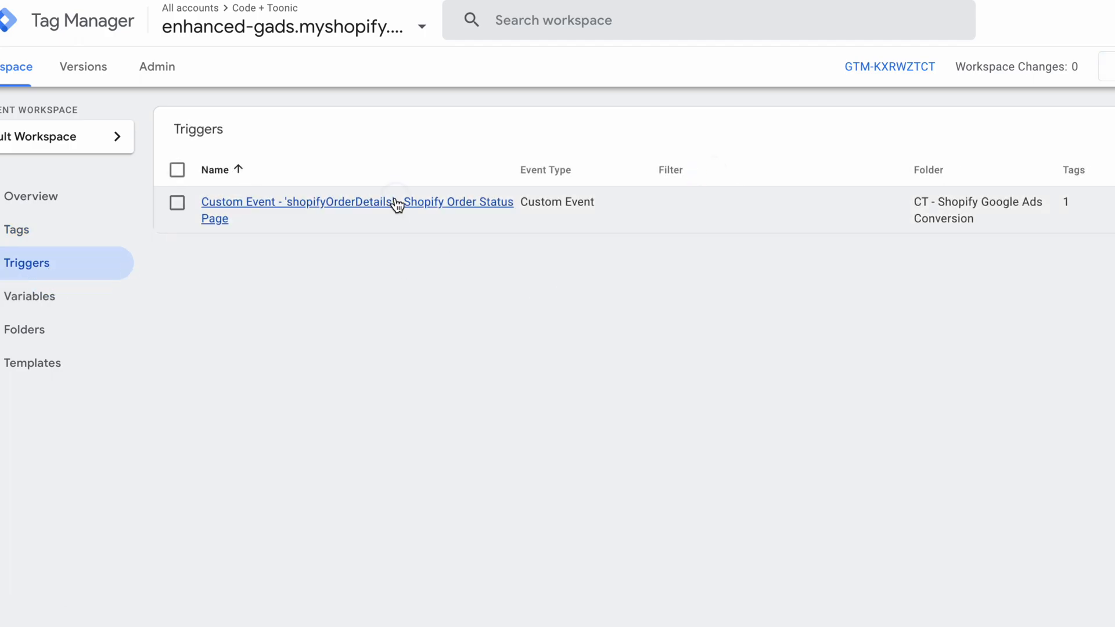
click(355, 201)
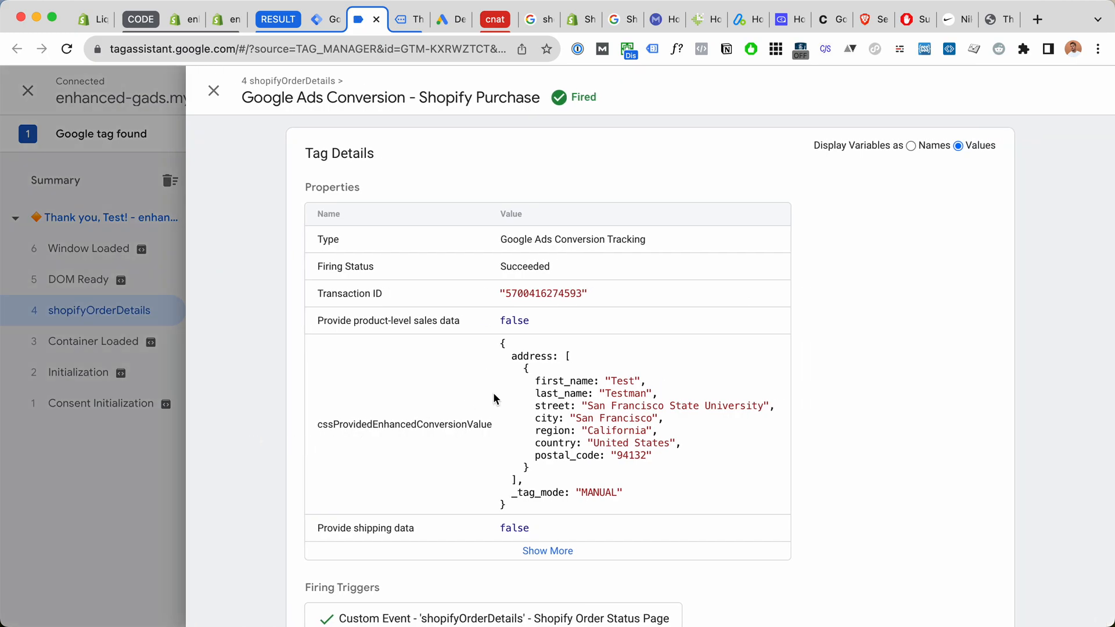
Inspect the fired purchase tag's transaction ID, address data, value 1348.95 and currency EUR, toggling names versus values
scroll(down, 3)
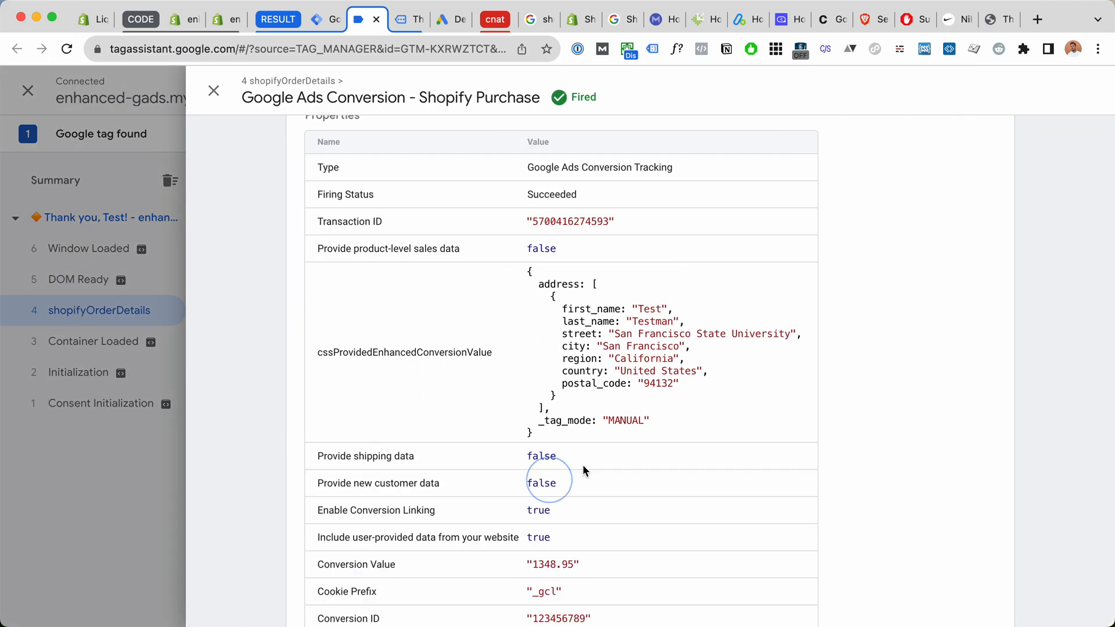
click(910, 145)
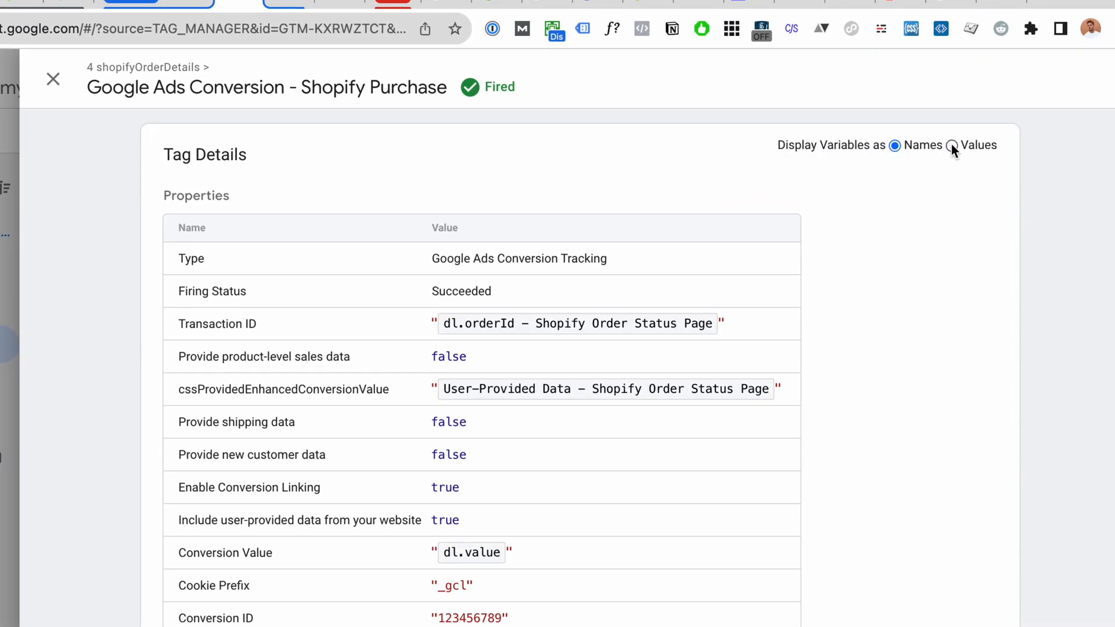
click(955, 146)
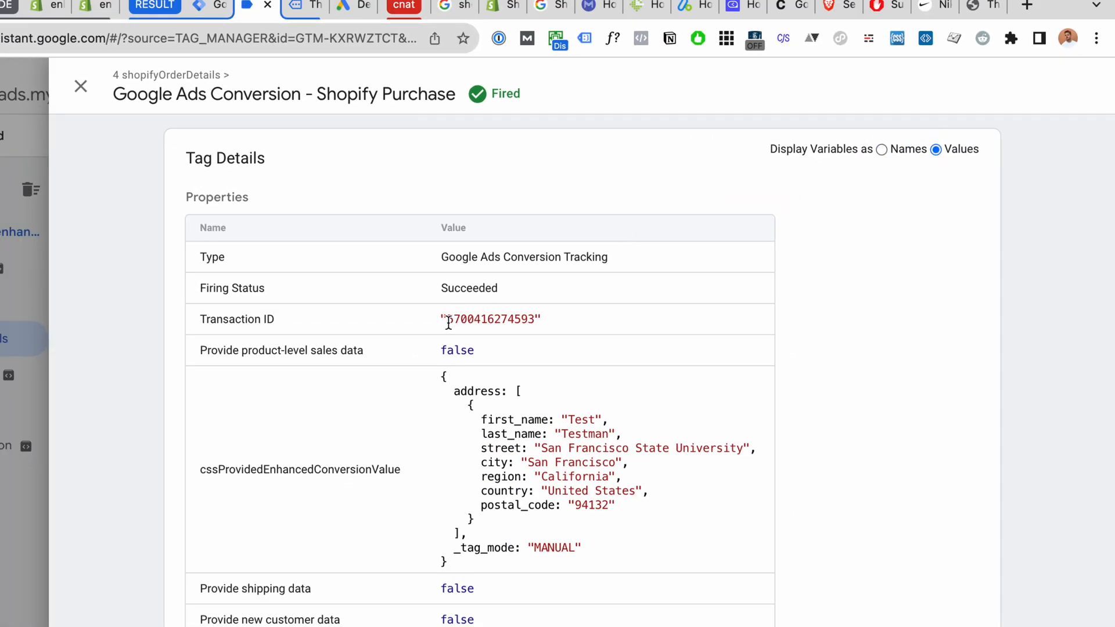
scroll(down, 3)
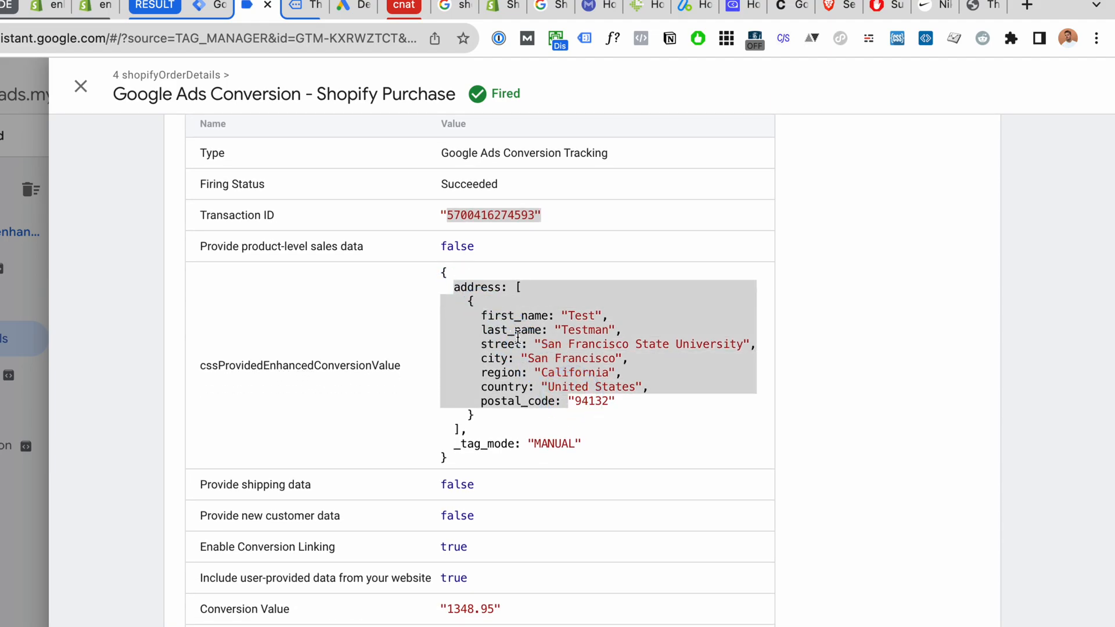
scroll(down, 3)
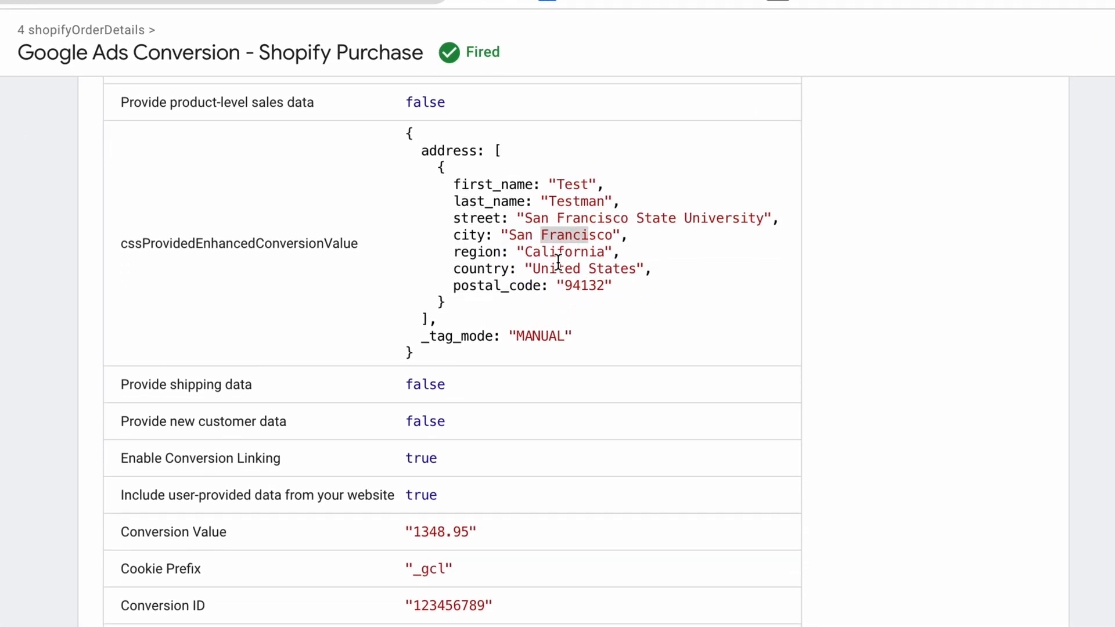
scroll(down, 3)
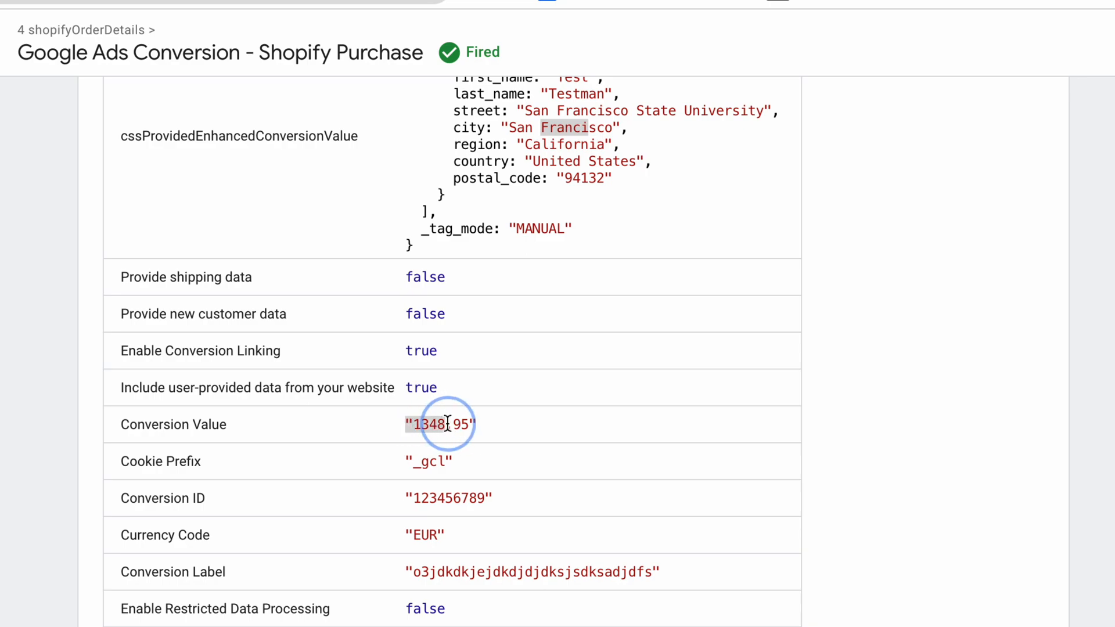
scroll(down, 3)
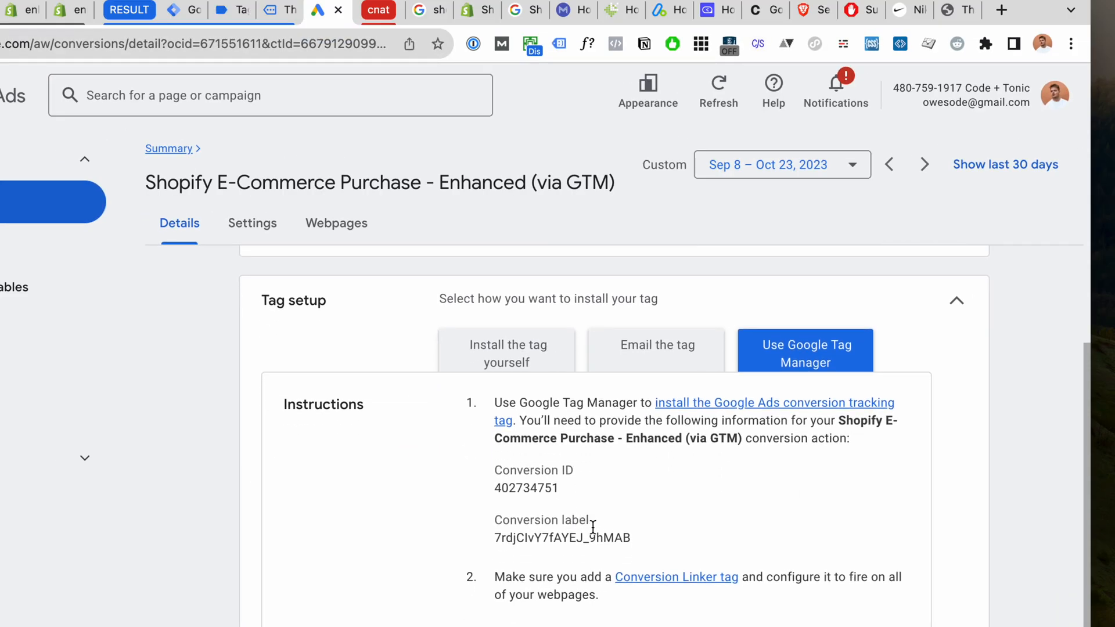
Check the conversion label in Google Ads, re-read the fired tag's details, then return to the Code + Tonic guide
double_click(561, 536)
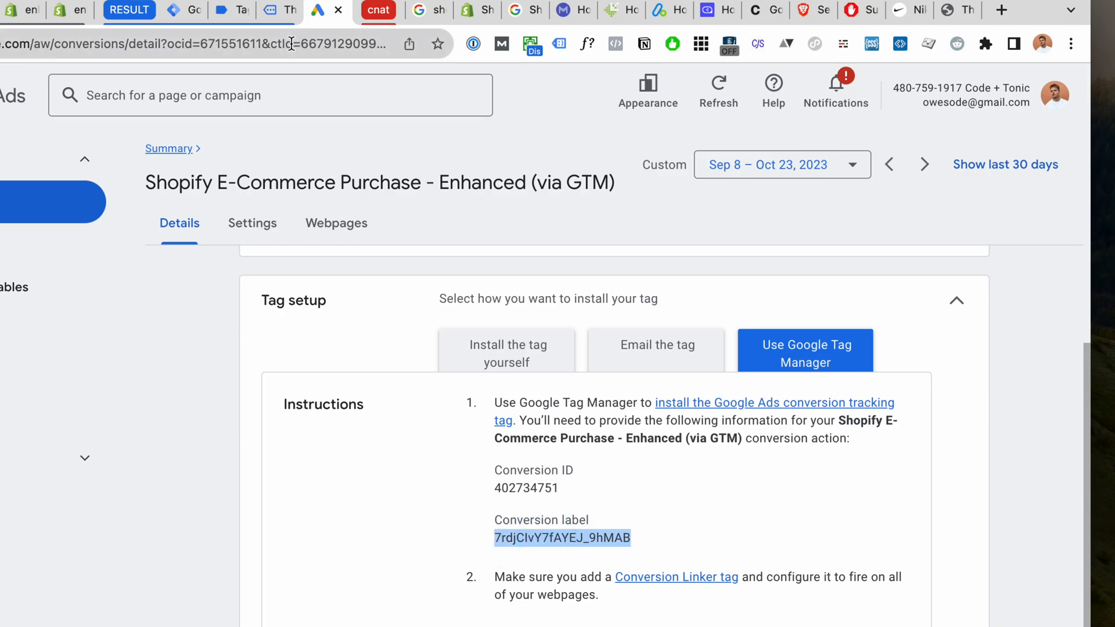
click(368, 20)
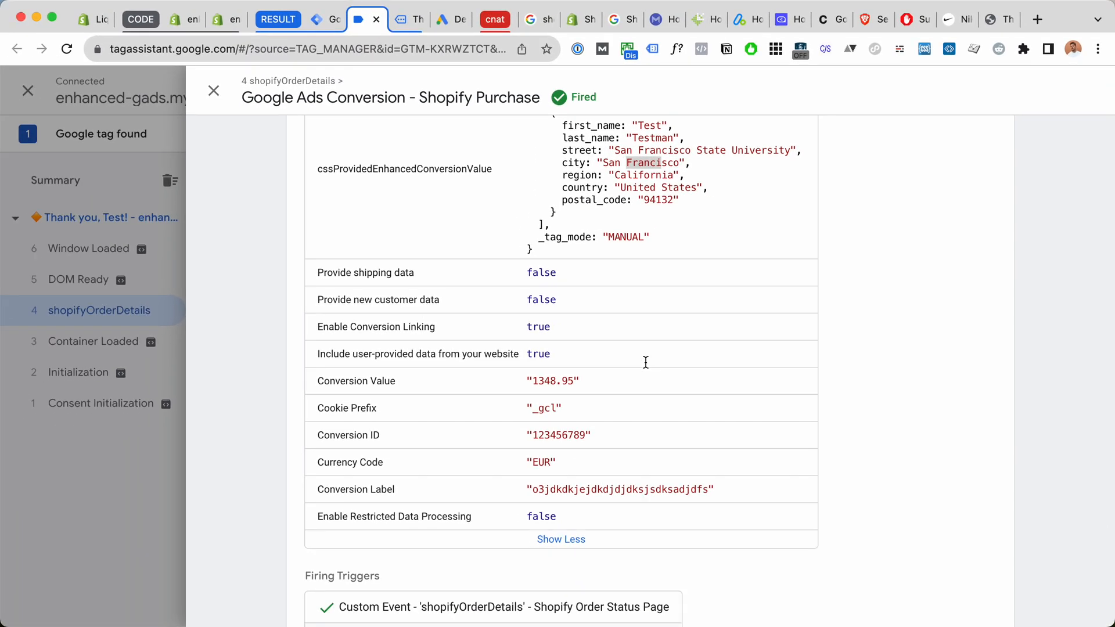
scroll(up, 3)
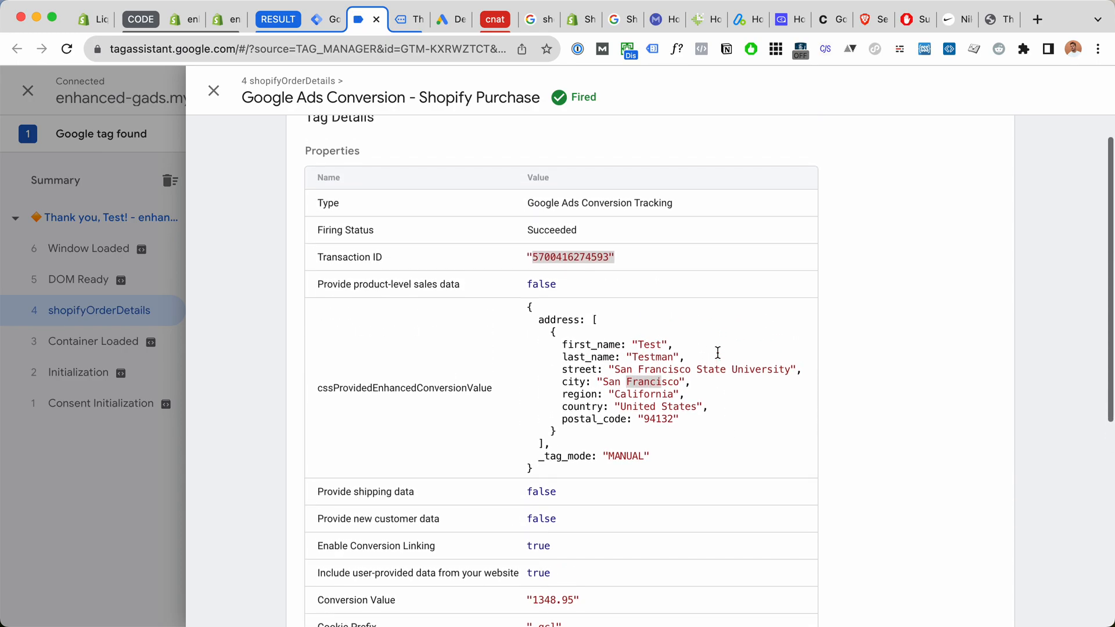
scroll(up, 3)
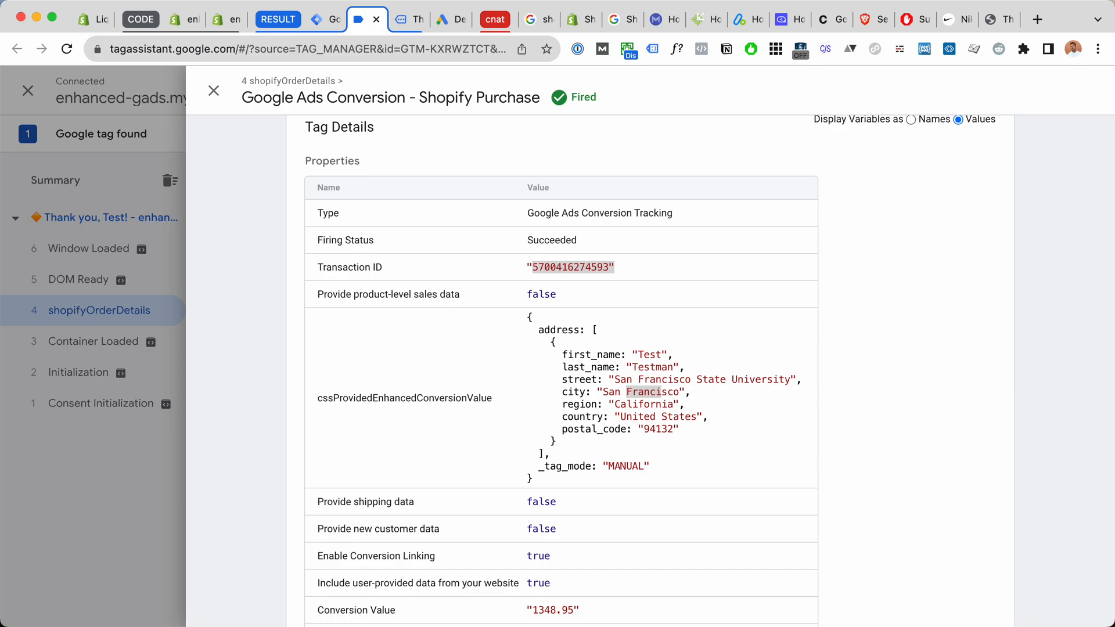
click(810, 20)
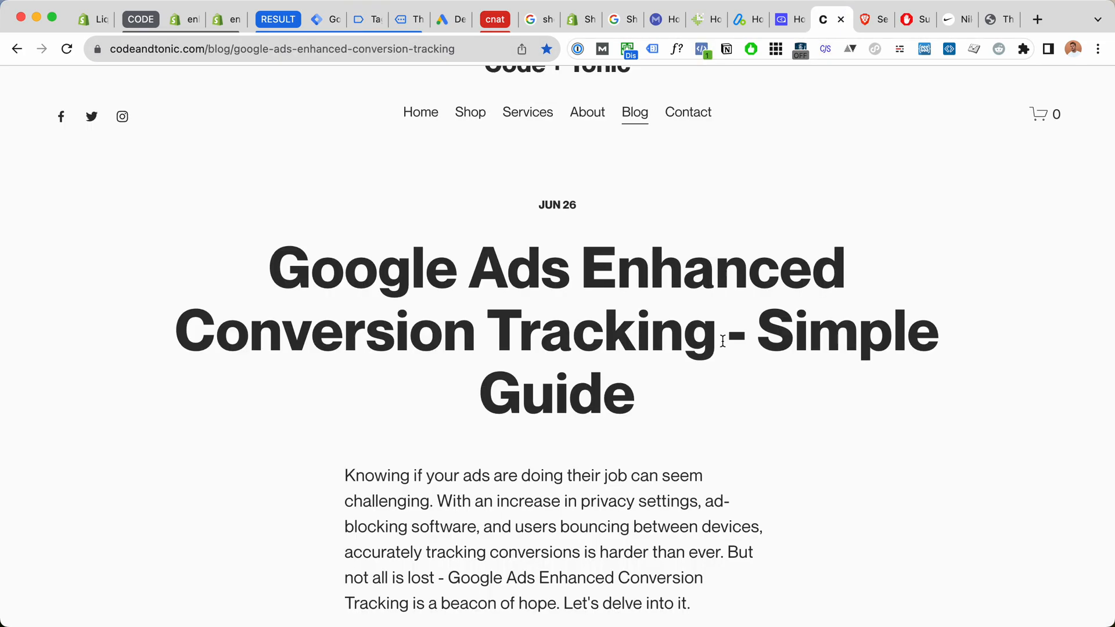
Scroll through the Google Ads Enhanced Conversion Tracking guide on the Code + Tonic blog
scroll(down, 3)
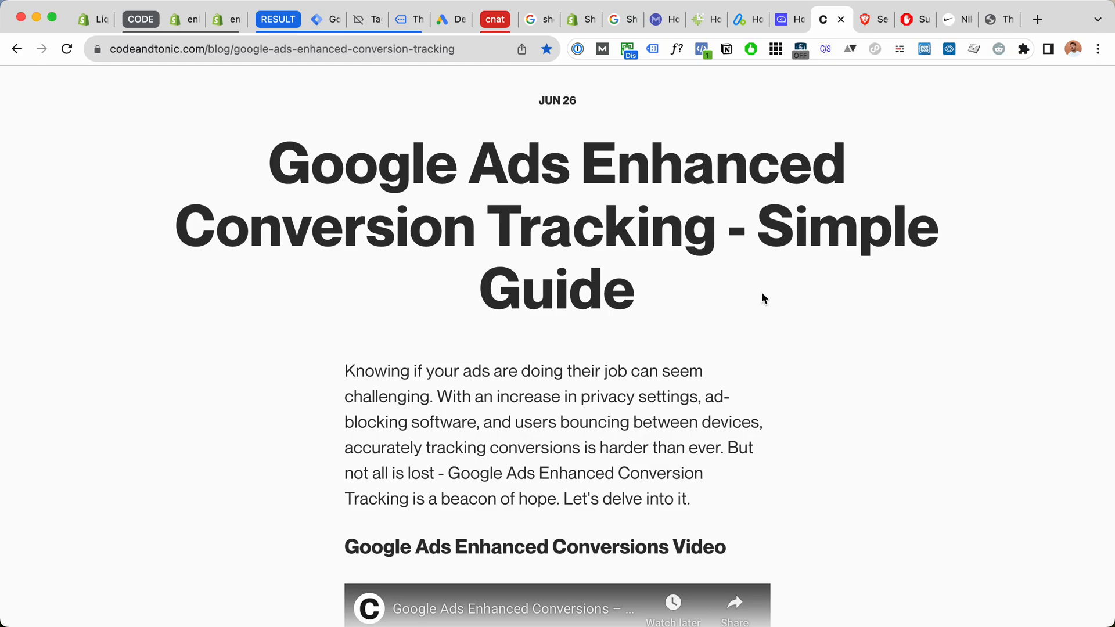
scroll(up, 3)
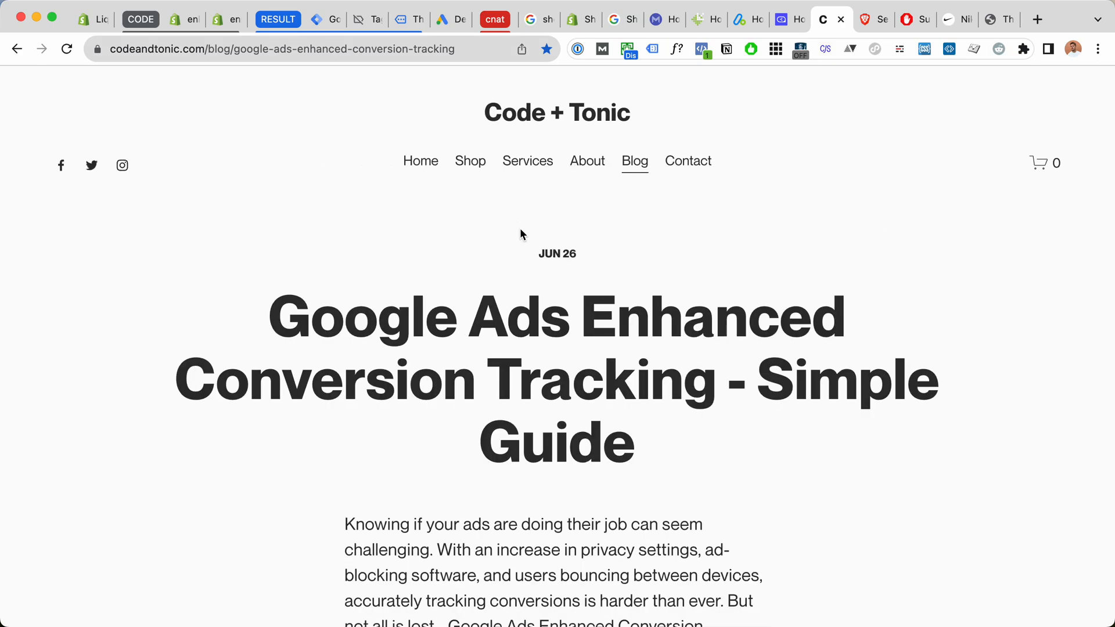
scroll(down, 3)
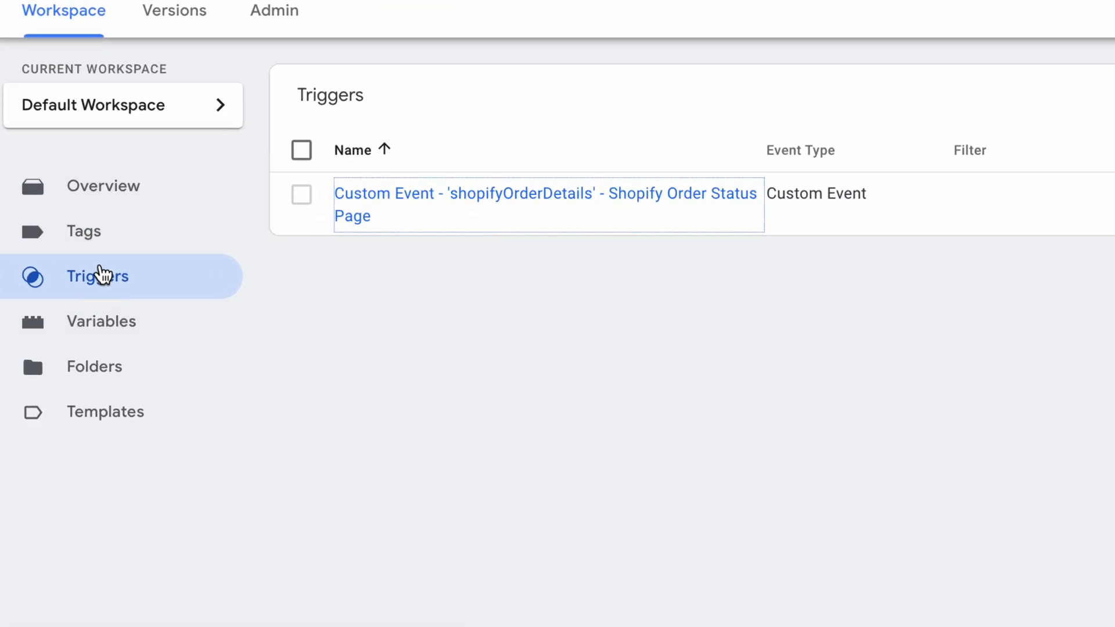
From Admin, start Import Container for GTM-KXRWZTCT with the Overwrite option
click(173, 126)
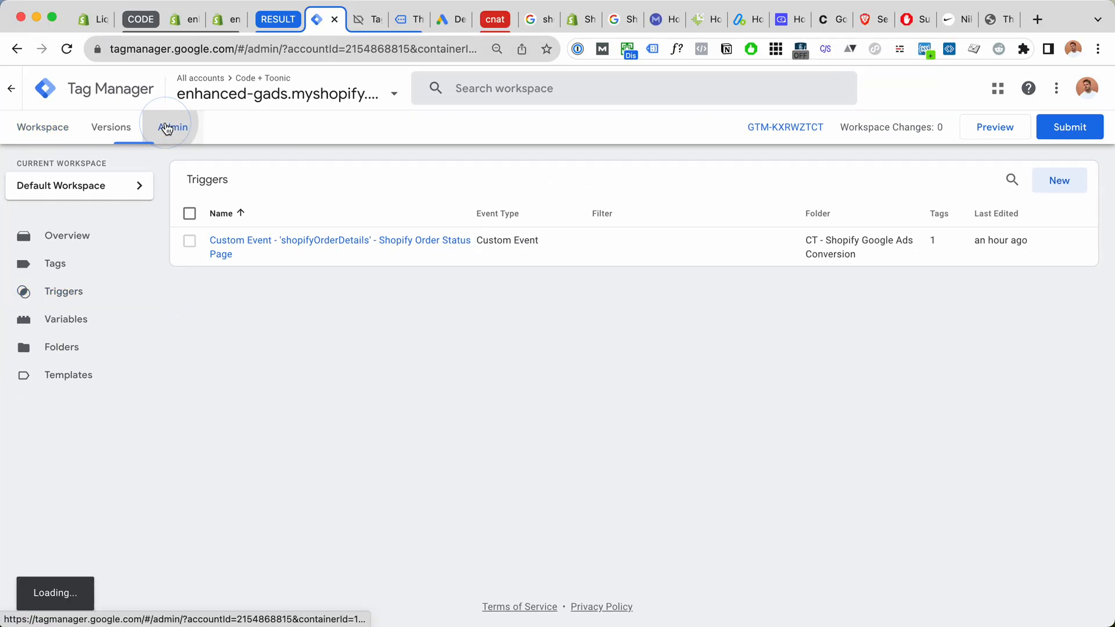
click(172, 127)
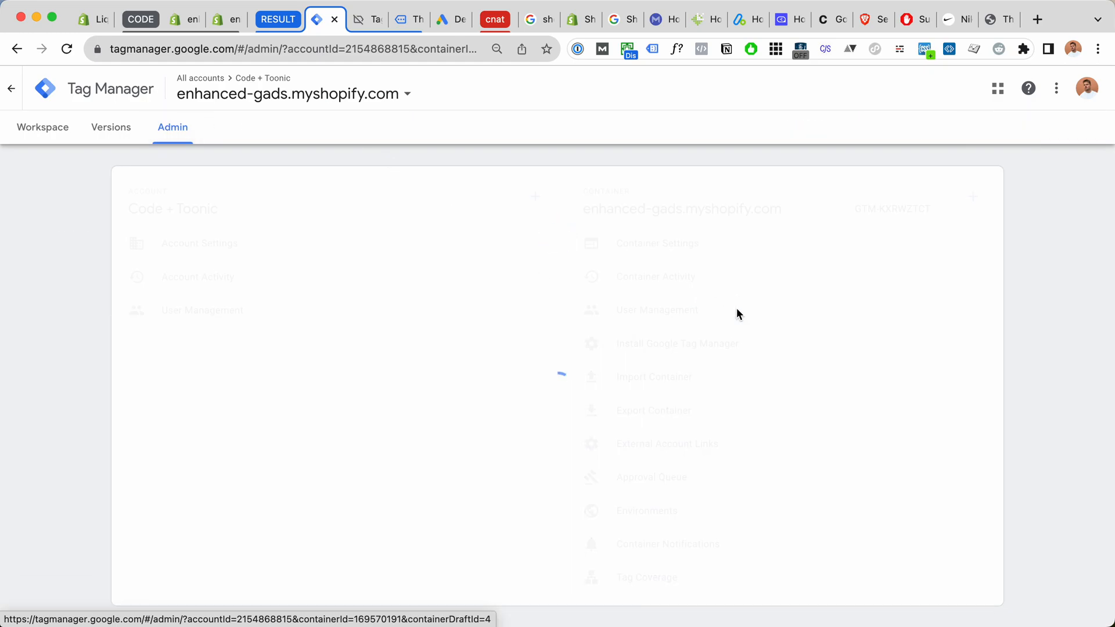
click(652, 377)
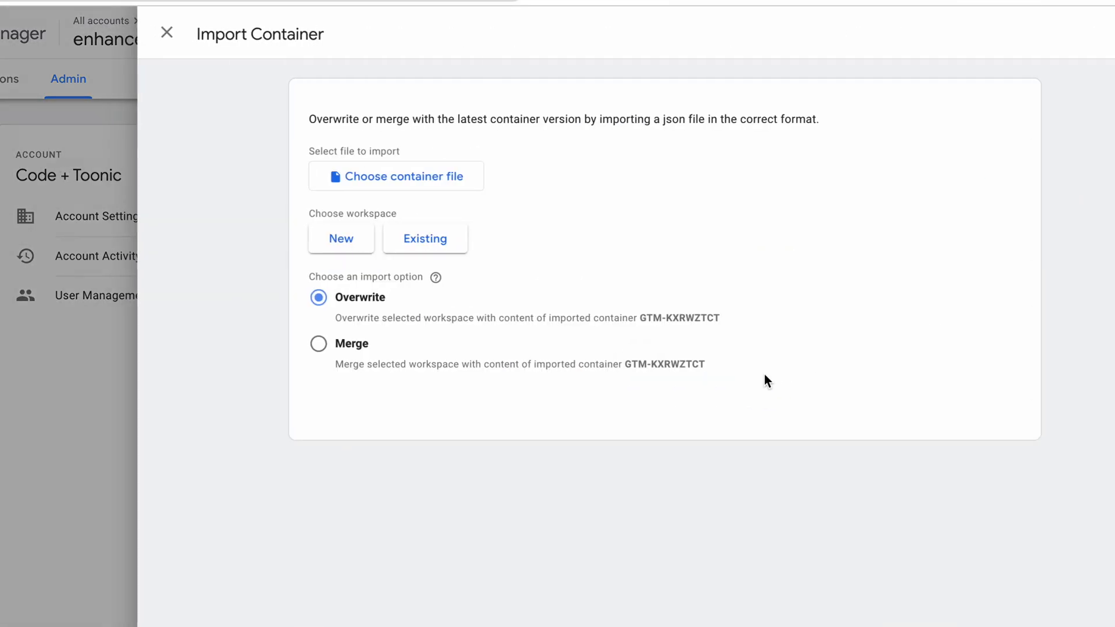
click(395, 175)
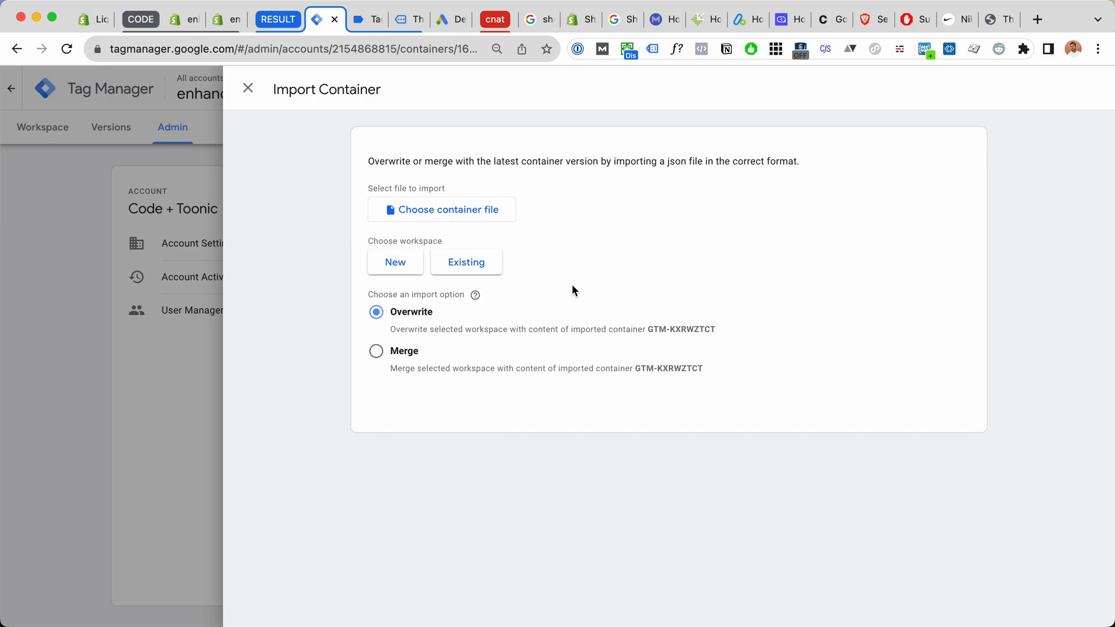
mouse_move(416, 245)
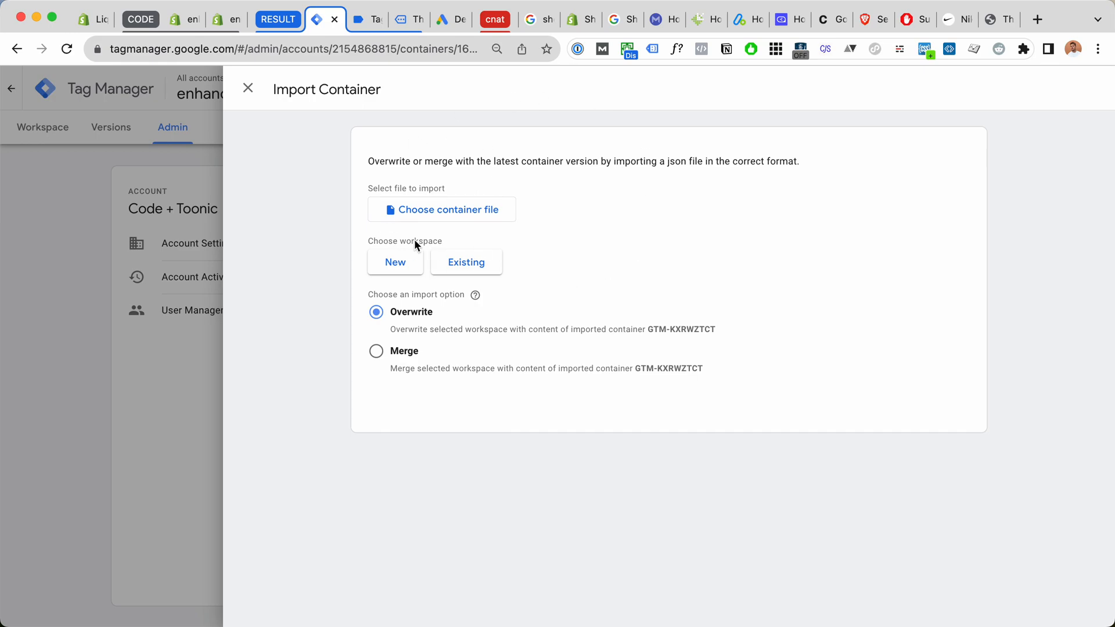